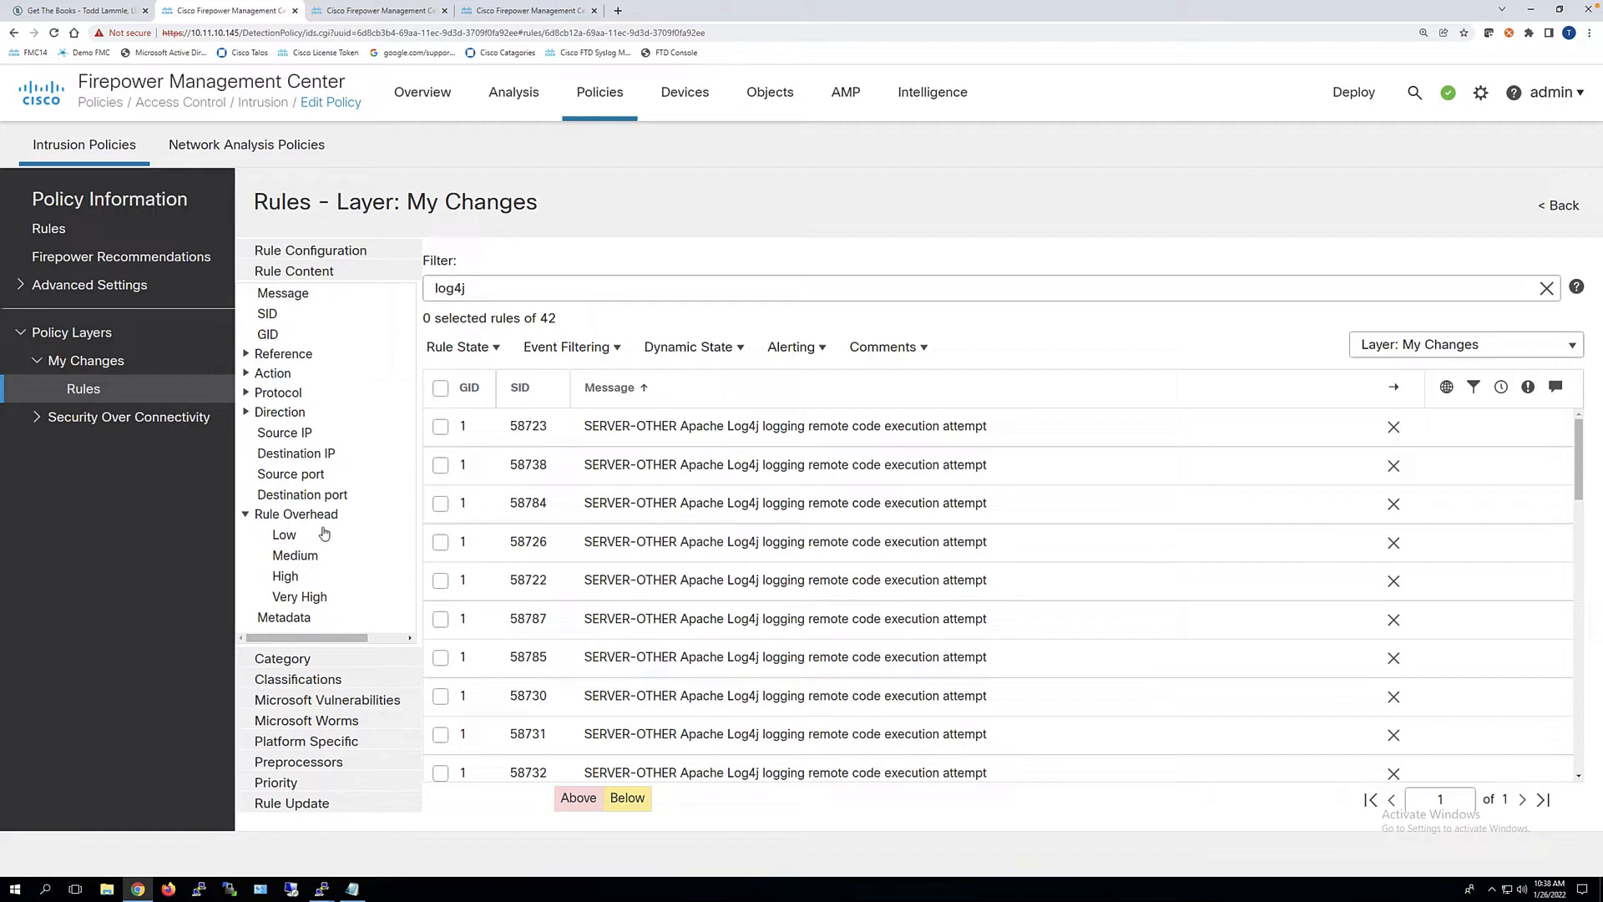
pyautogui.moveTo(295, 521)
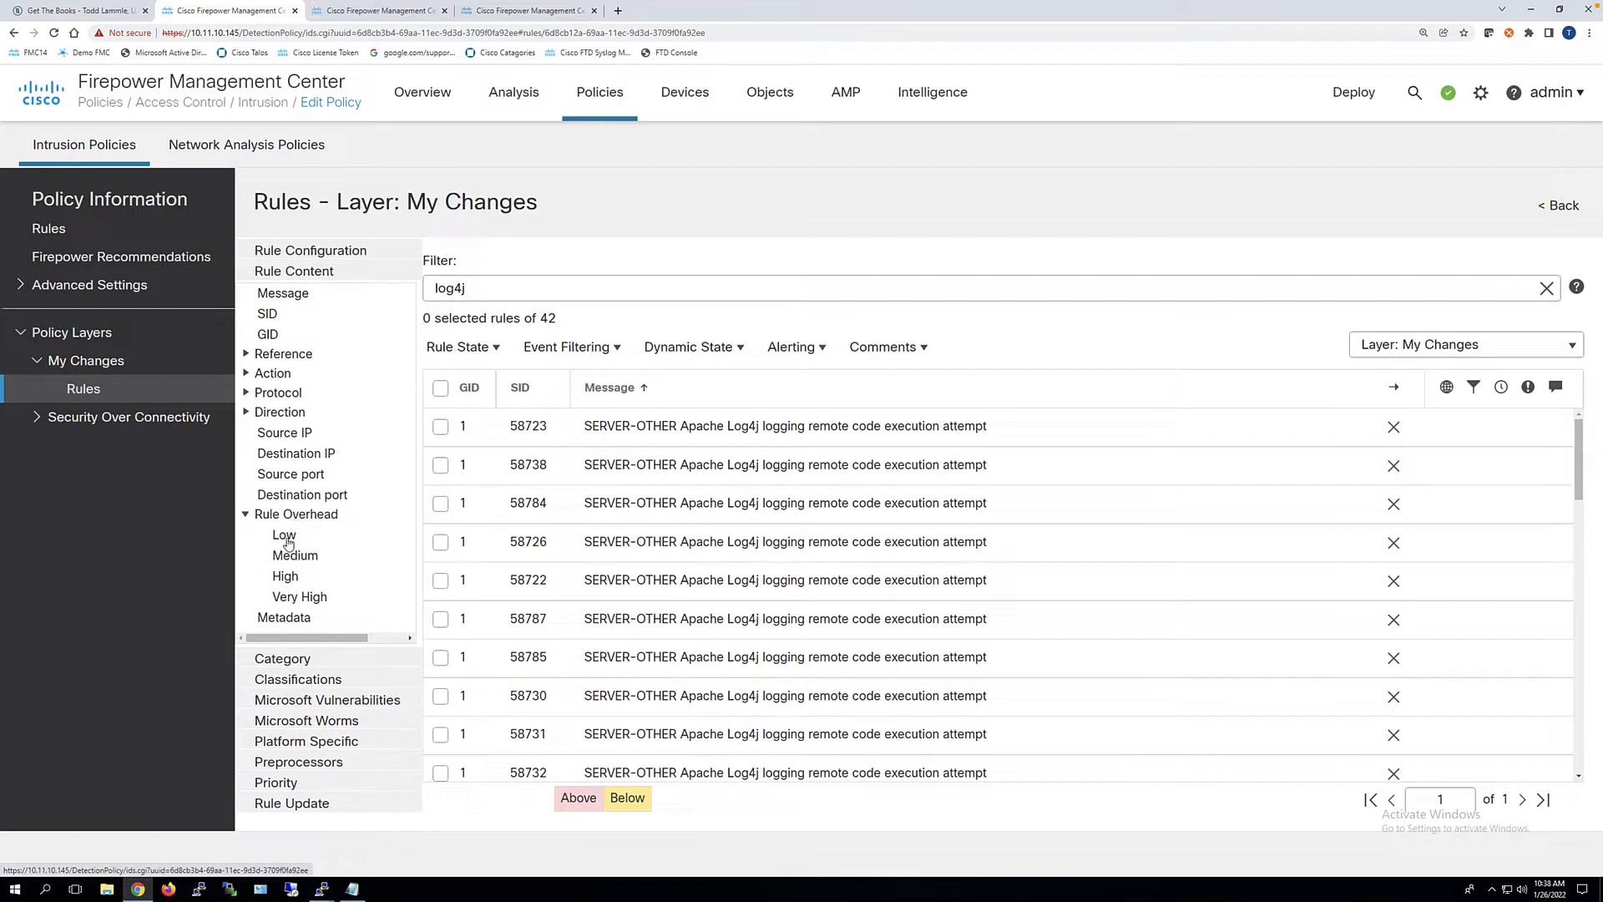
pyautogui.moveTo(284, 535)
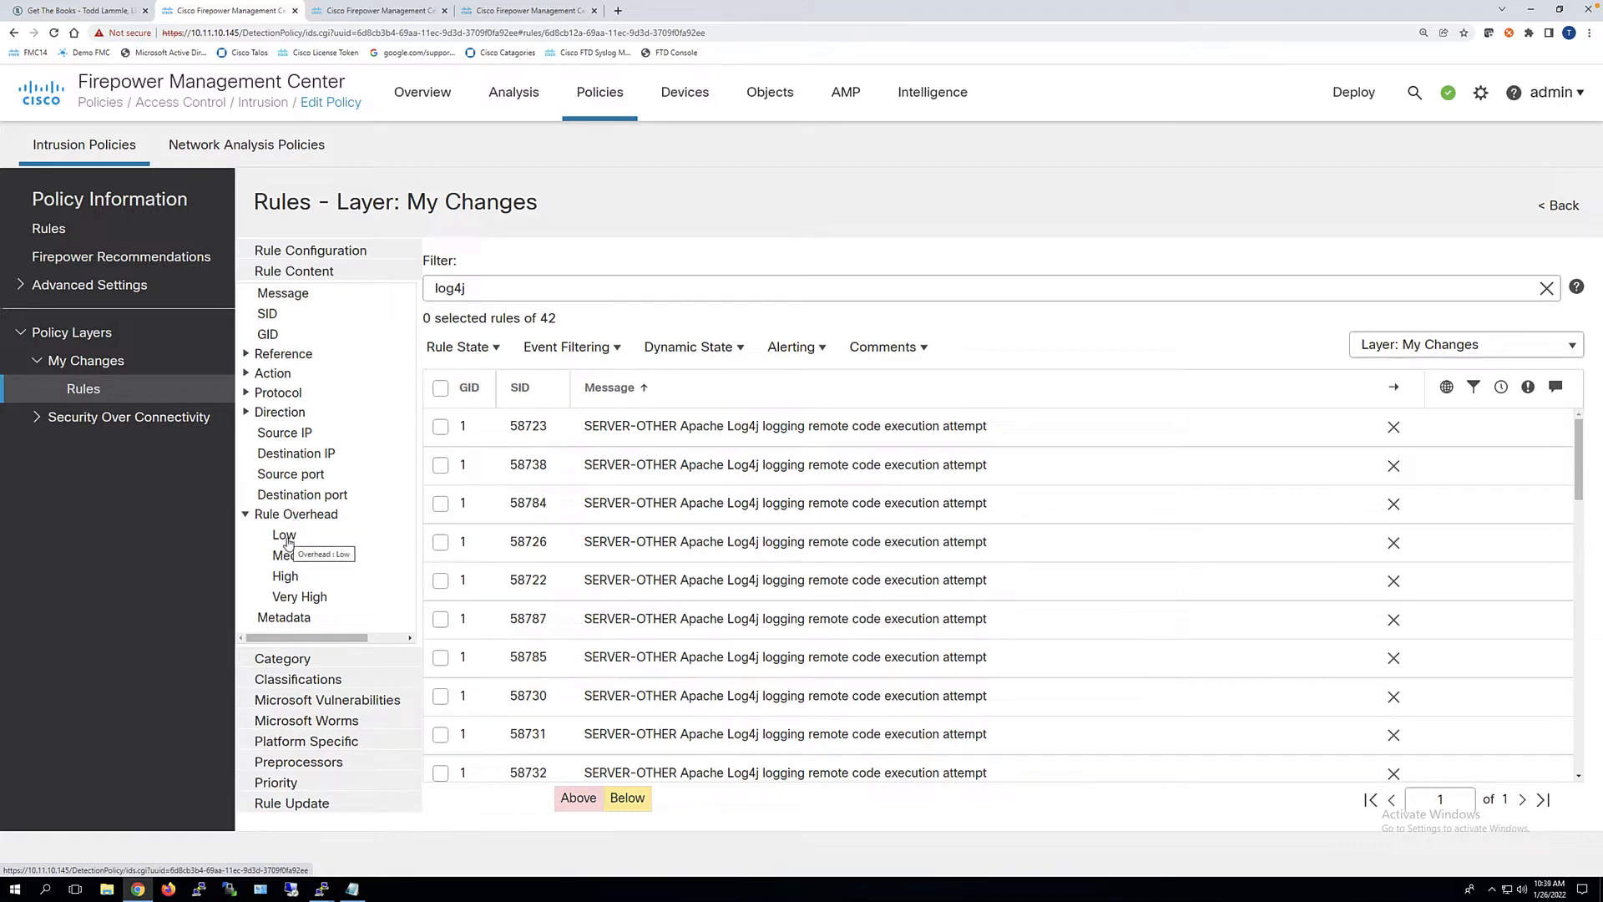
pyautogui.moveTo(294, 554)
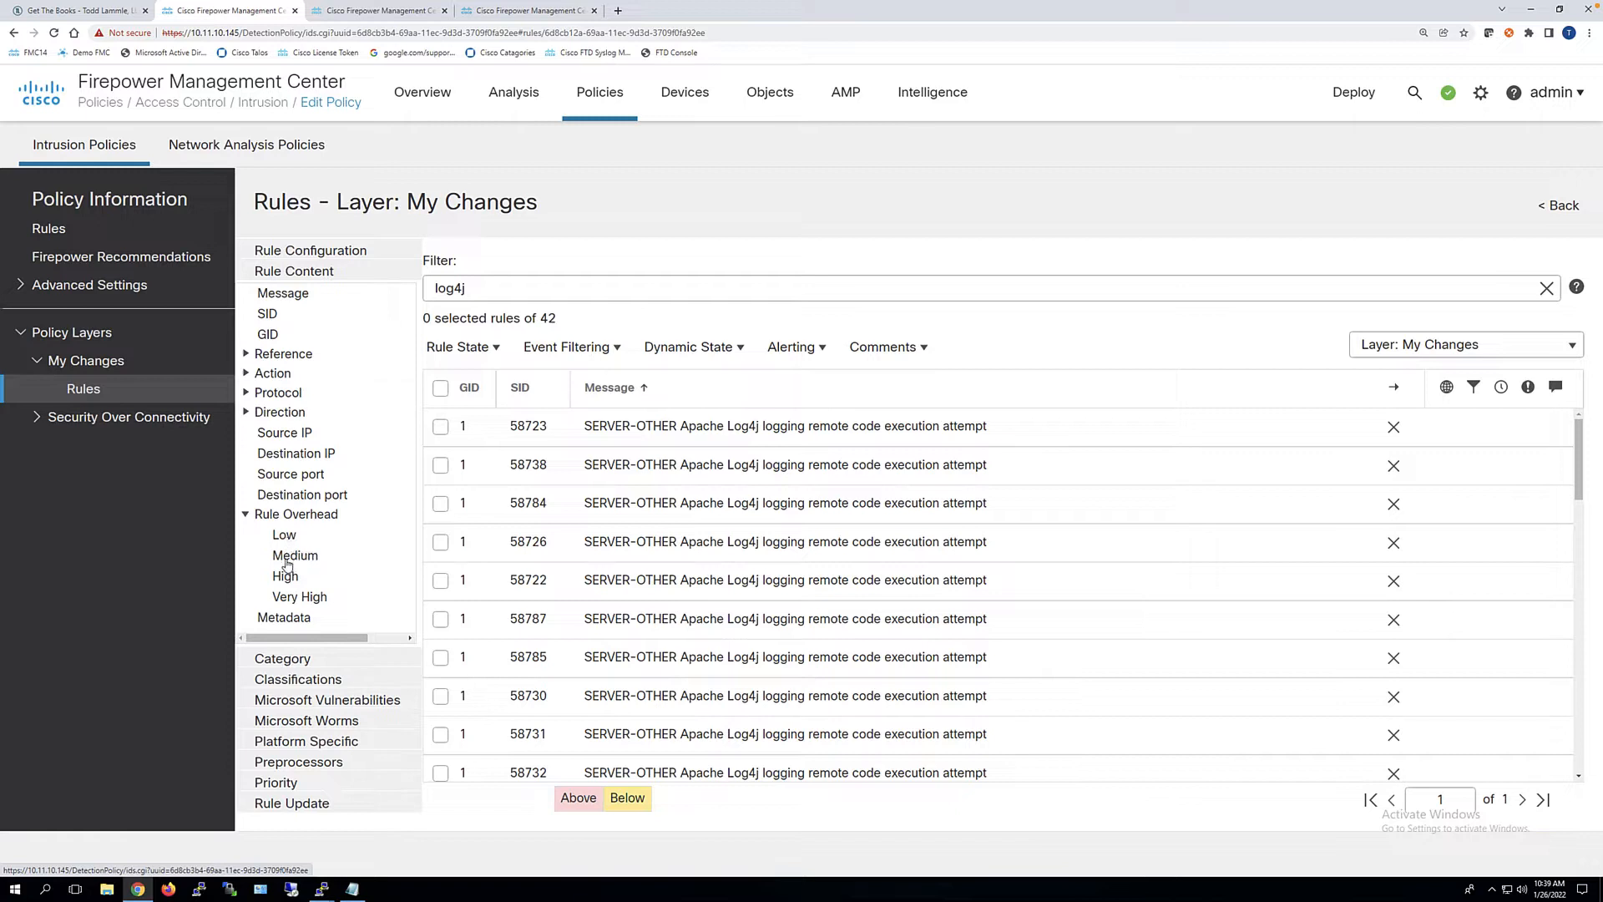
pyautogui.moveTo(294, 554)
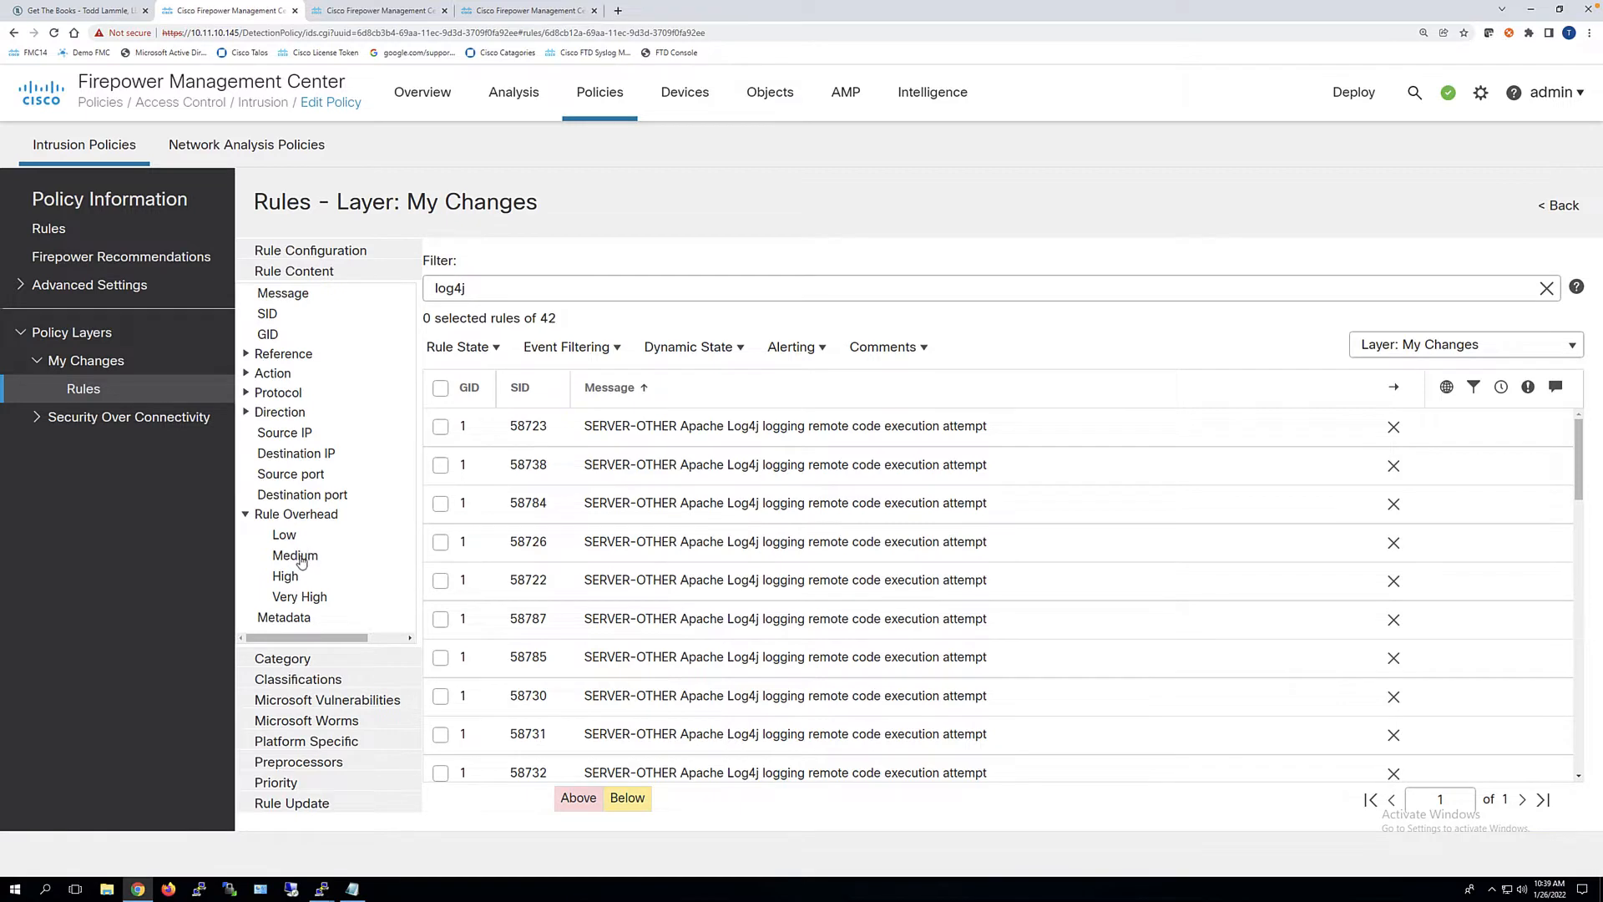
pyautogui.moveTo(294, 555)
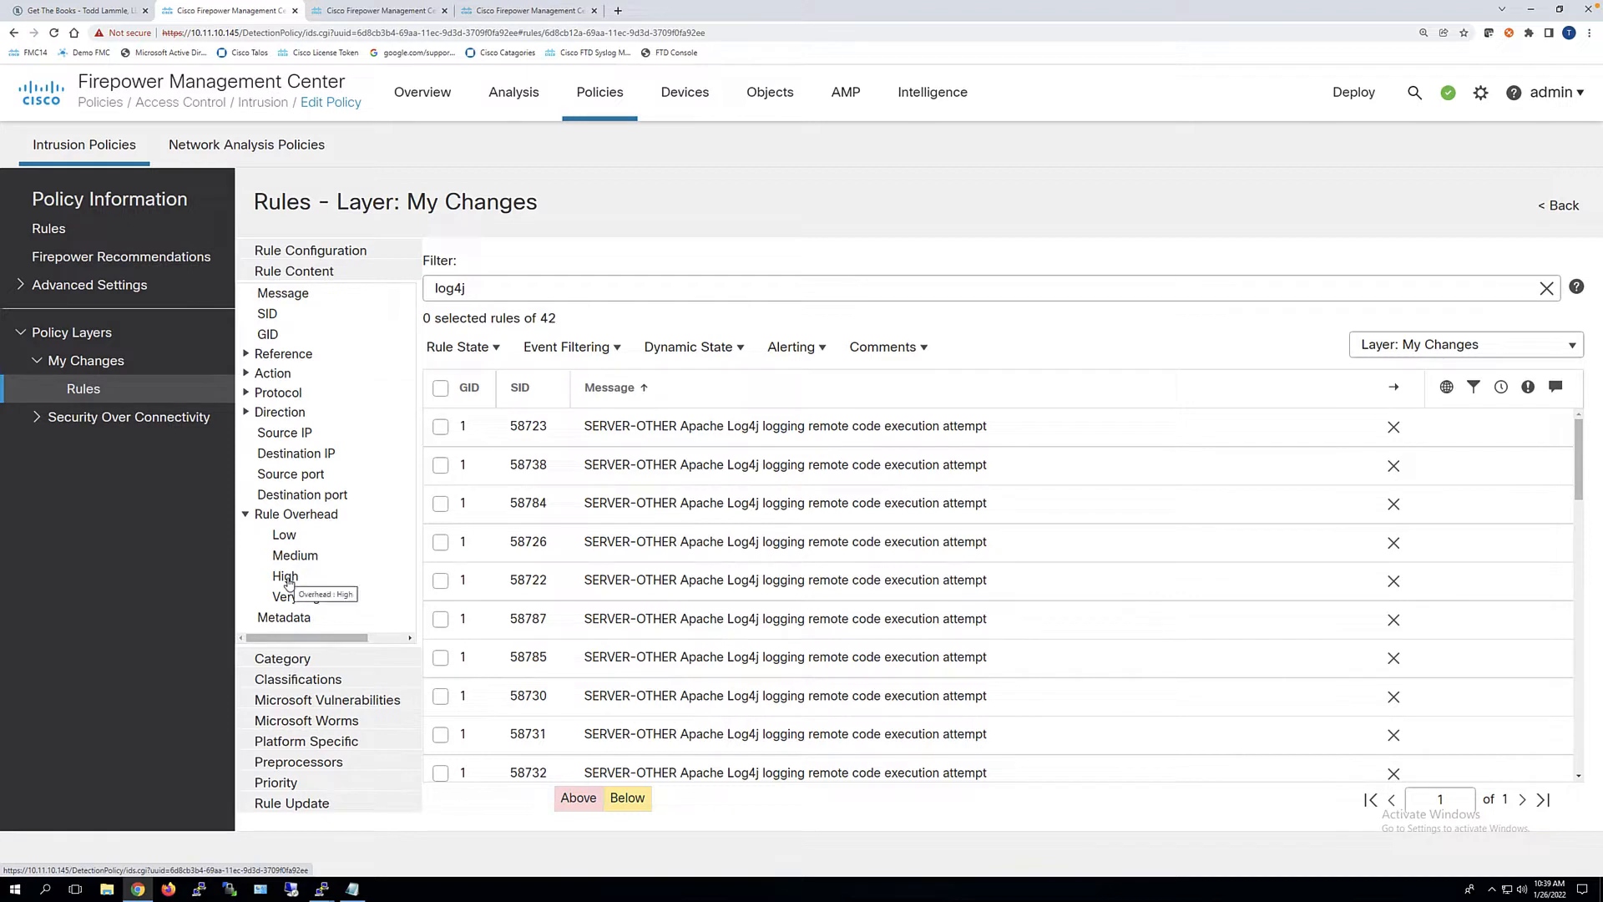
pyautogui.moveTo(299, 596)
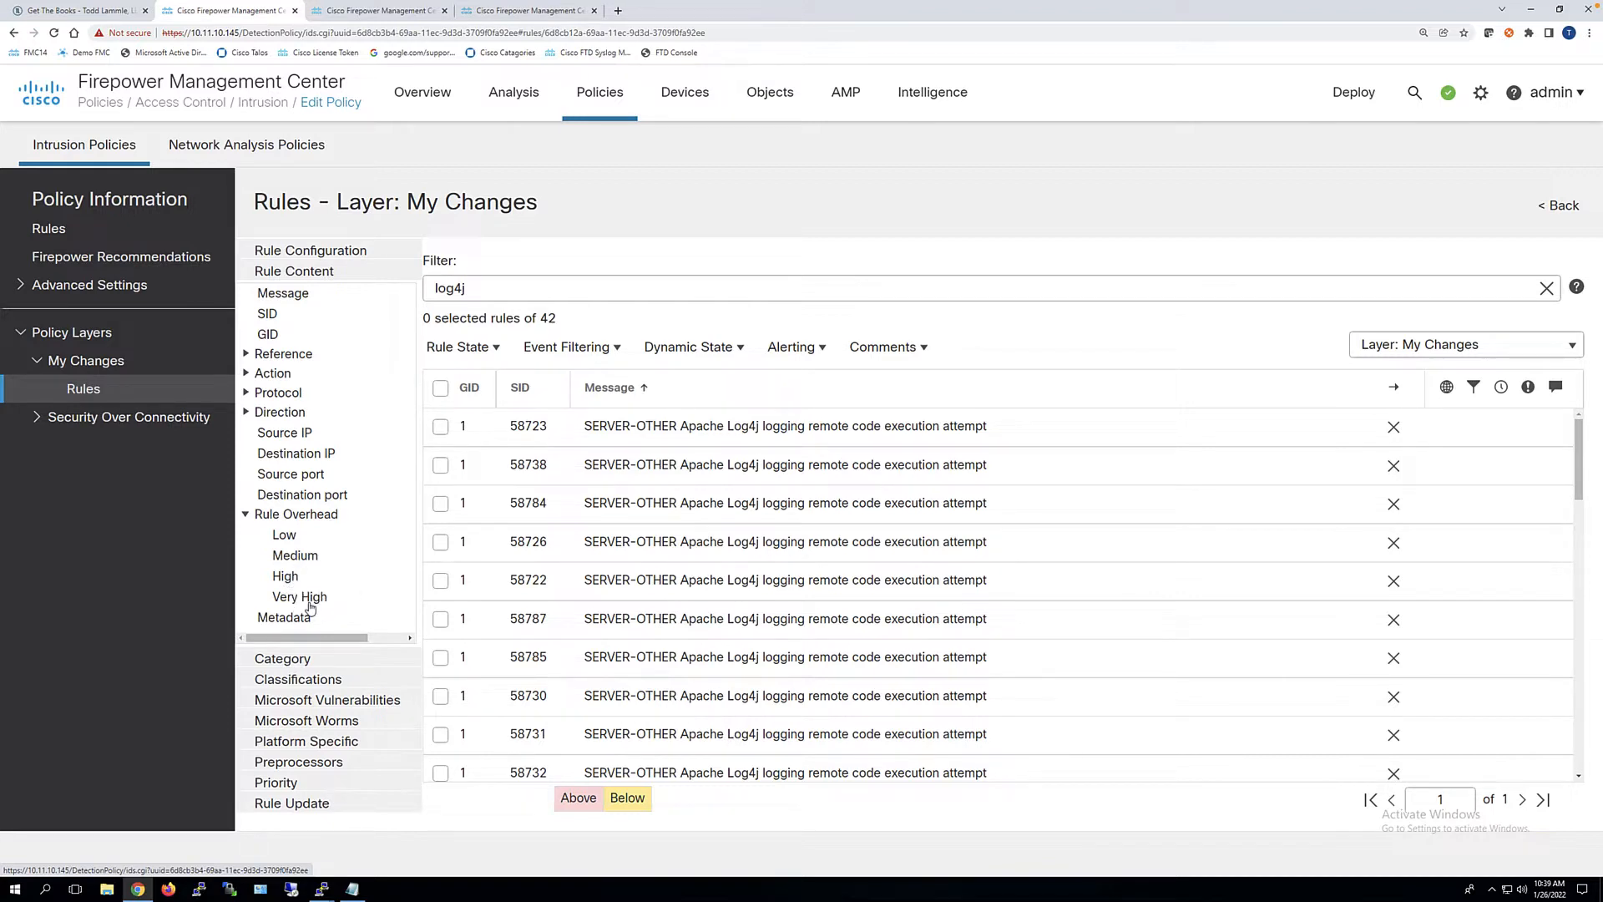
pyautogui.moveTo(299, 597)
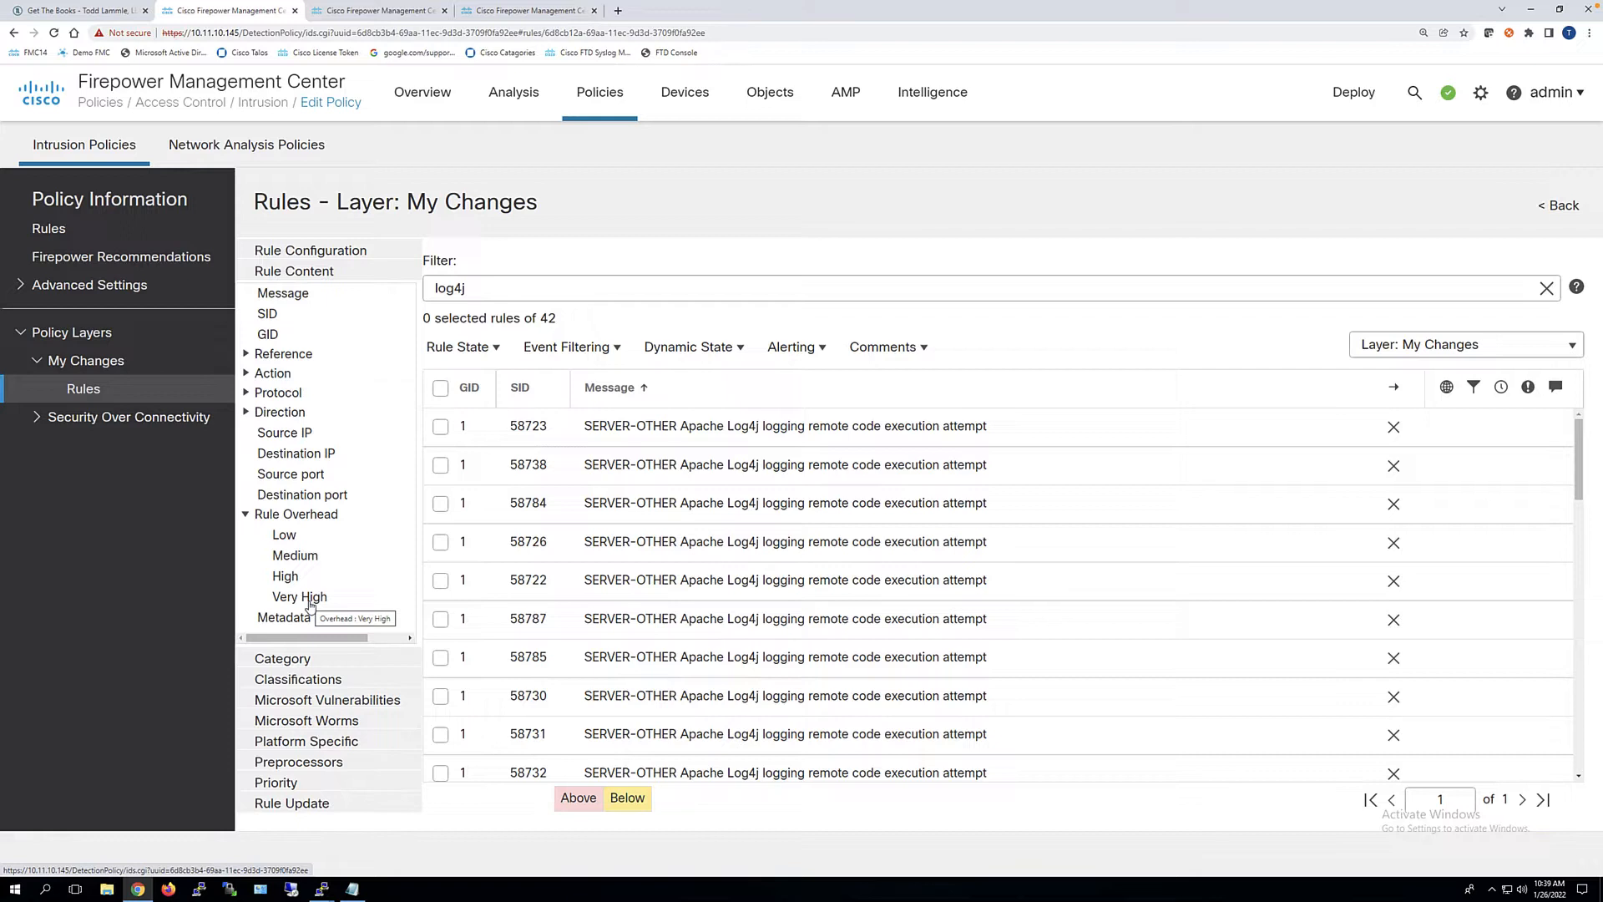
pyautogui.moveTo(309, 606)
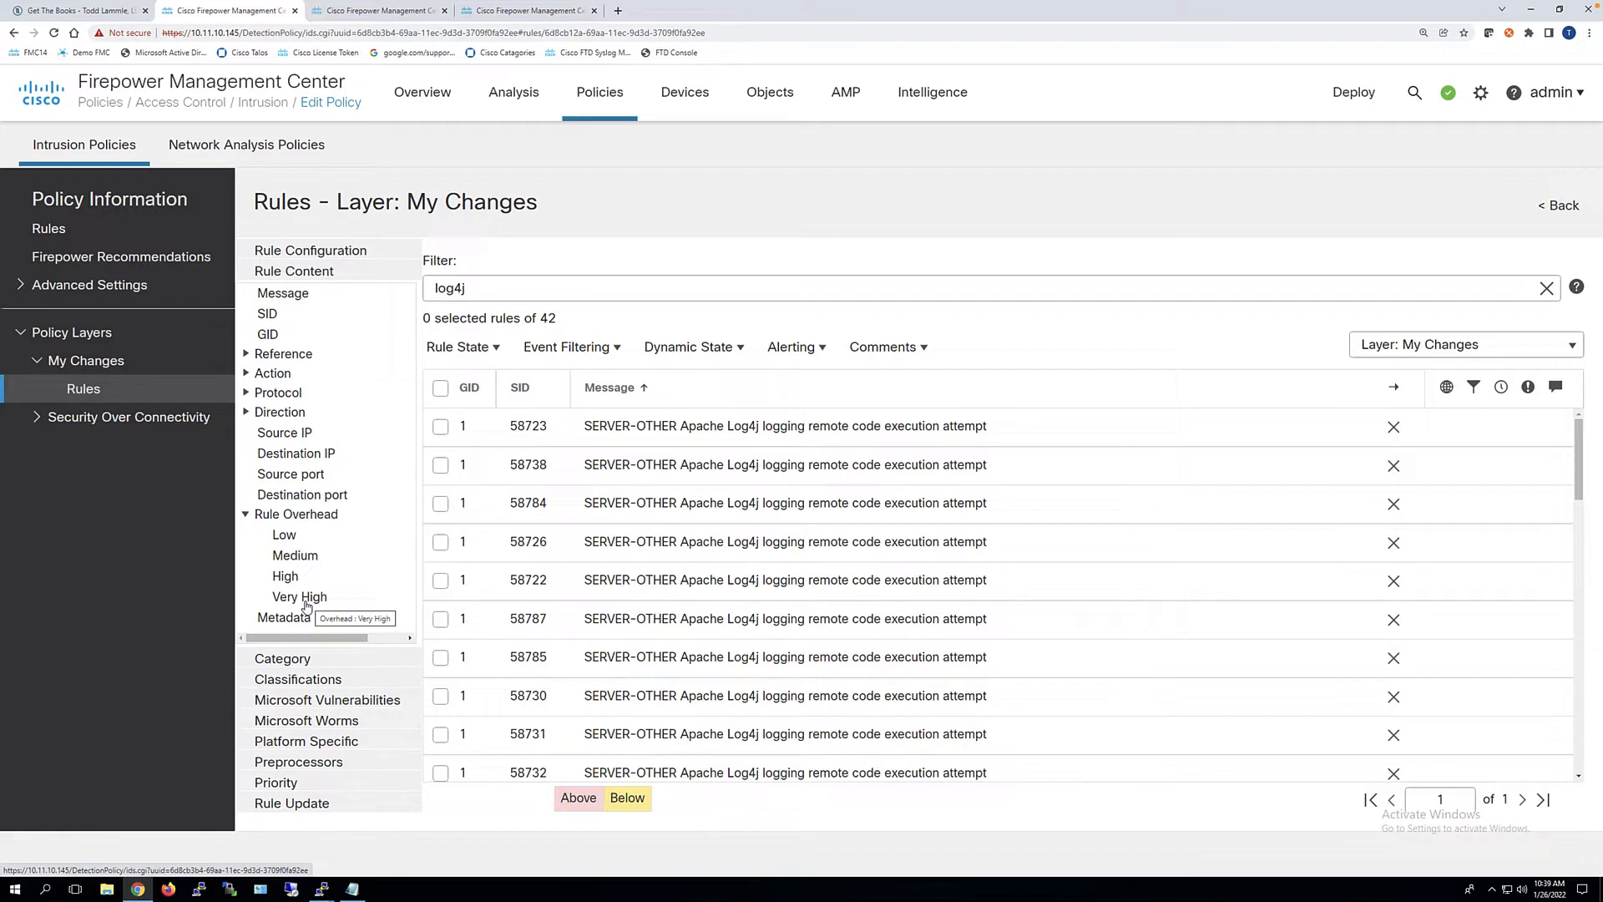
pyautogui.moveTo(299, 606)
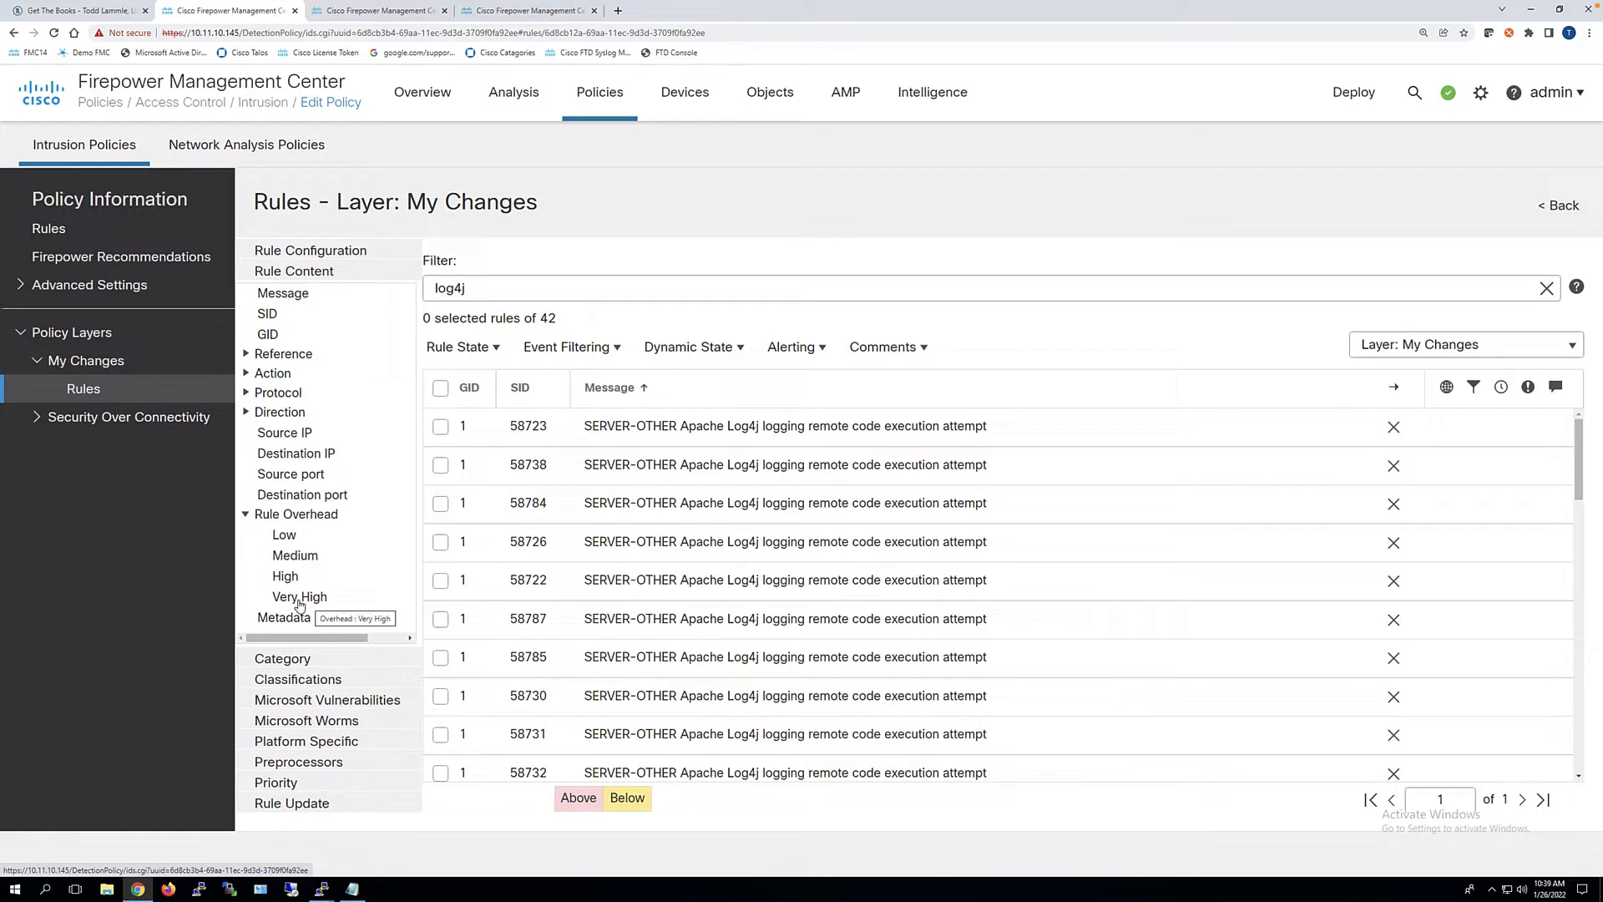
pyautogui.moveTo(562, 379)
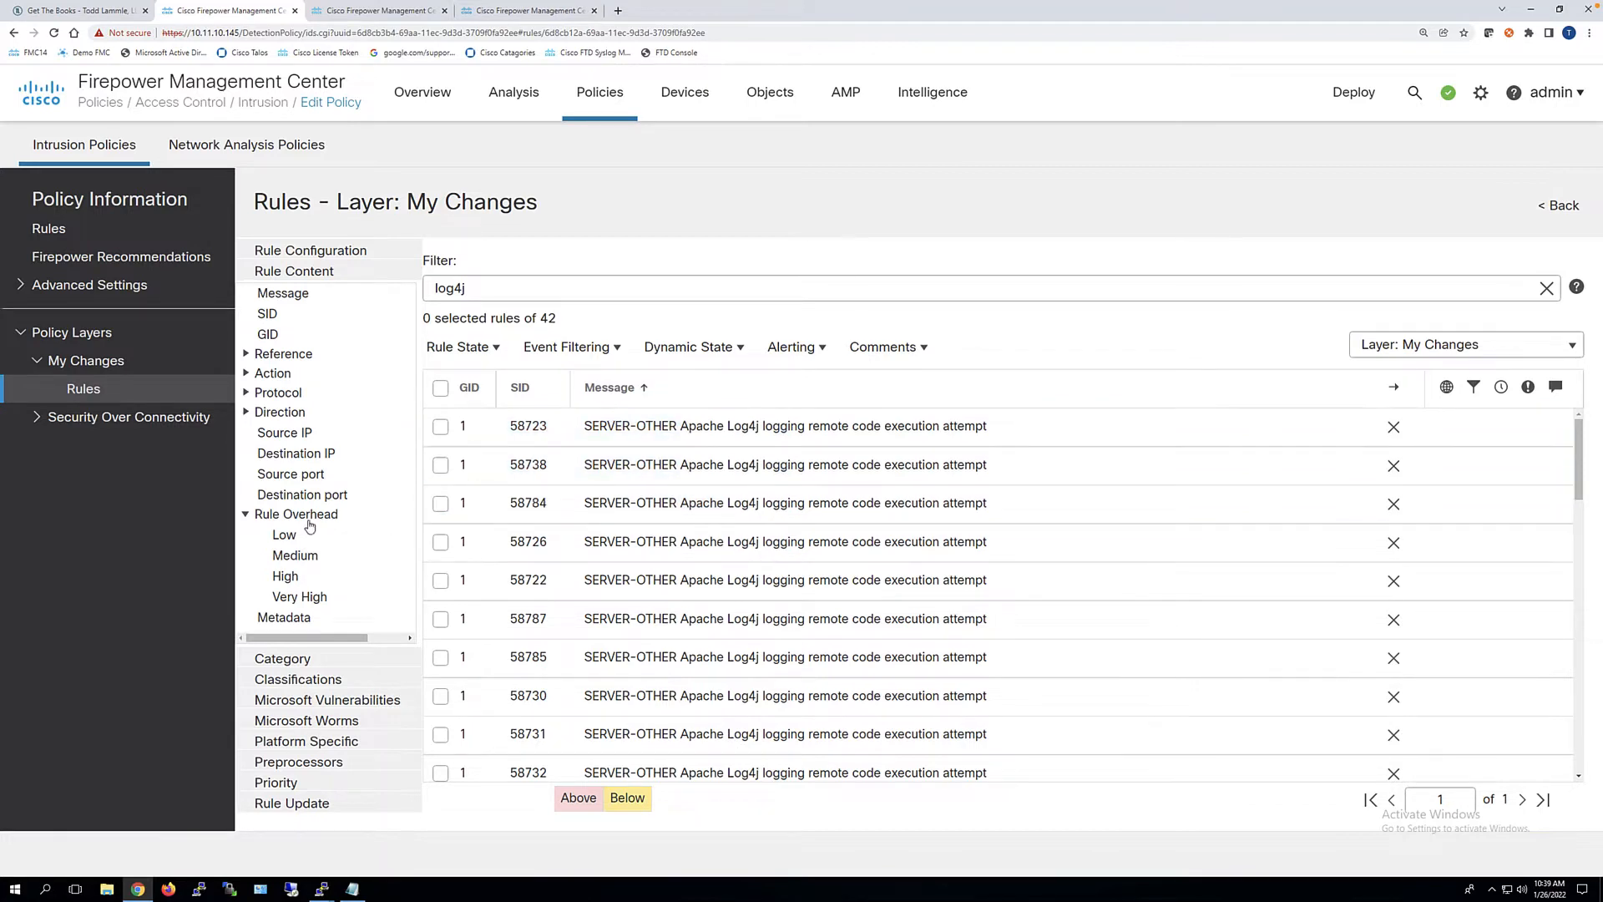
pyautogui.moveTo(299, 596)
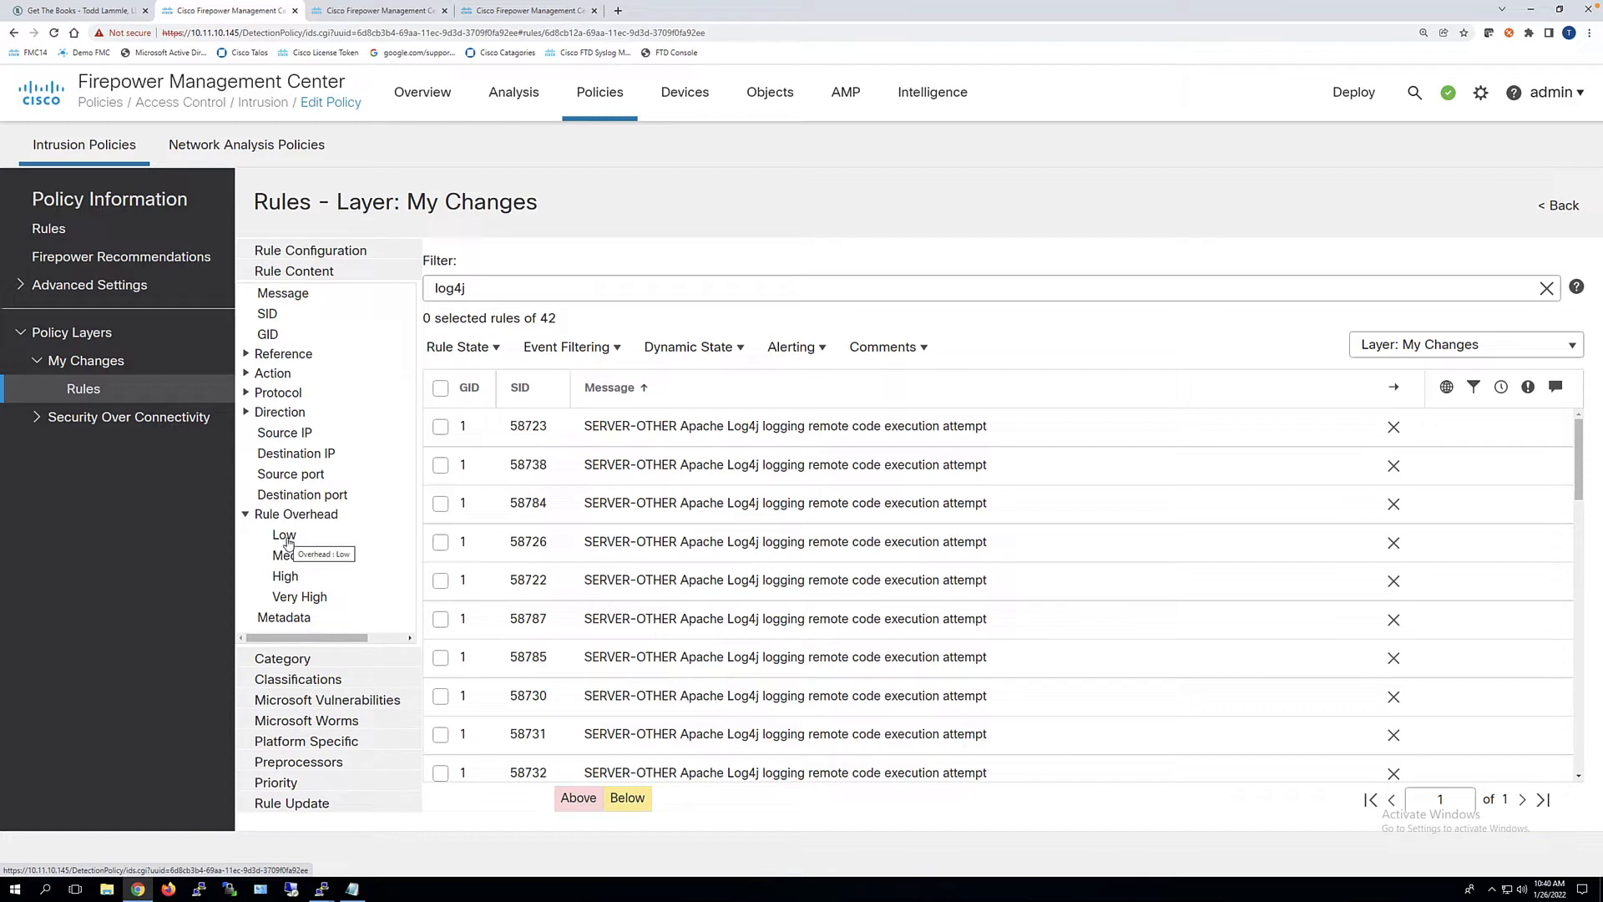
pyautogui.moveTo(289, 547)
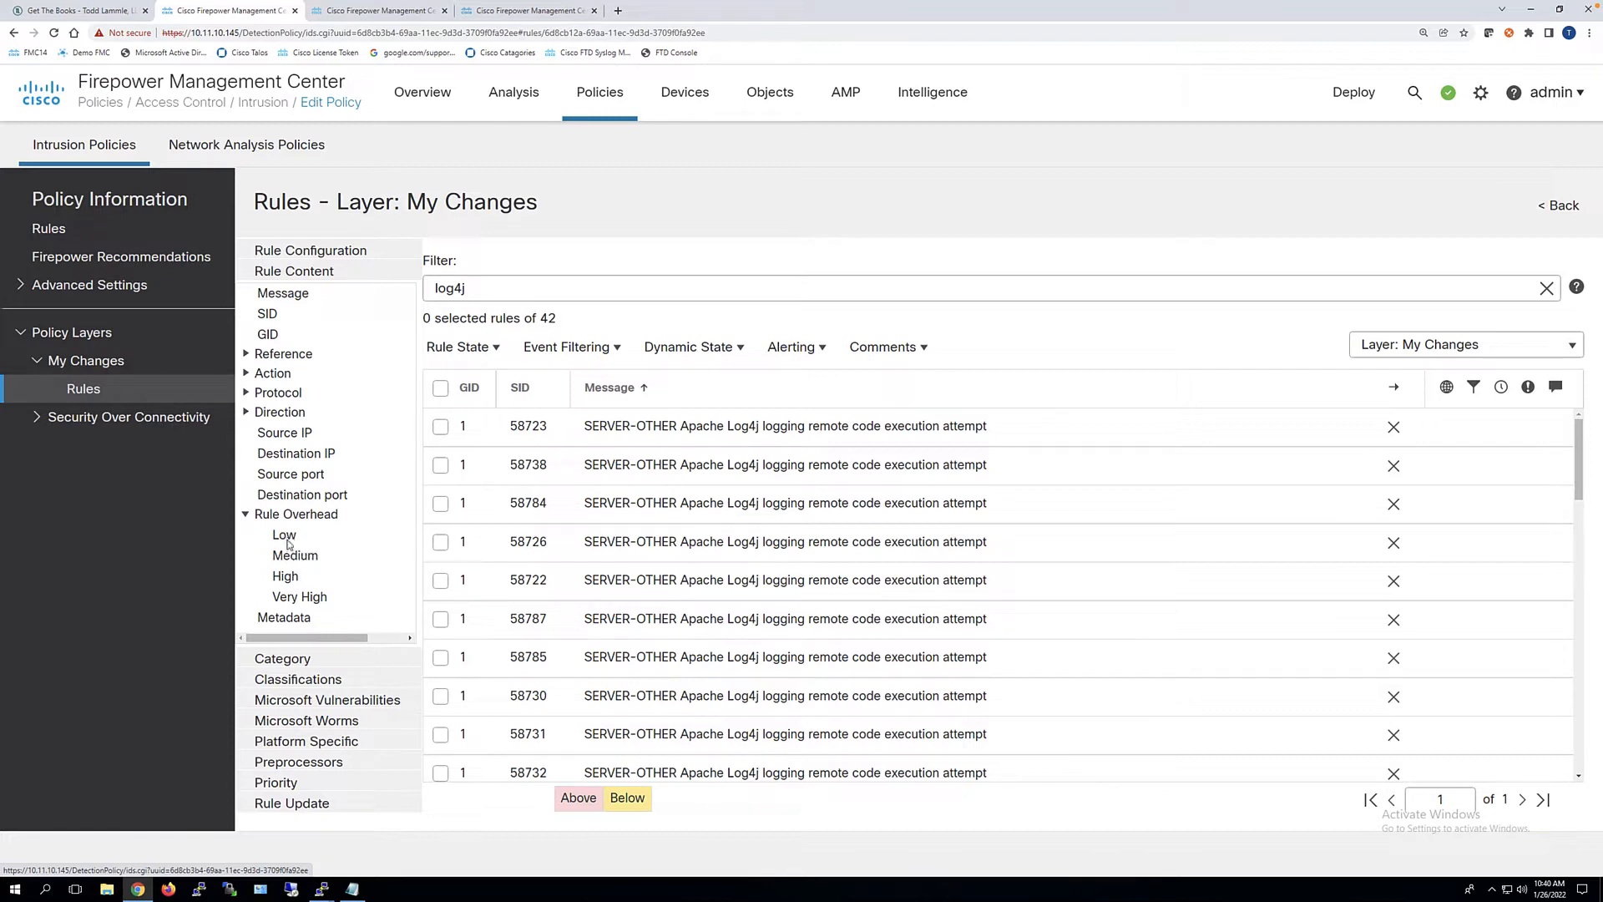
# Show the details of Log4j rule 58723, confirming its Drop and Generate Events state
pyautogui.click(785, 425)
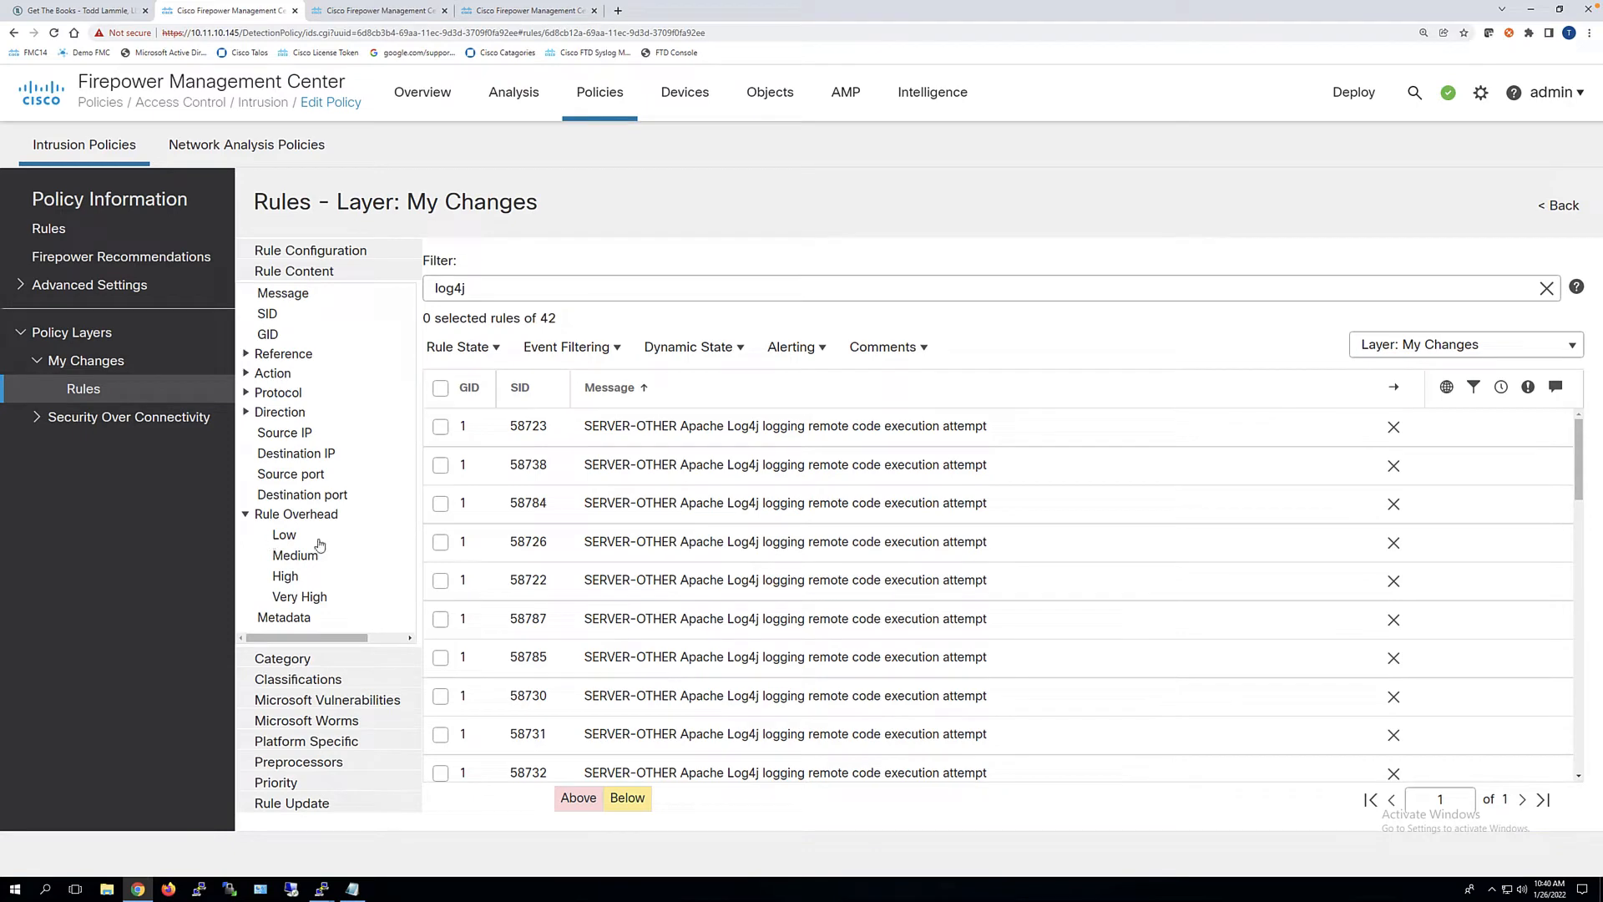
pyautogui.click(785, 426)
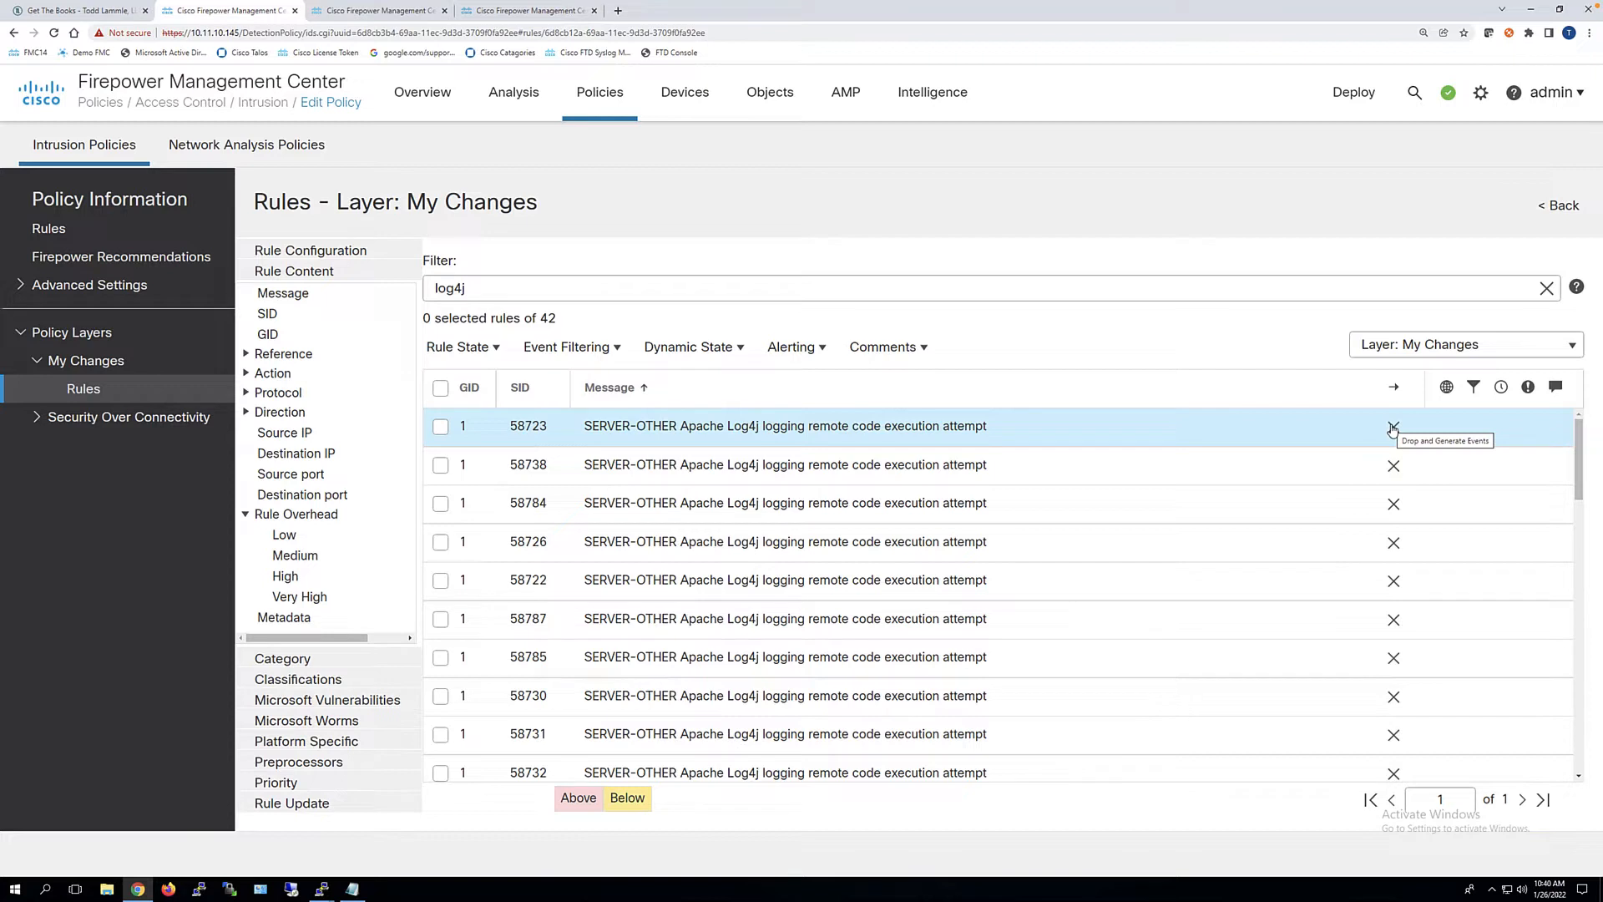
pyautogui.click(785, 426)
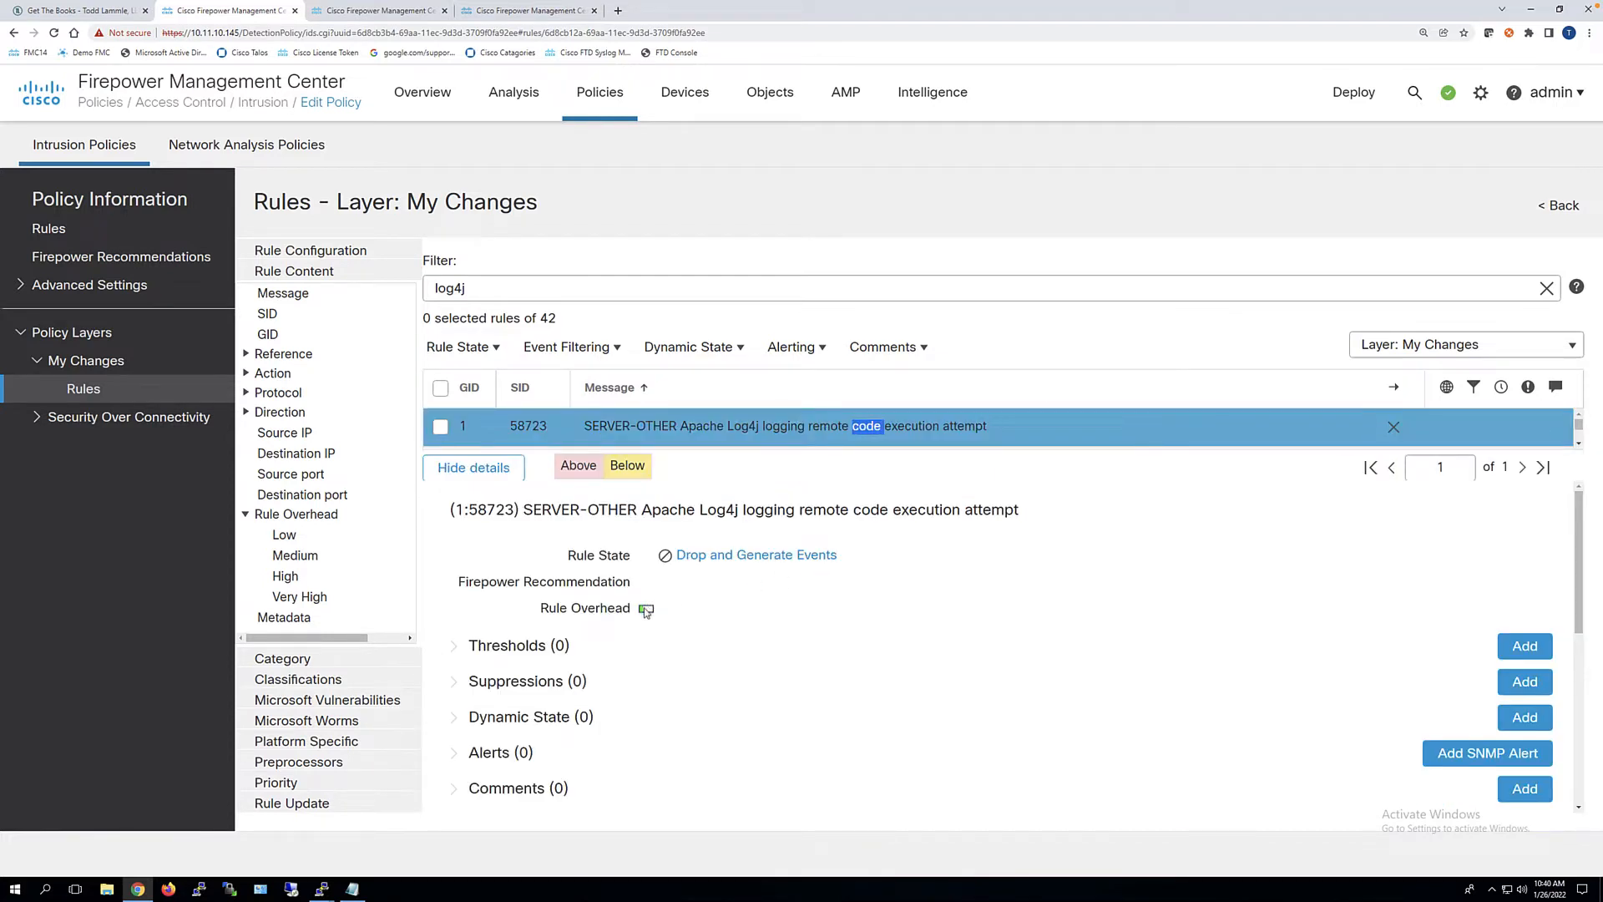
pyautogui.moveTo(644, 608)
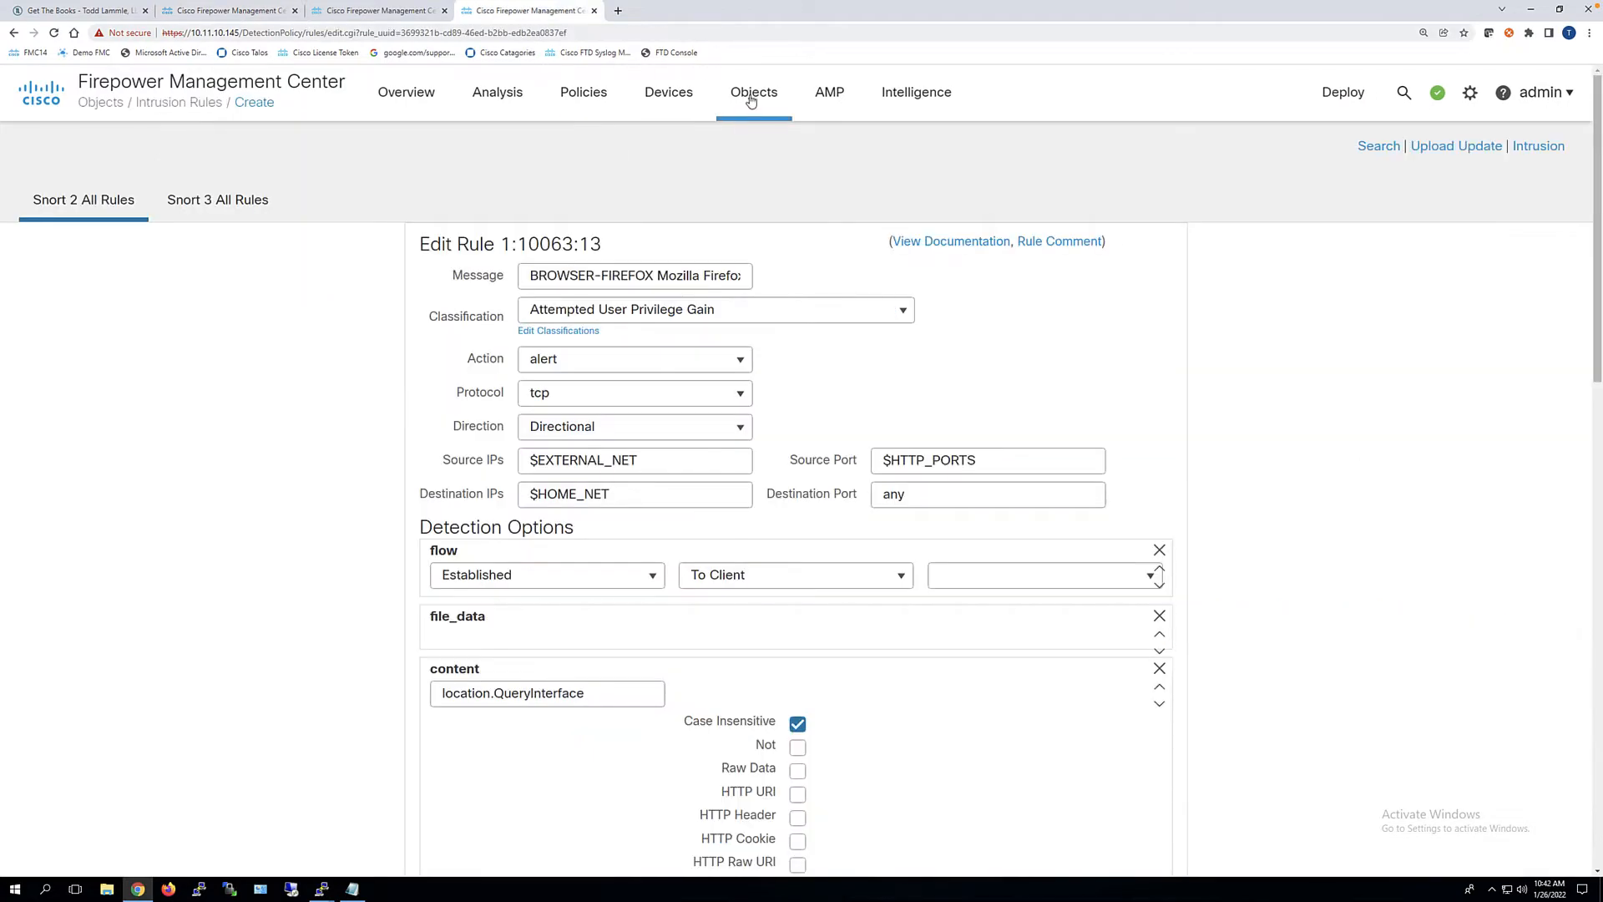
pyautogui.click(754, 92)
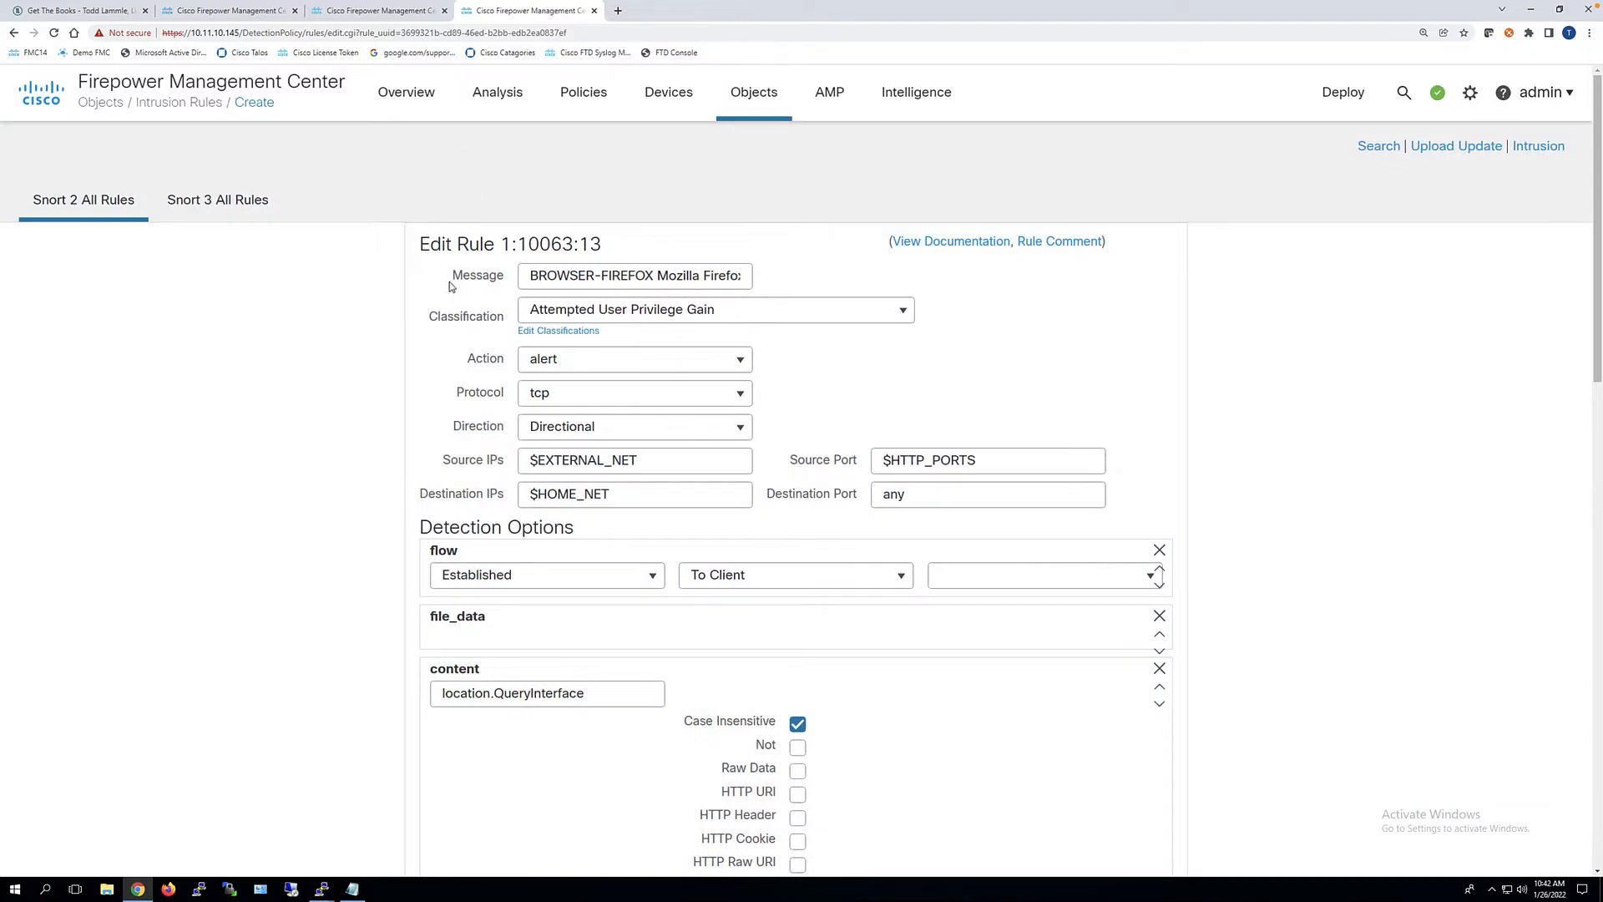
pyautogui.moveTo(671, 476)
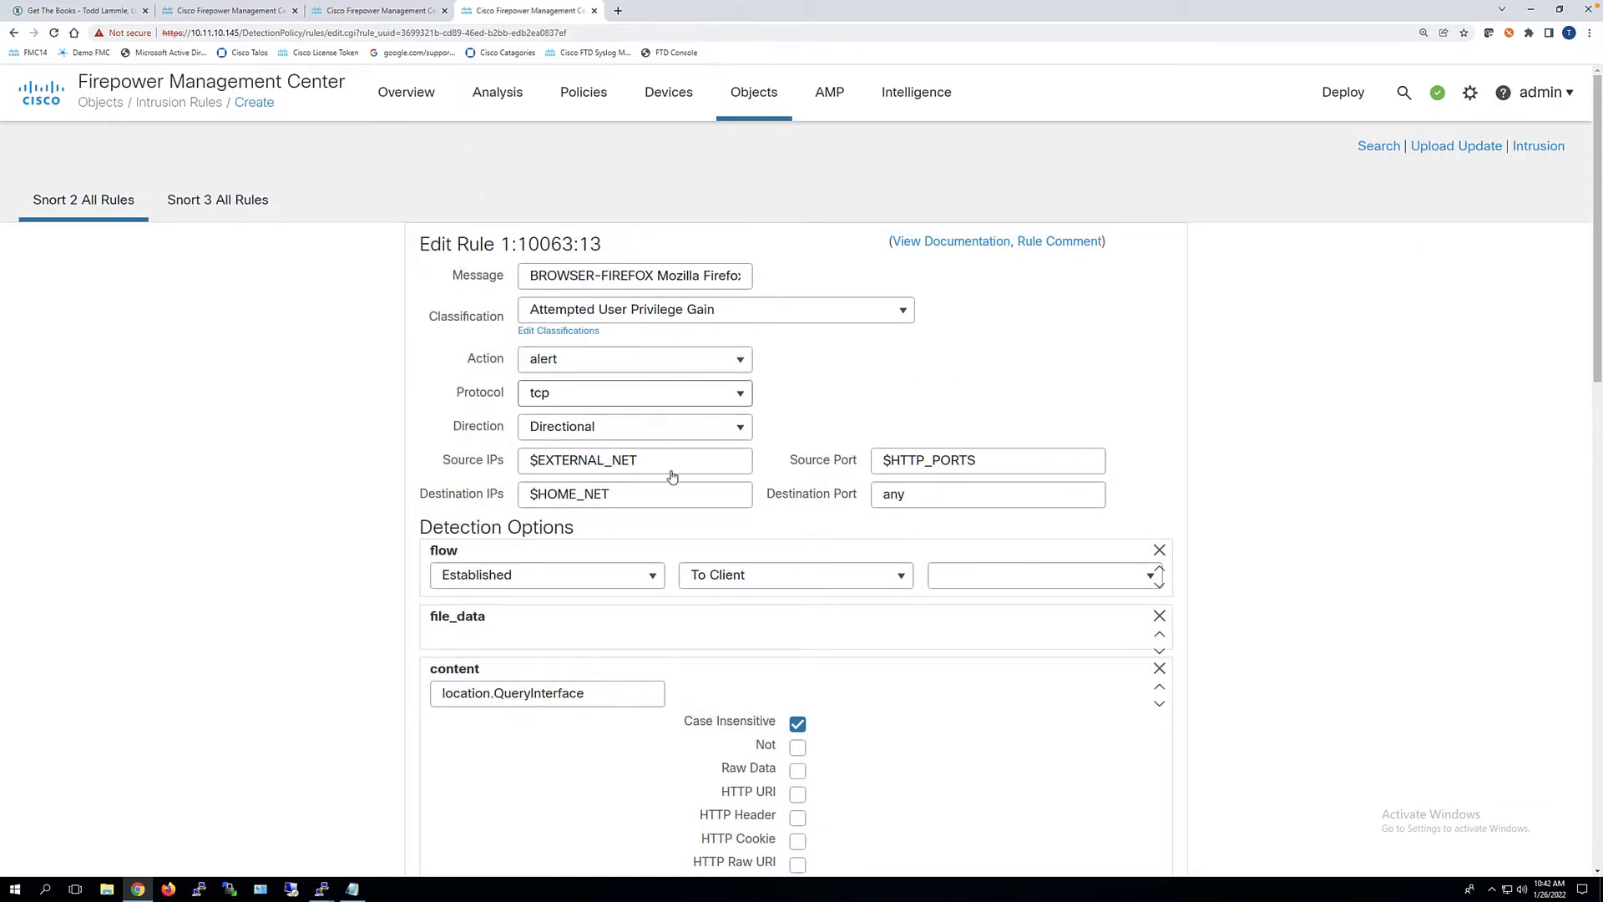
pyautogui.scroll(-3)
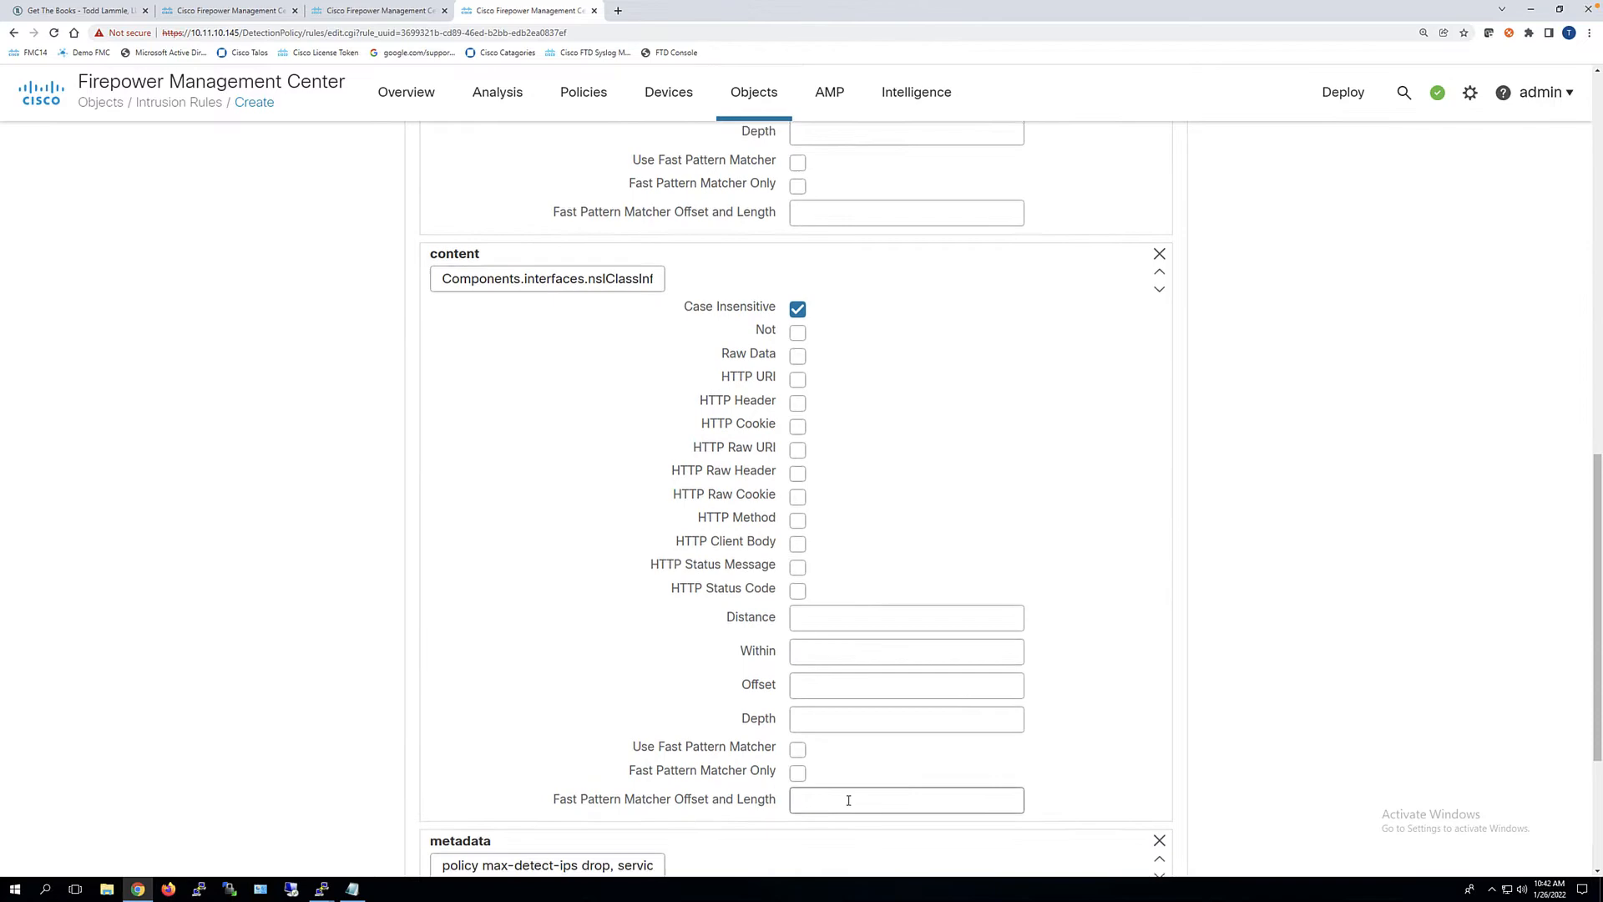
pyautogui.scroll(-3)
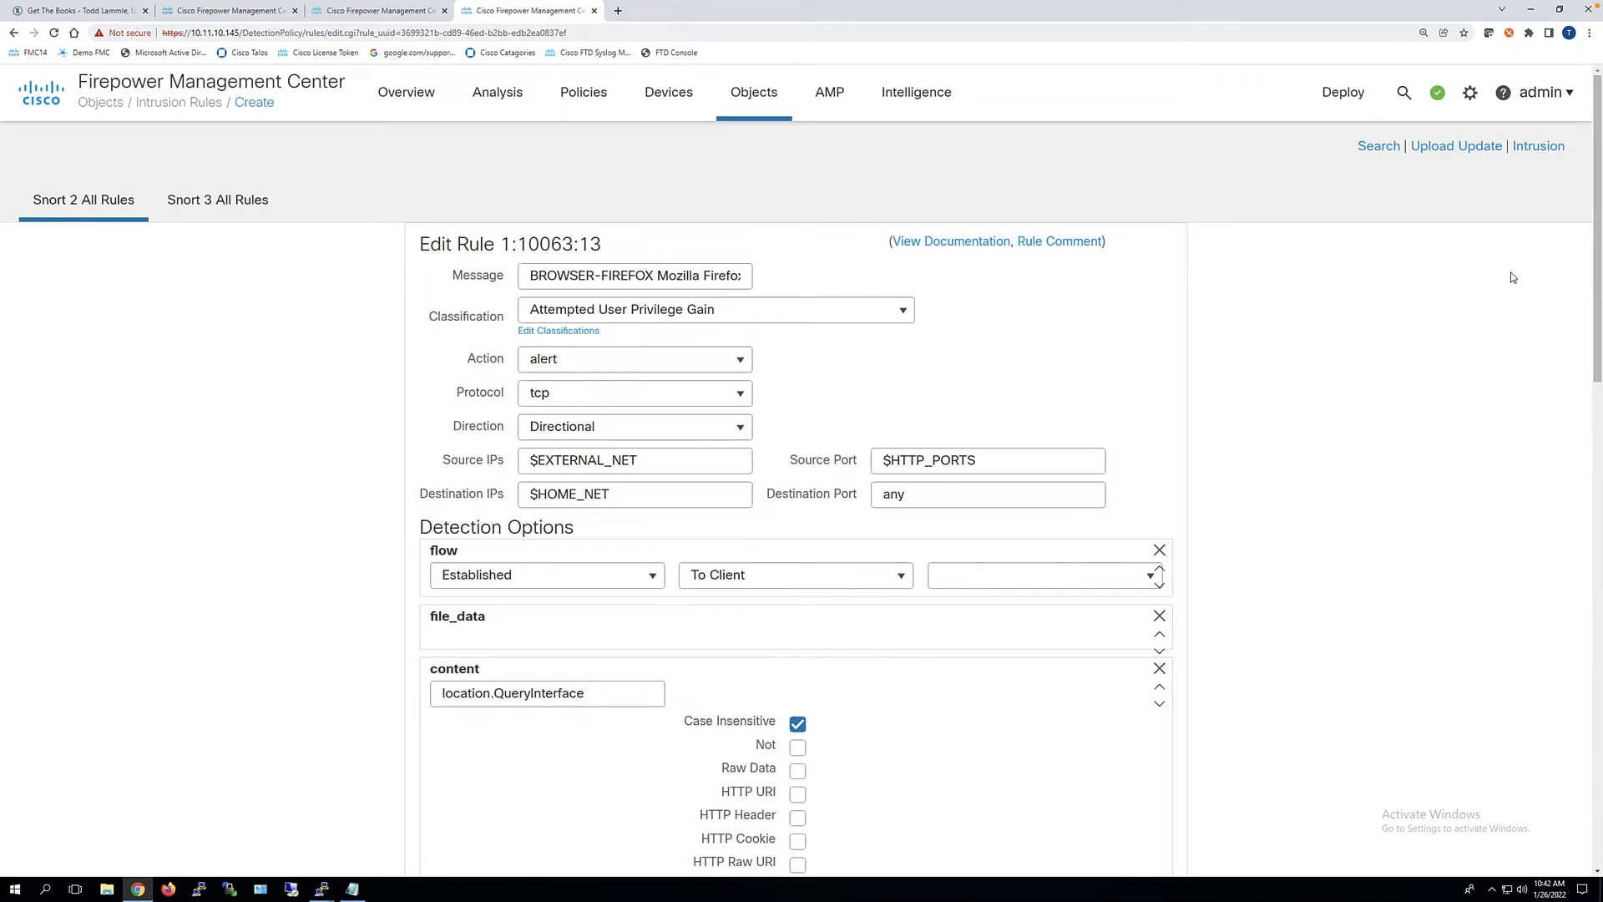
pyautogui.moveTo(876, 191)
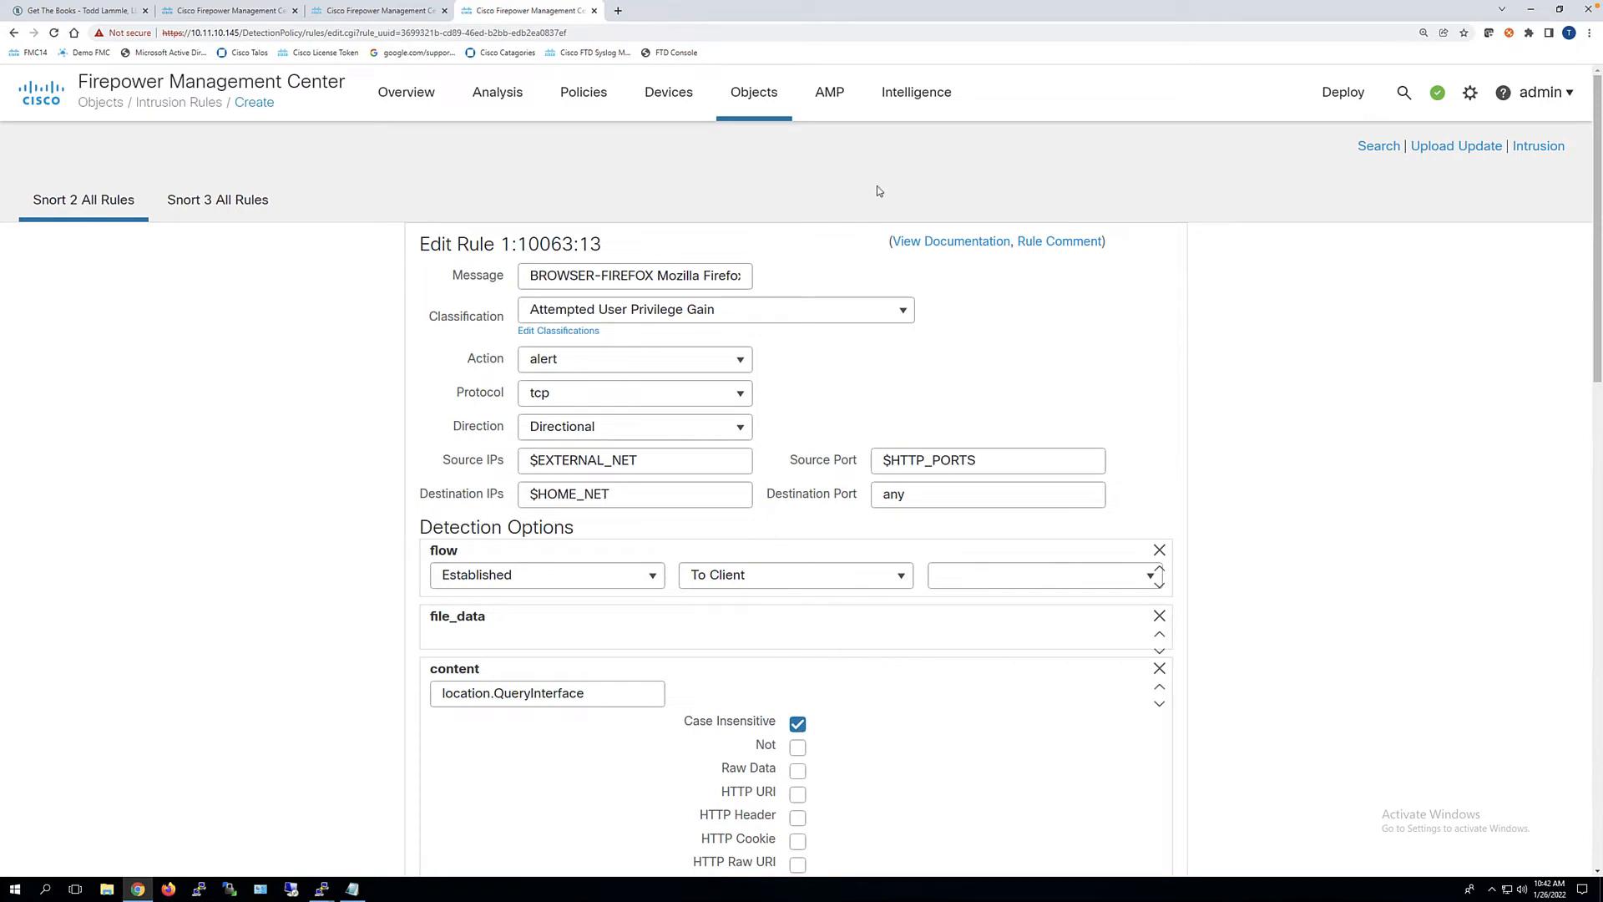
pyautogui.moveTo(533, 245)
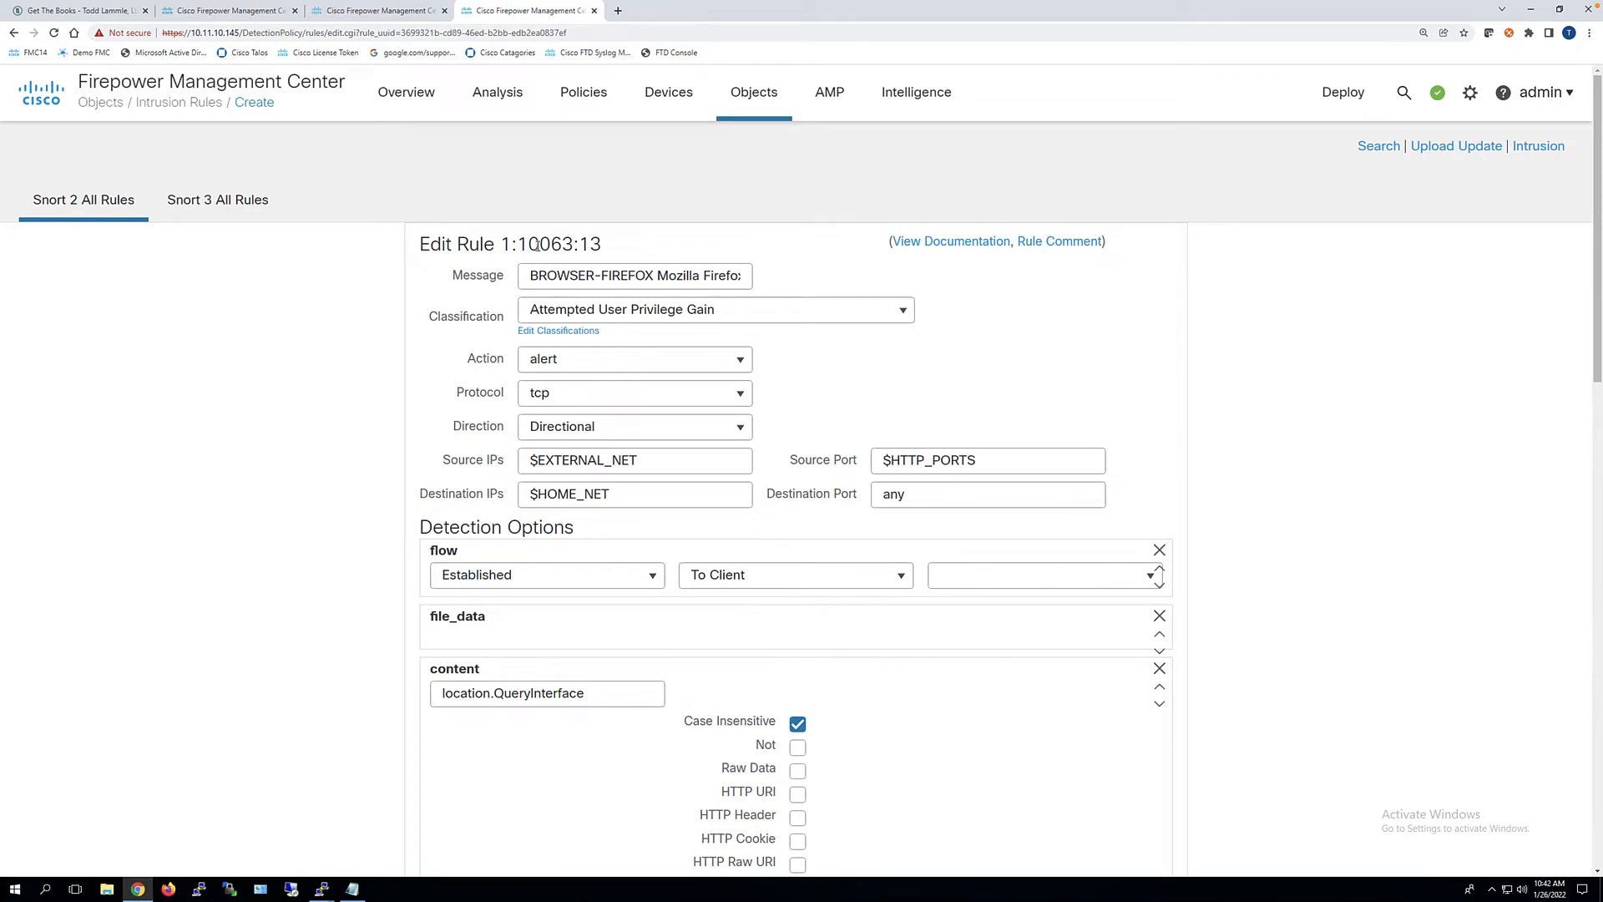
pyautogui.click(635, 357)
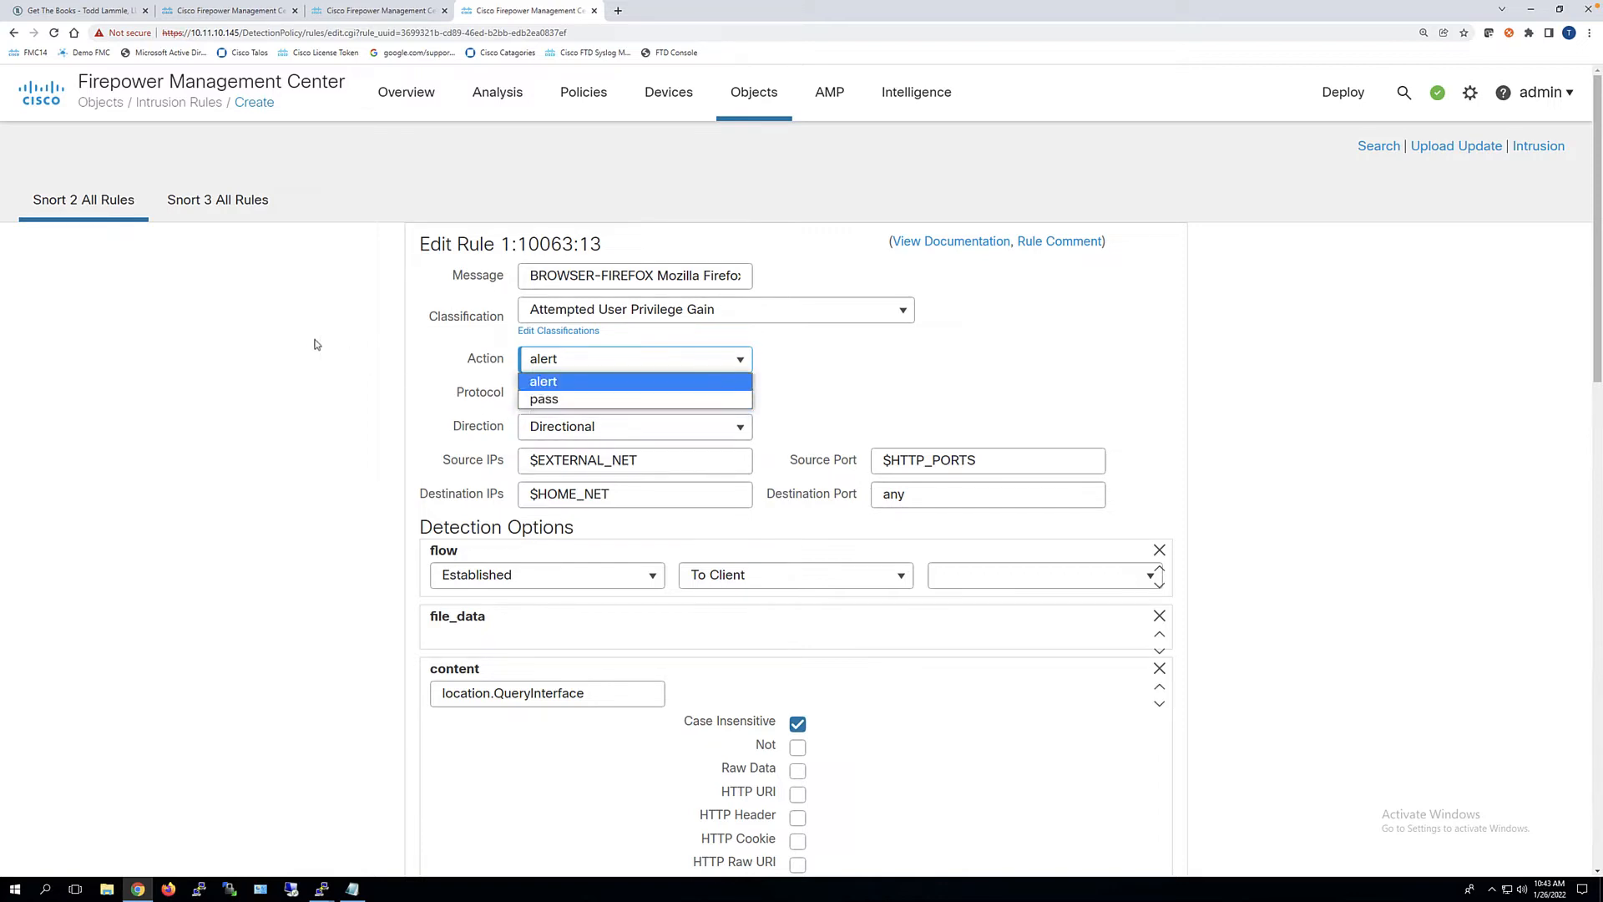
pyautogui.moveTo(304, 339)
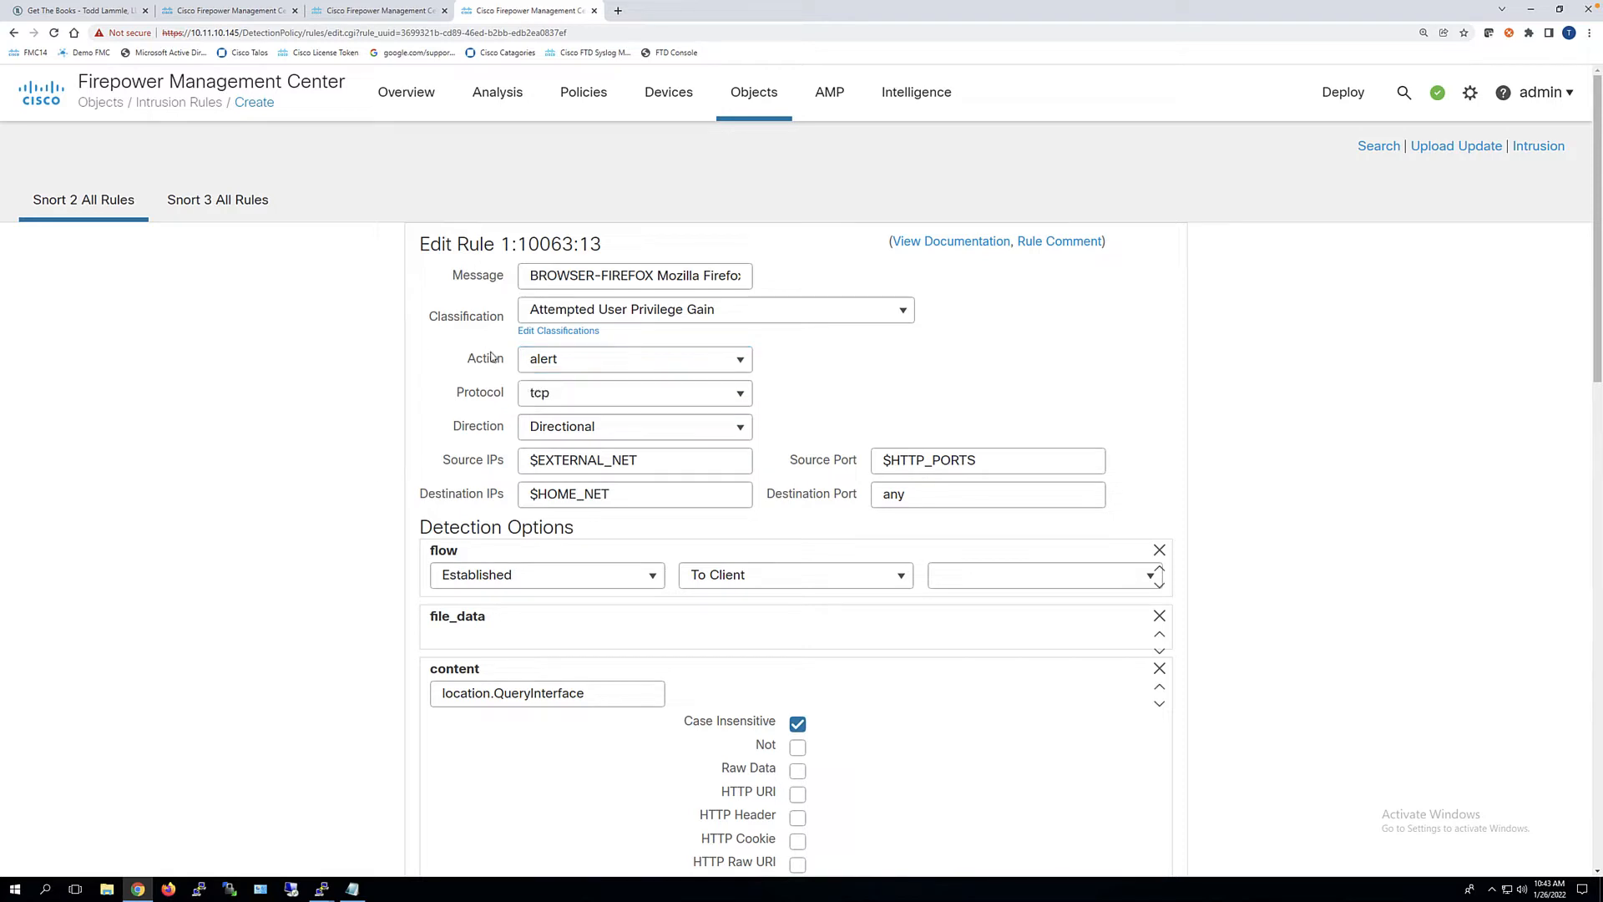
pyautogui.moveTo(362, 299)
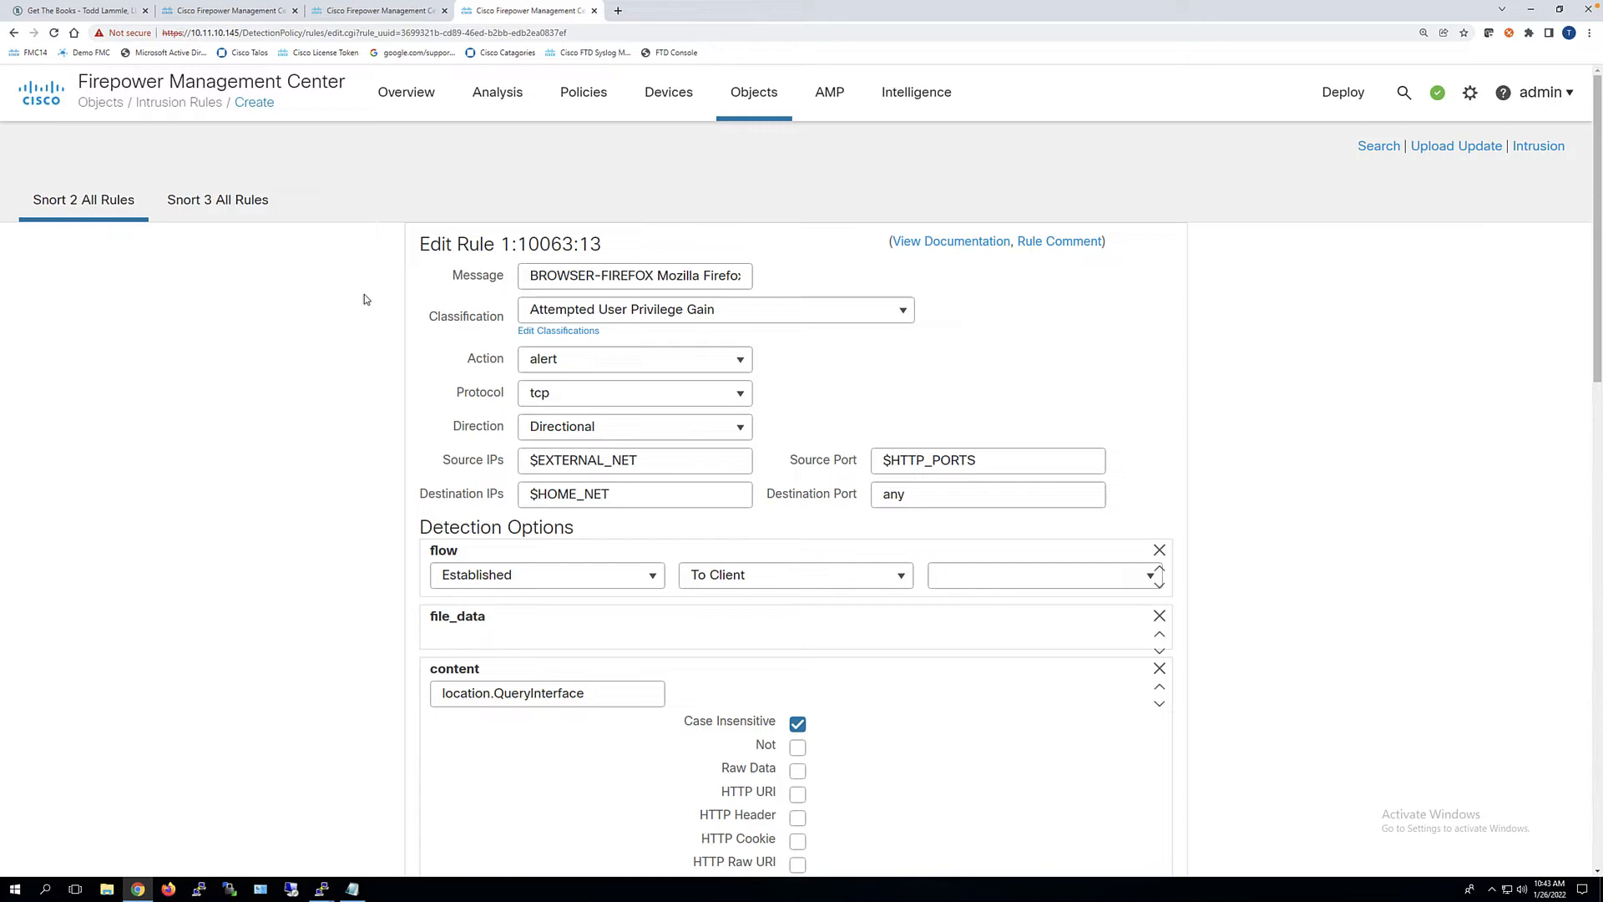
pyautogui.moveTo(1323, 271)
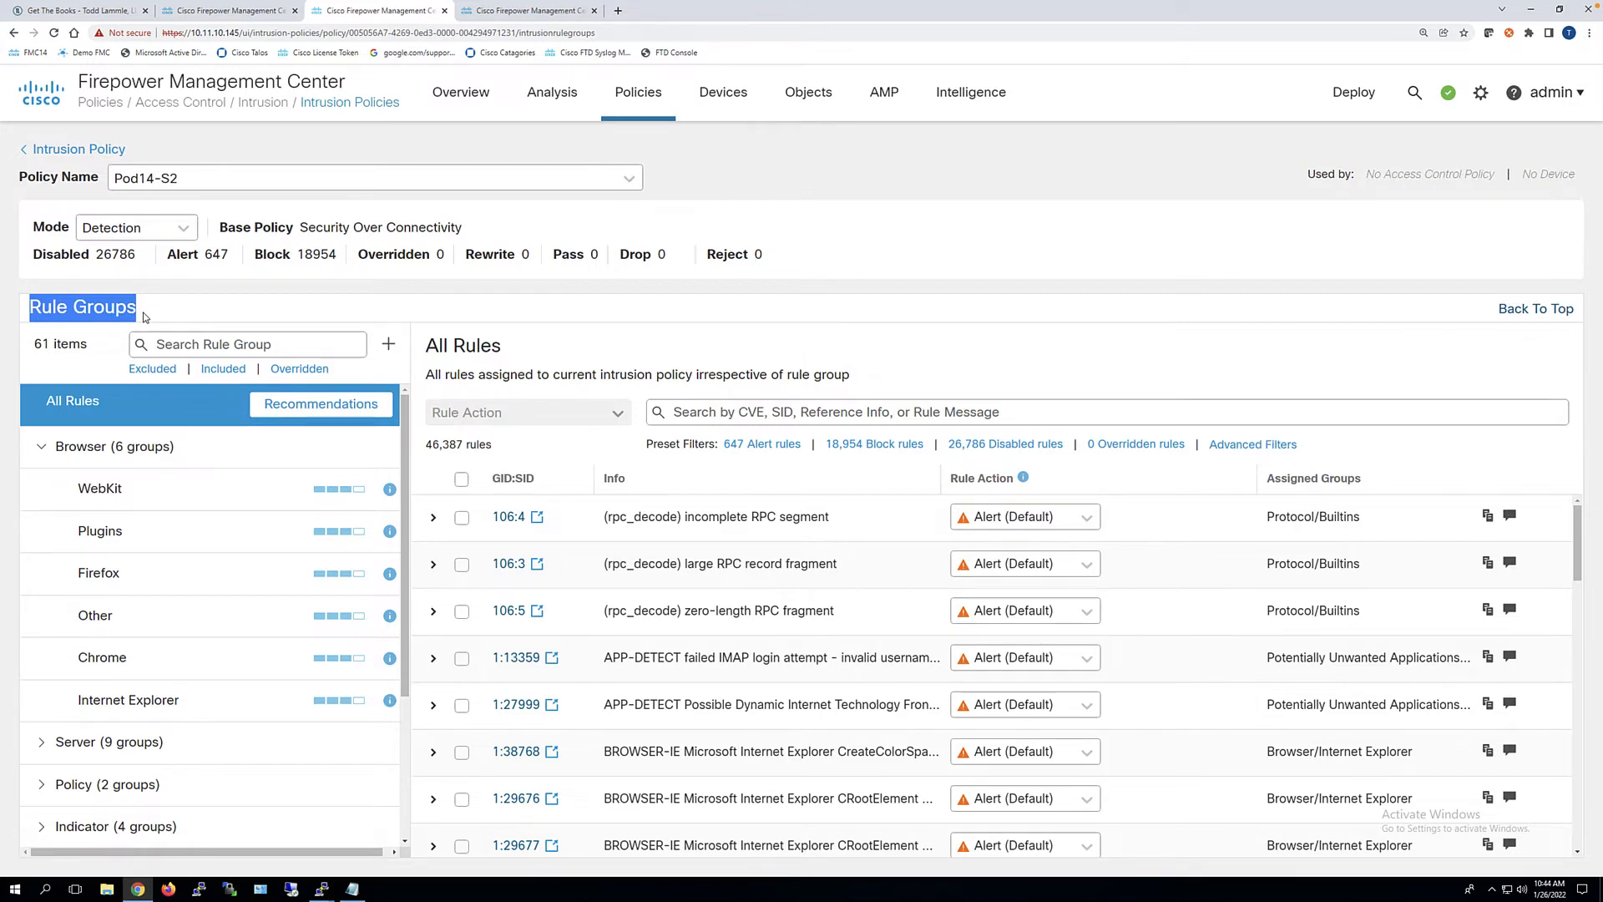
# Check one rule in the Pod14-S2 All Rules list of 46,387 rules
pyautogui.click(461, 658)
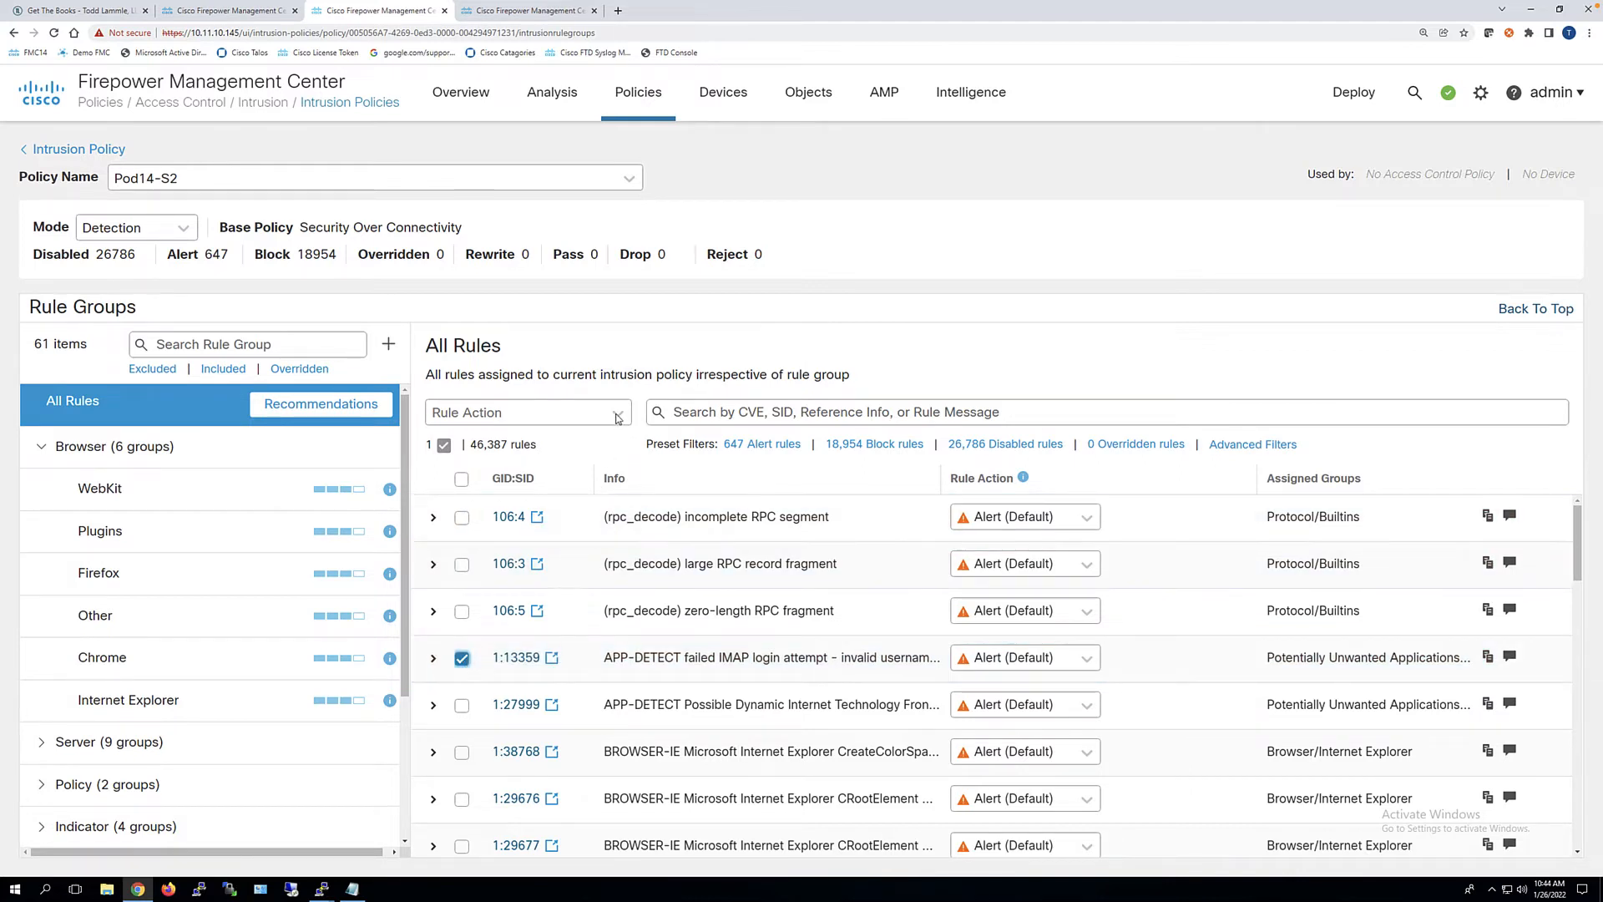
# List the Rule Action choices from Block through Revert to default for the checked rule
pyautogui.click(526, 413)
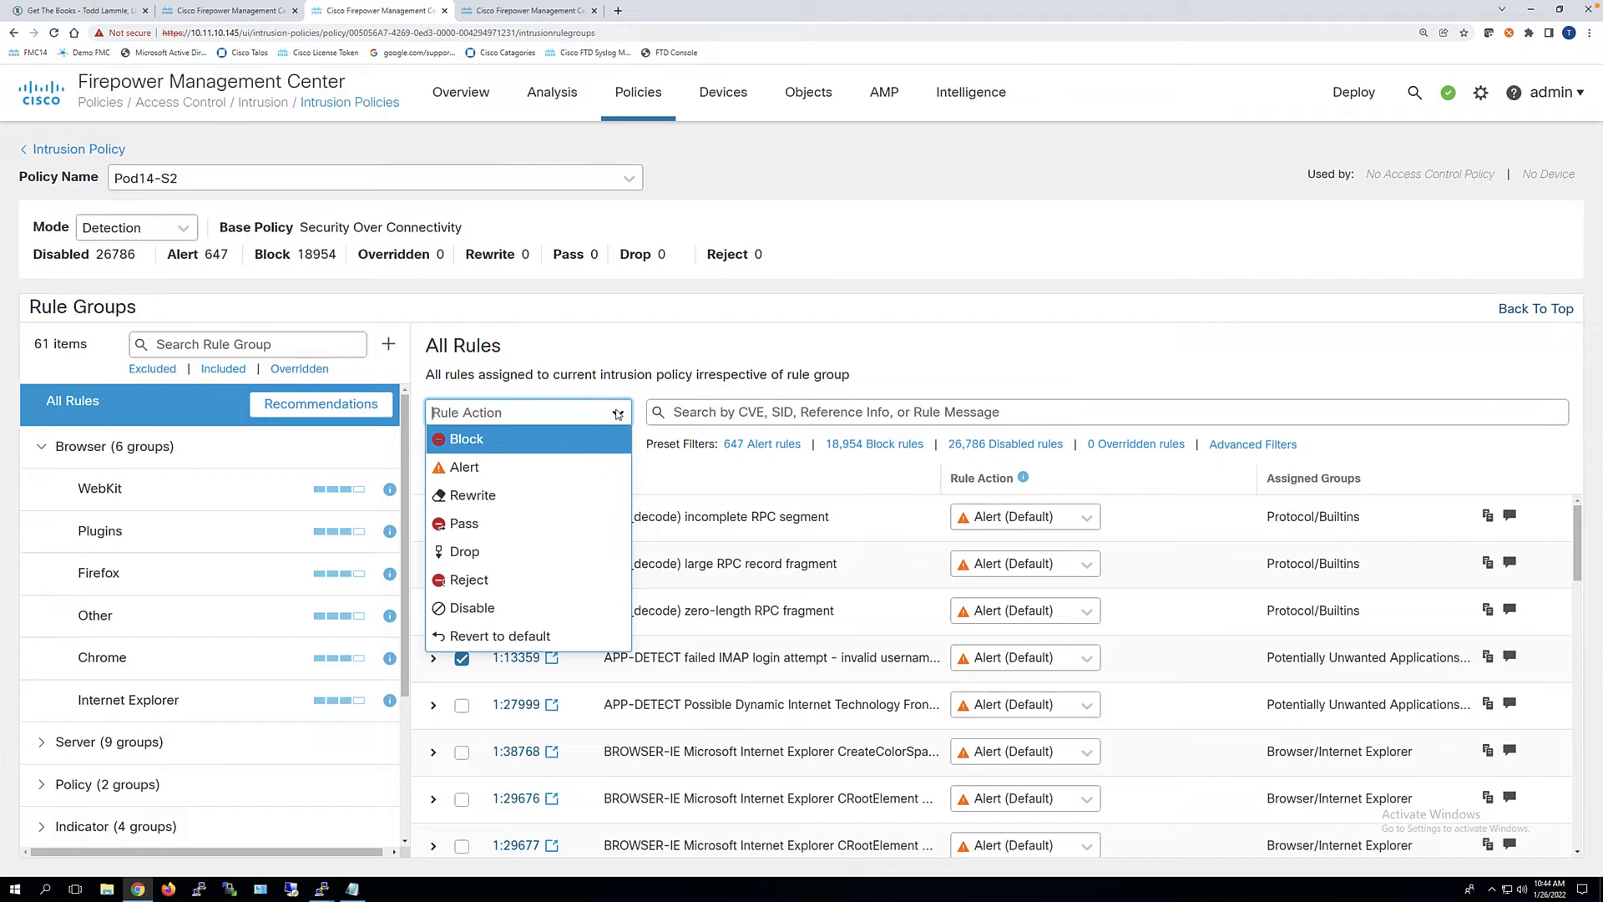
pyautogui.moveTo(499, 448)
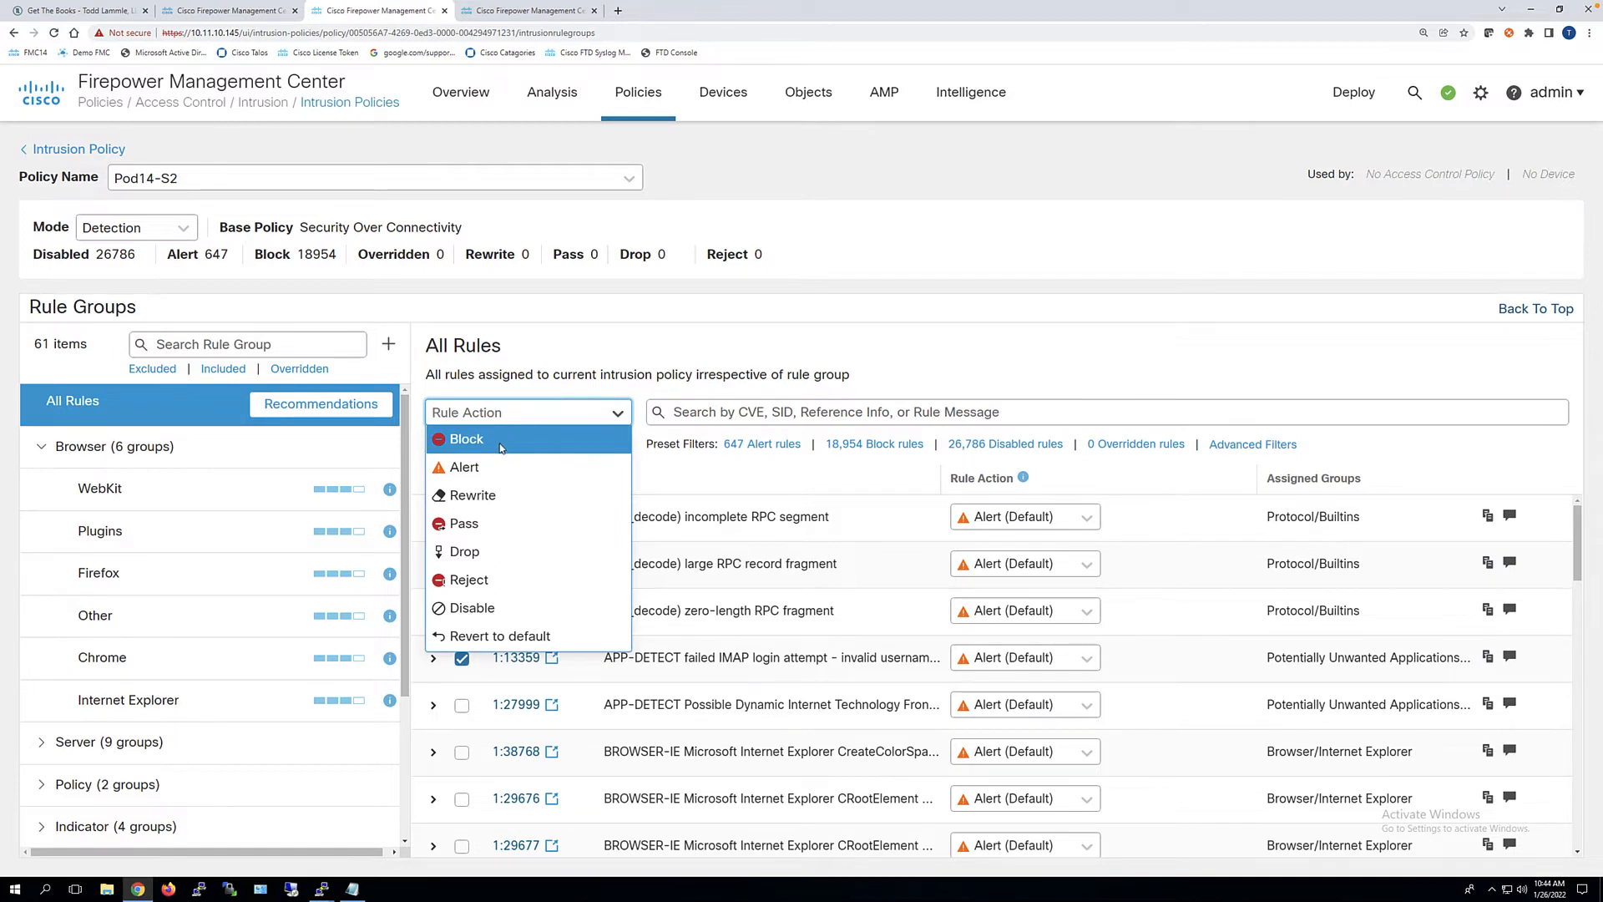
pyautogui.moveTo(499, 454)
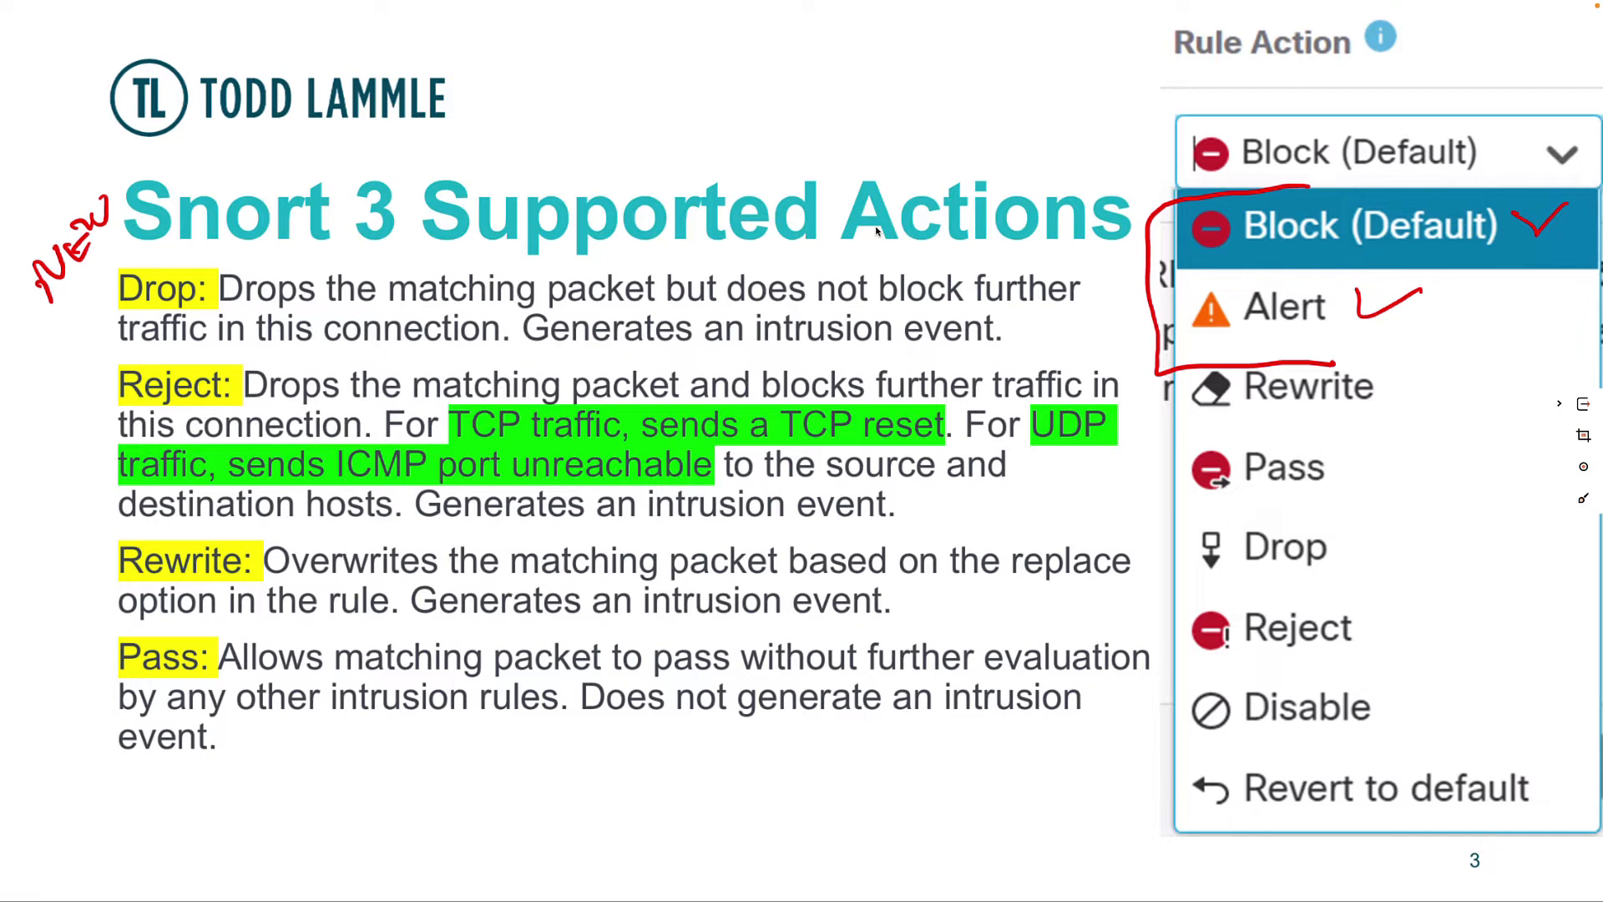
# Mark the slide: NEW at the title, Block-to-Reject link, and Rewrite/Pass as Advanced
pyautogui.moveTo(62, 313); pyautogui.dragTo(159, 203)
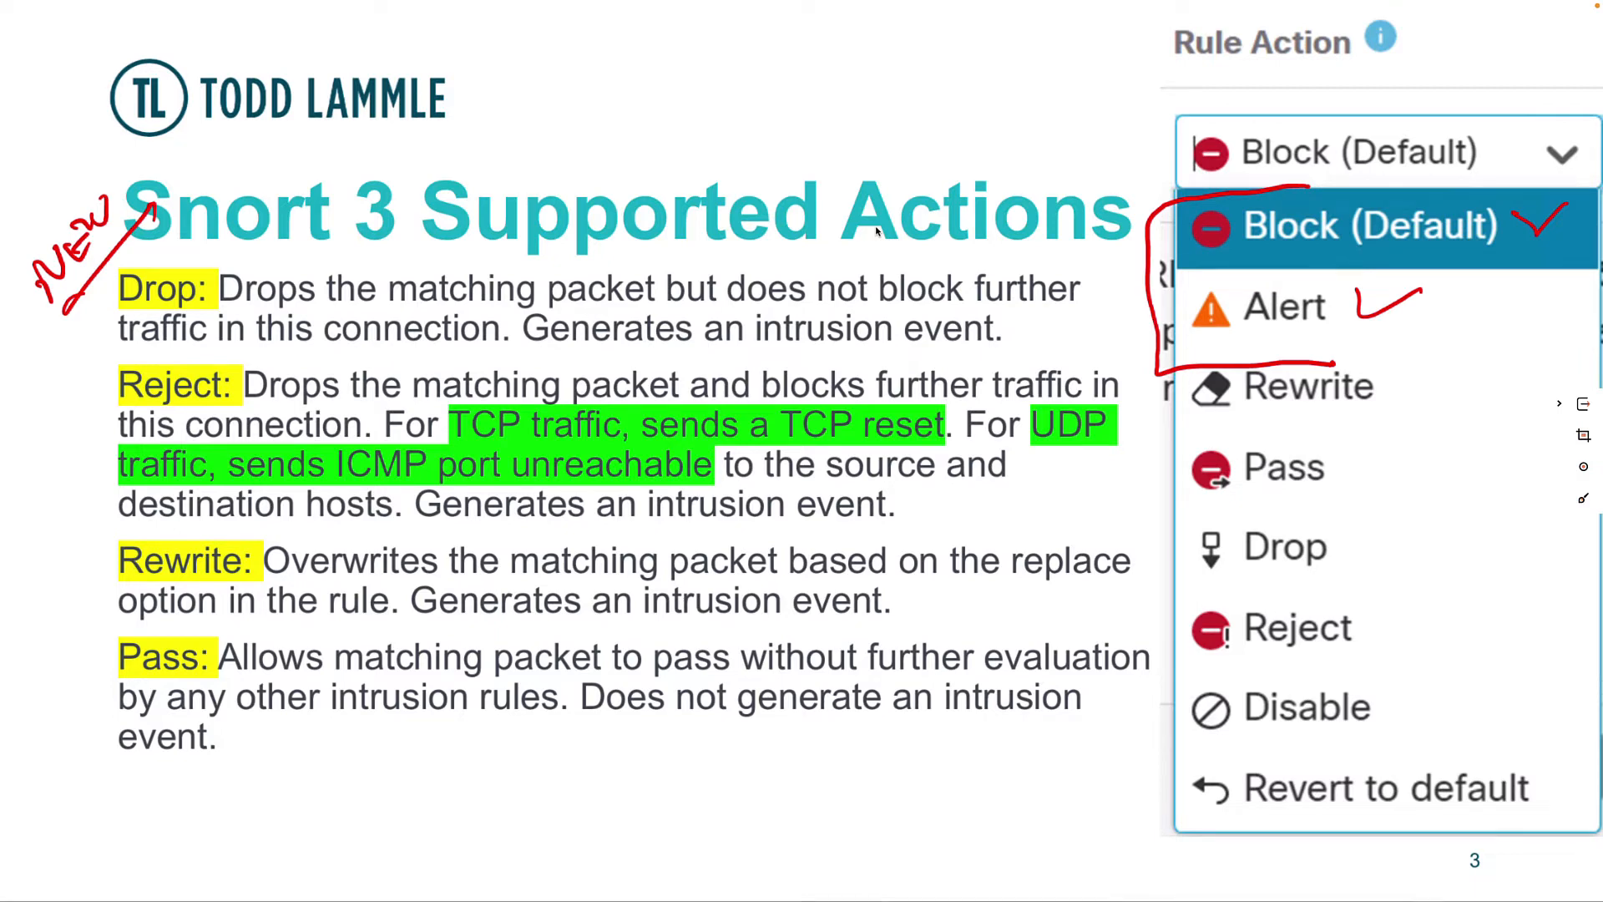
pyautogui.moveTo(71, 348); pyautogui.dragTo(112, 399)
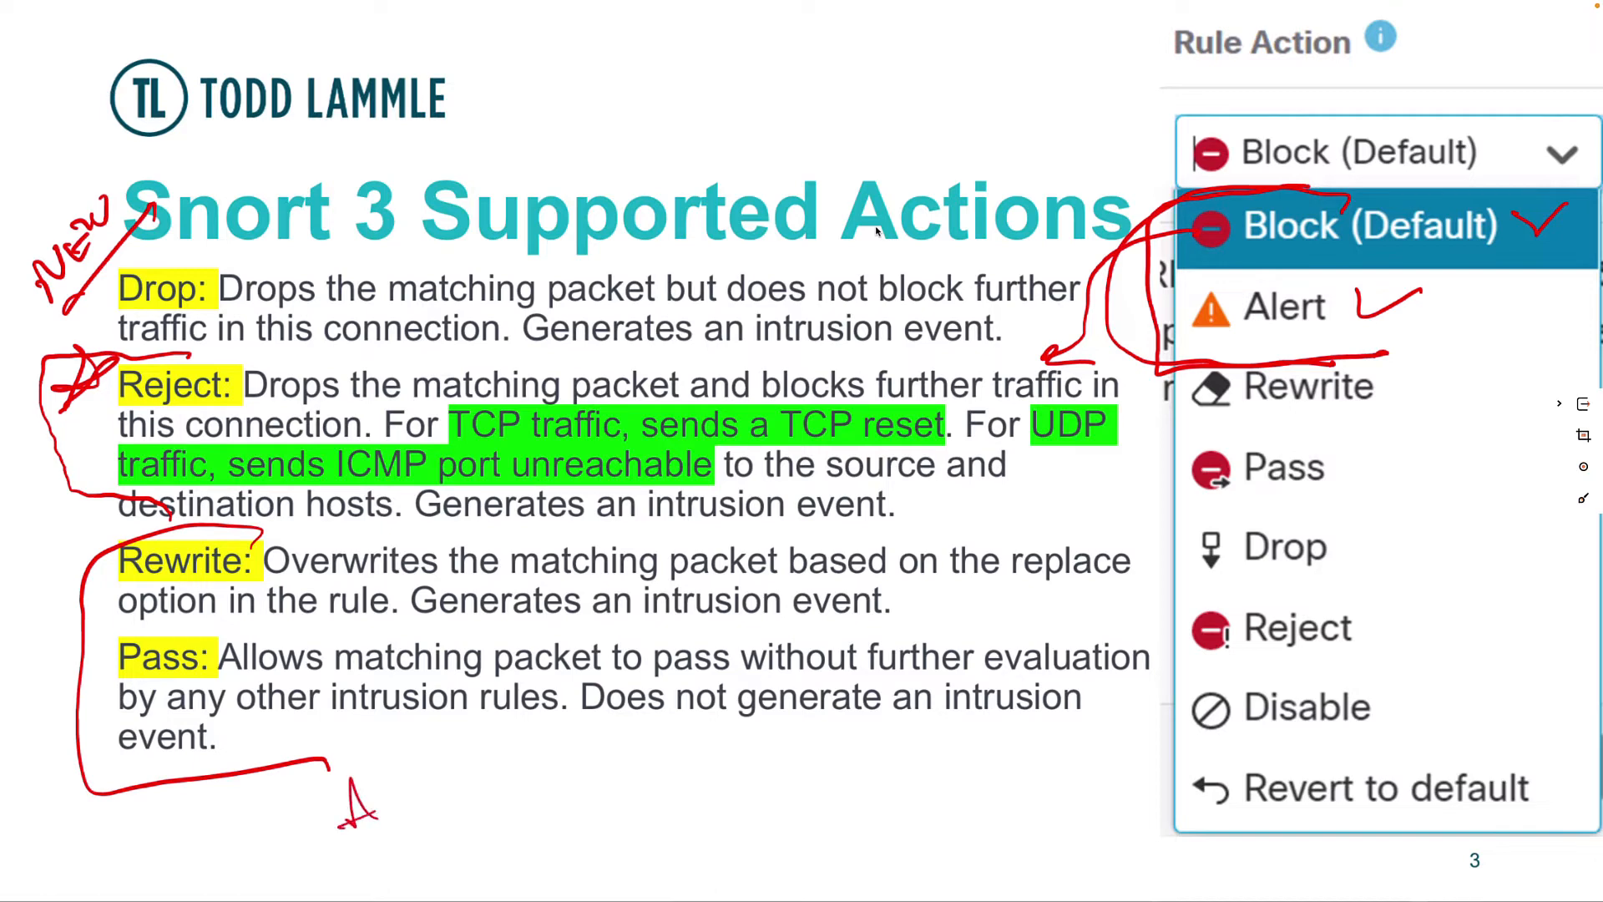
pyautogui.moveTo(337, 776); pyautogui.dragTo(623, 791)
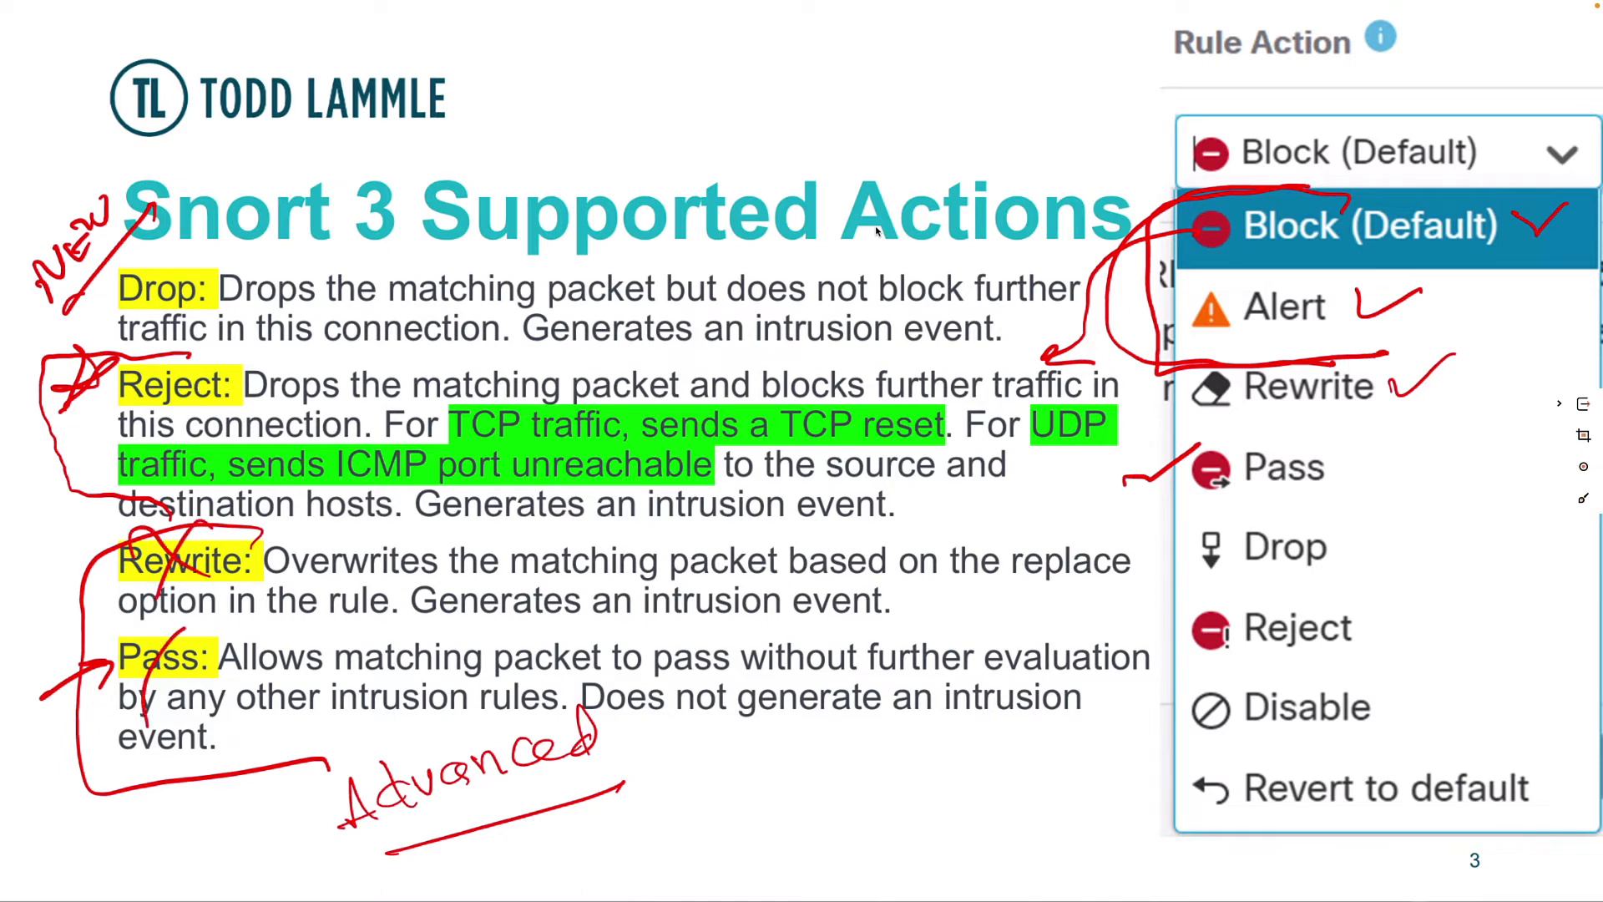
pyautogui.moveTo(122, 644); pyautogui.dragTo(203, 695)
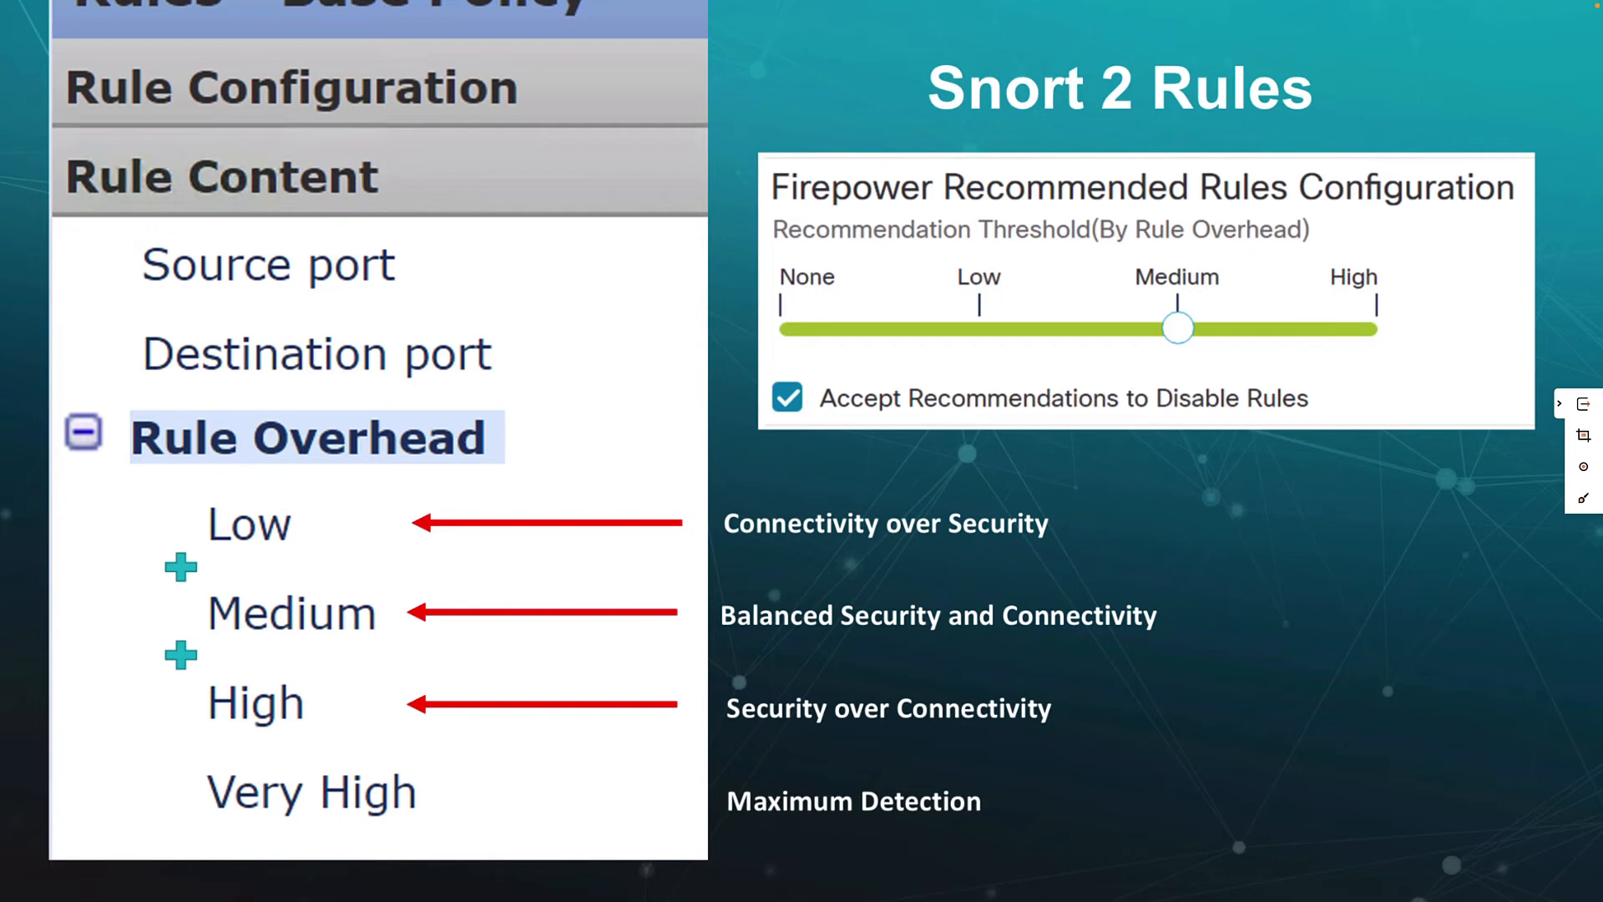
# Bracket overhead levels Low to Very High and circle the None, Medium and High thresholds
pyautogui.moveTo(251, 381); pyautogui.dragTo(255, 829)
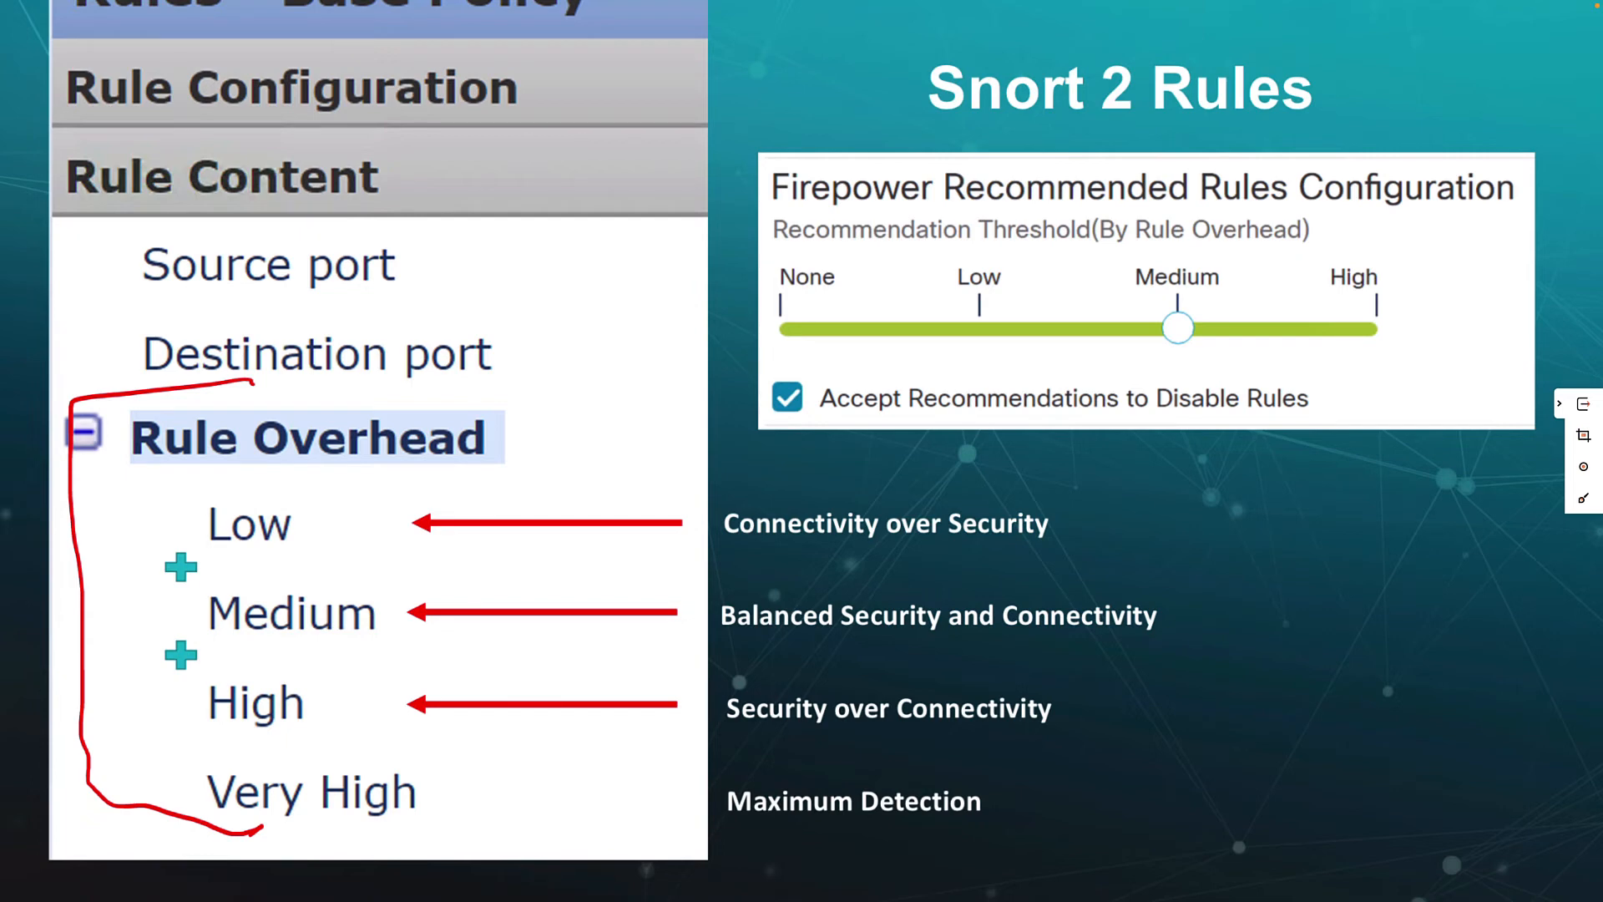
pyautogui.moveTo(742, 217); pyautogui.dragTo(1146, 219)
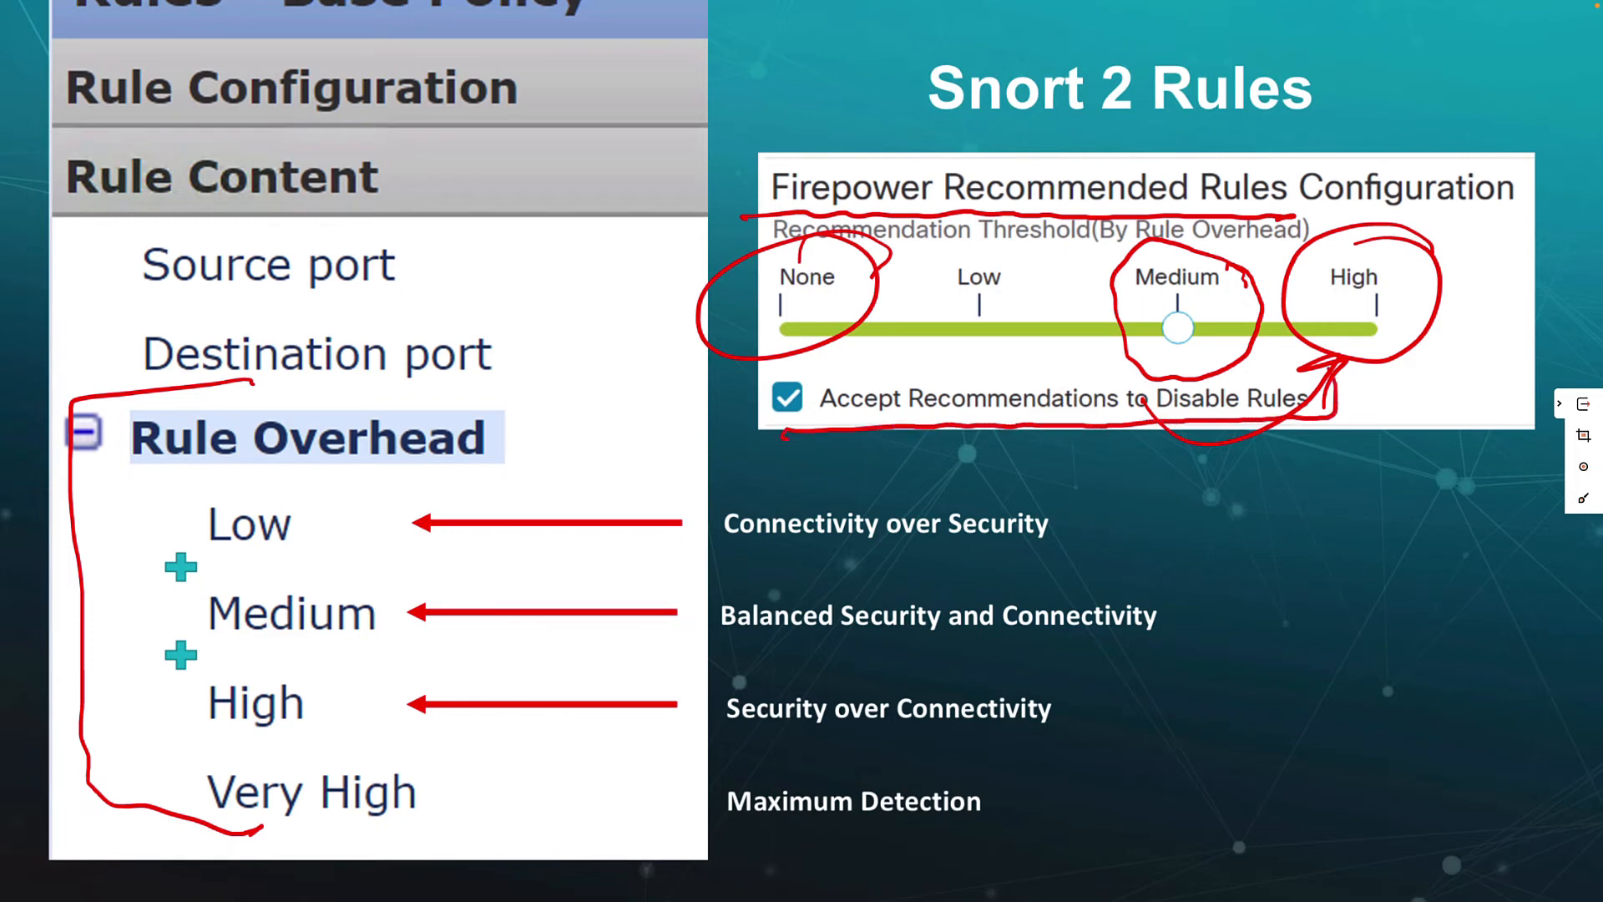
pyautogui.moveTo(757, 368); pyautogui.dragTo(1370, 429)
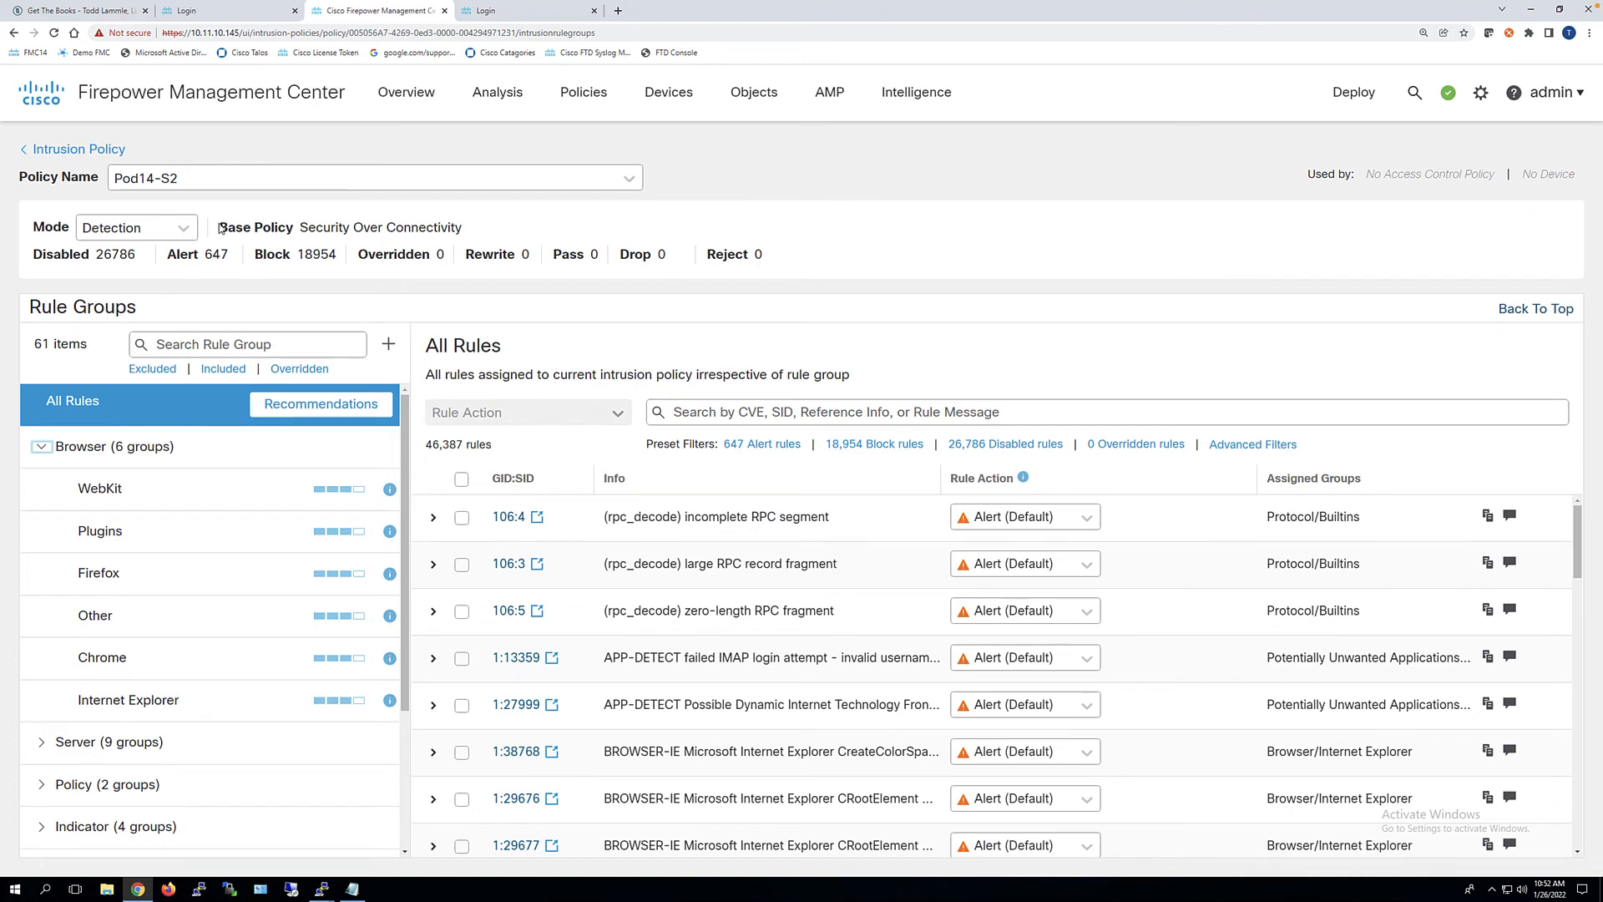
# Highlight the Base Policy label and list the available inspection modes
pyautogui.doubleClick(254, 227)
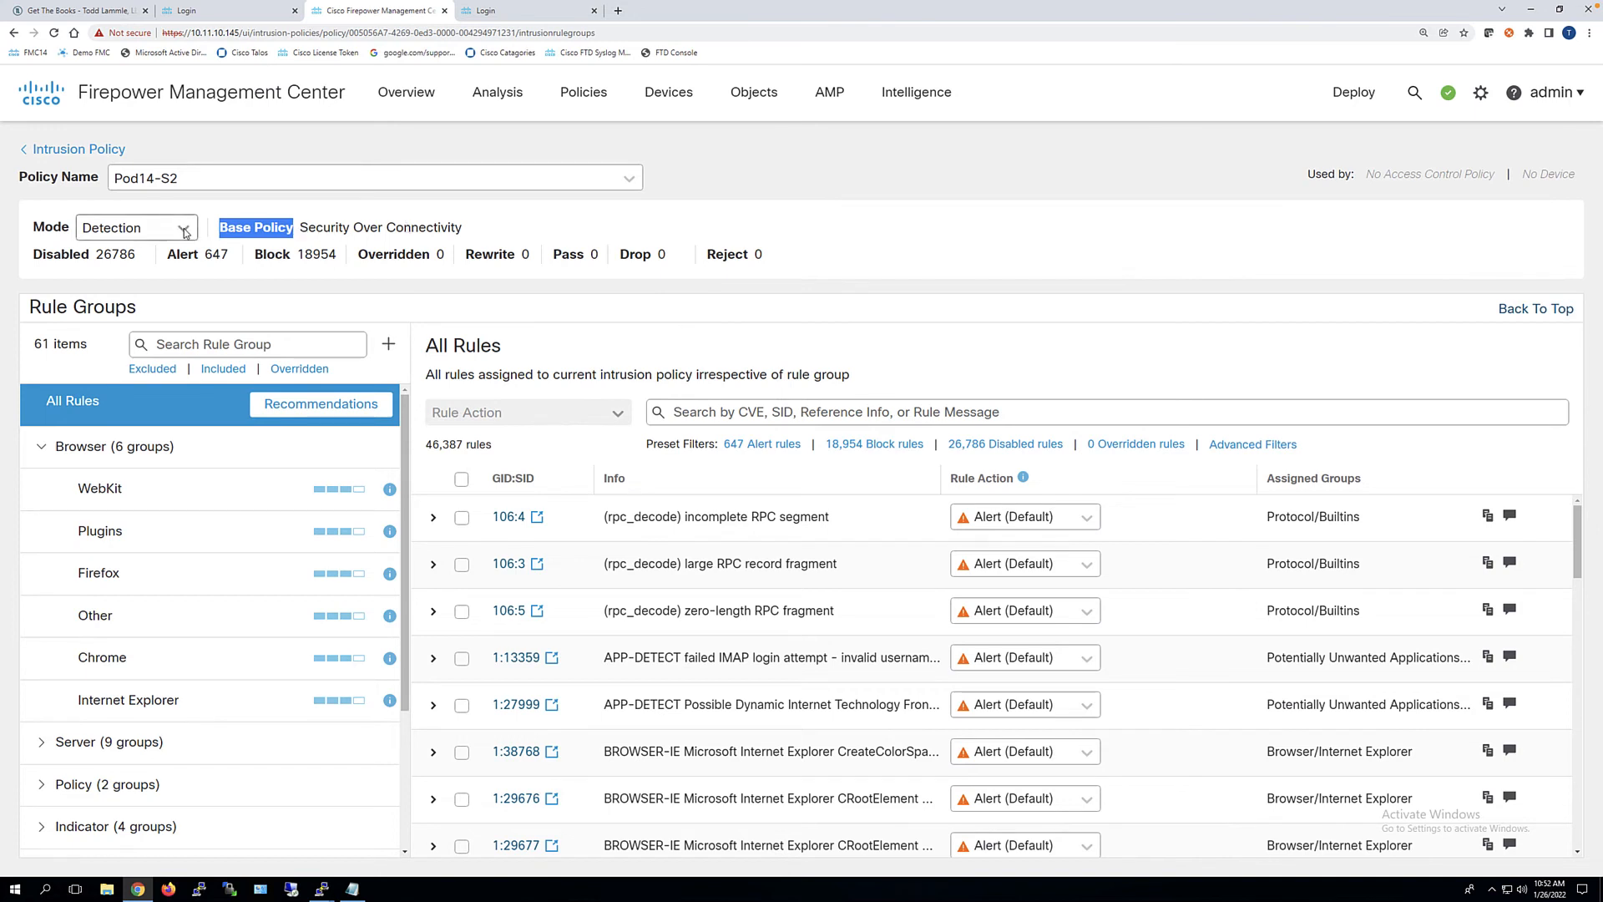
pyautogui.click(136, 228)
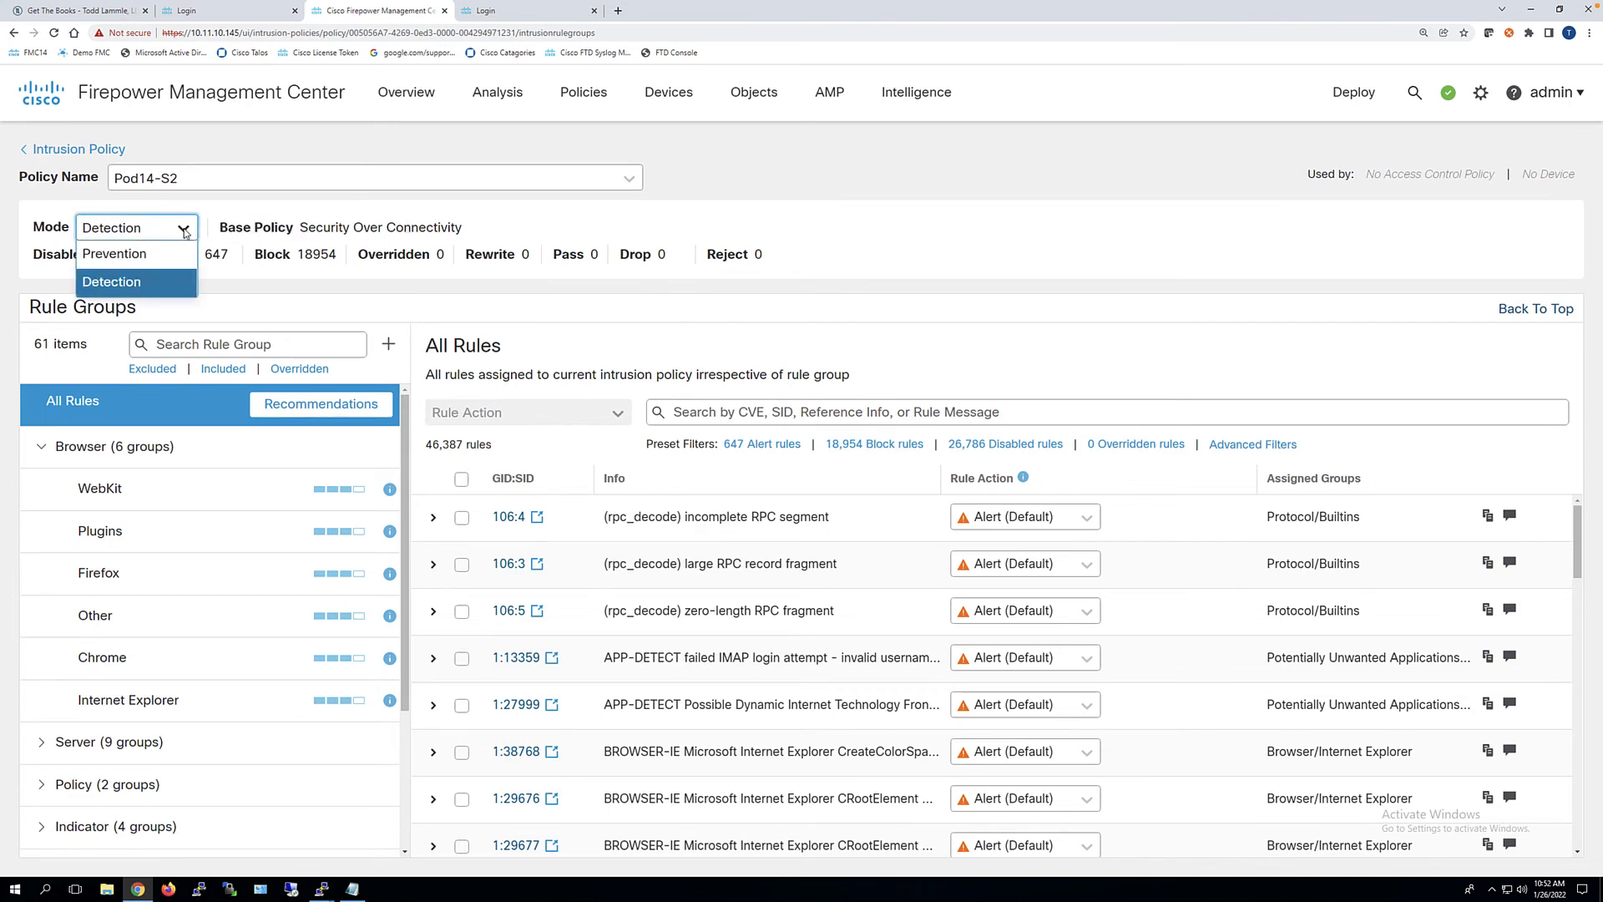
pyautogui.moveTo(128, 289)
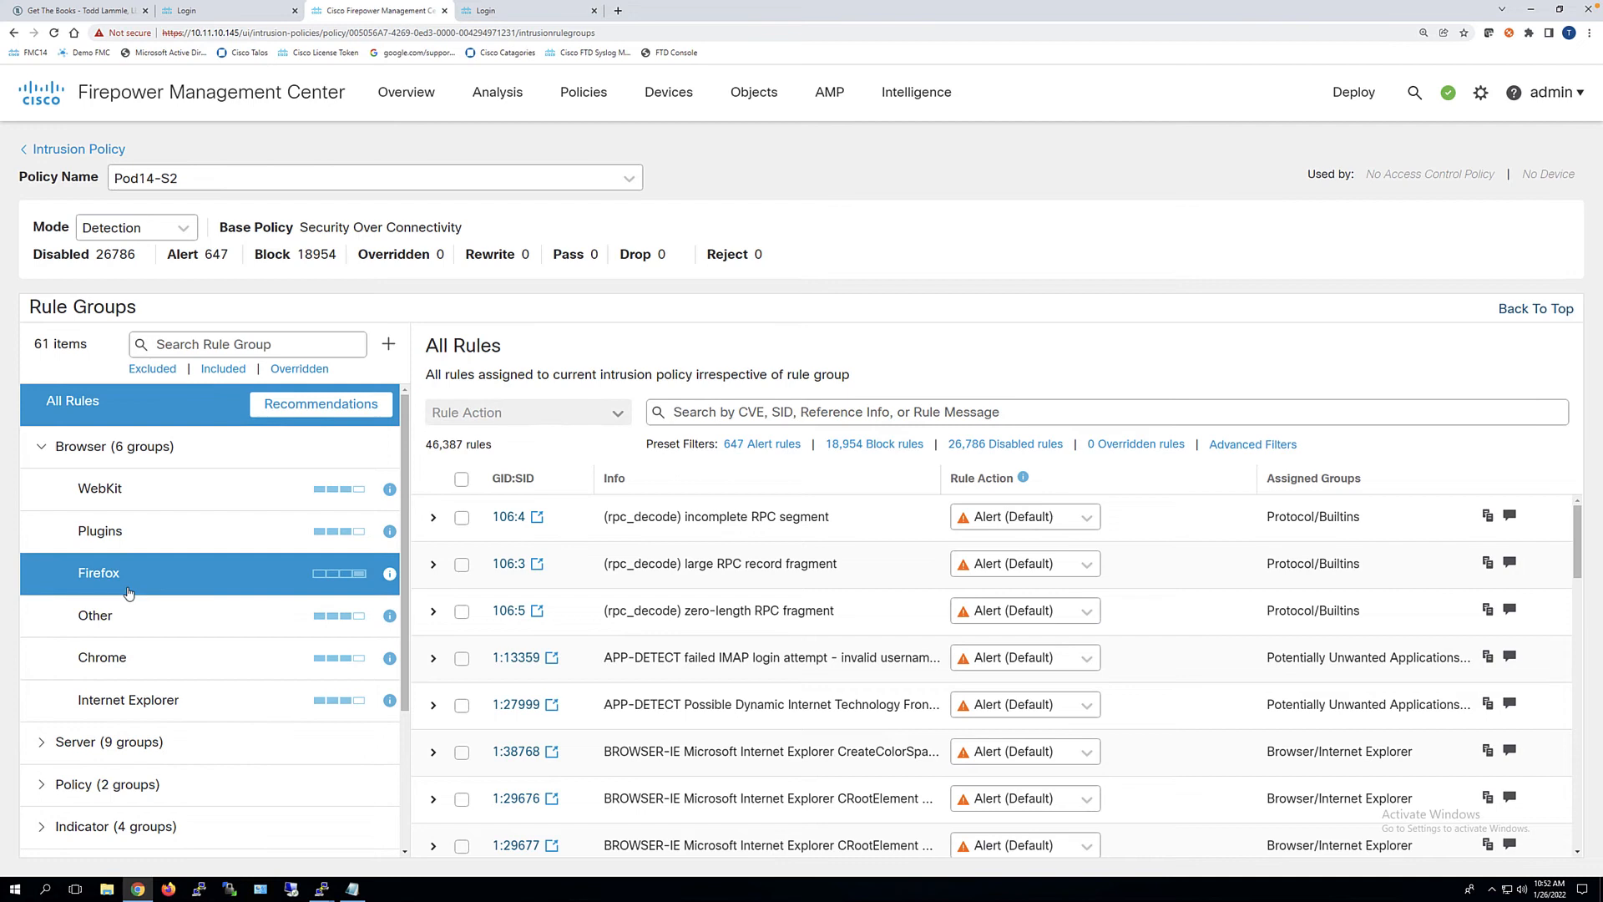
pyautogui.moveTo(339, 574)
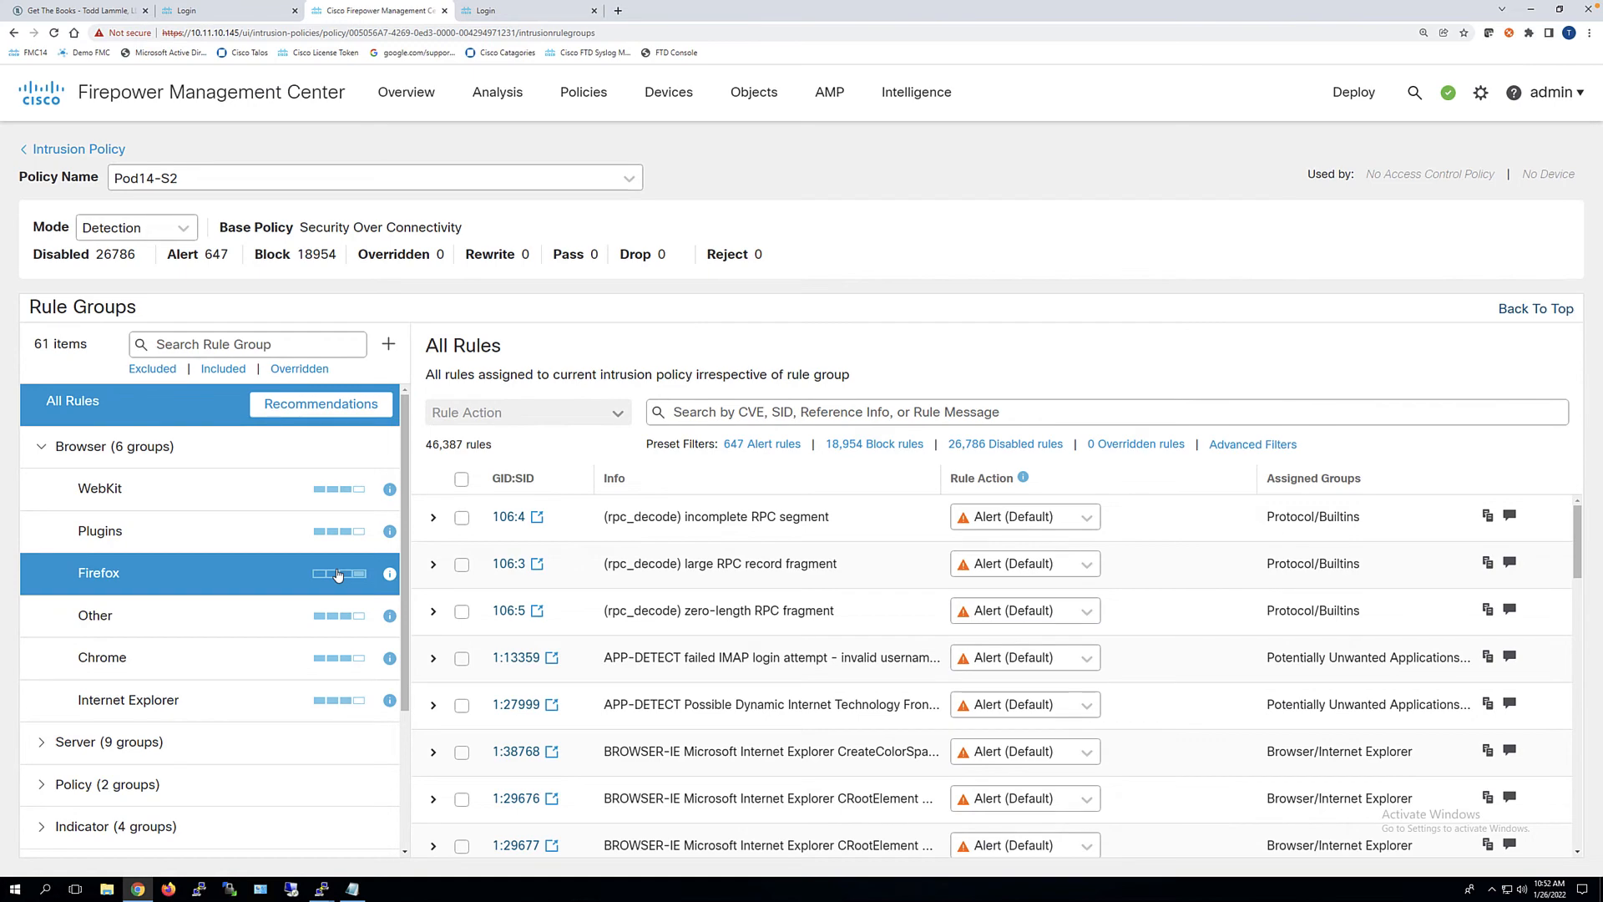
# View the Browser/Firefox group's 307 Block rules and reach the Rule Recommendations settings
pyautogui.click(99, 573)
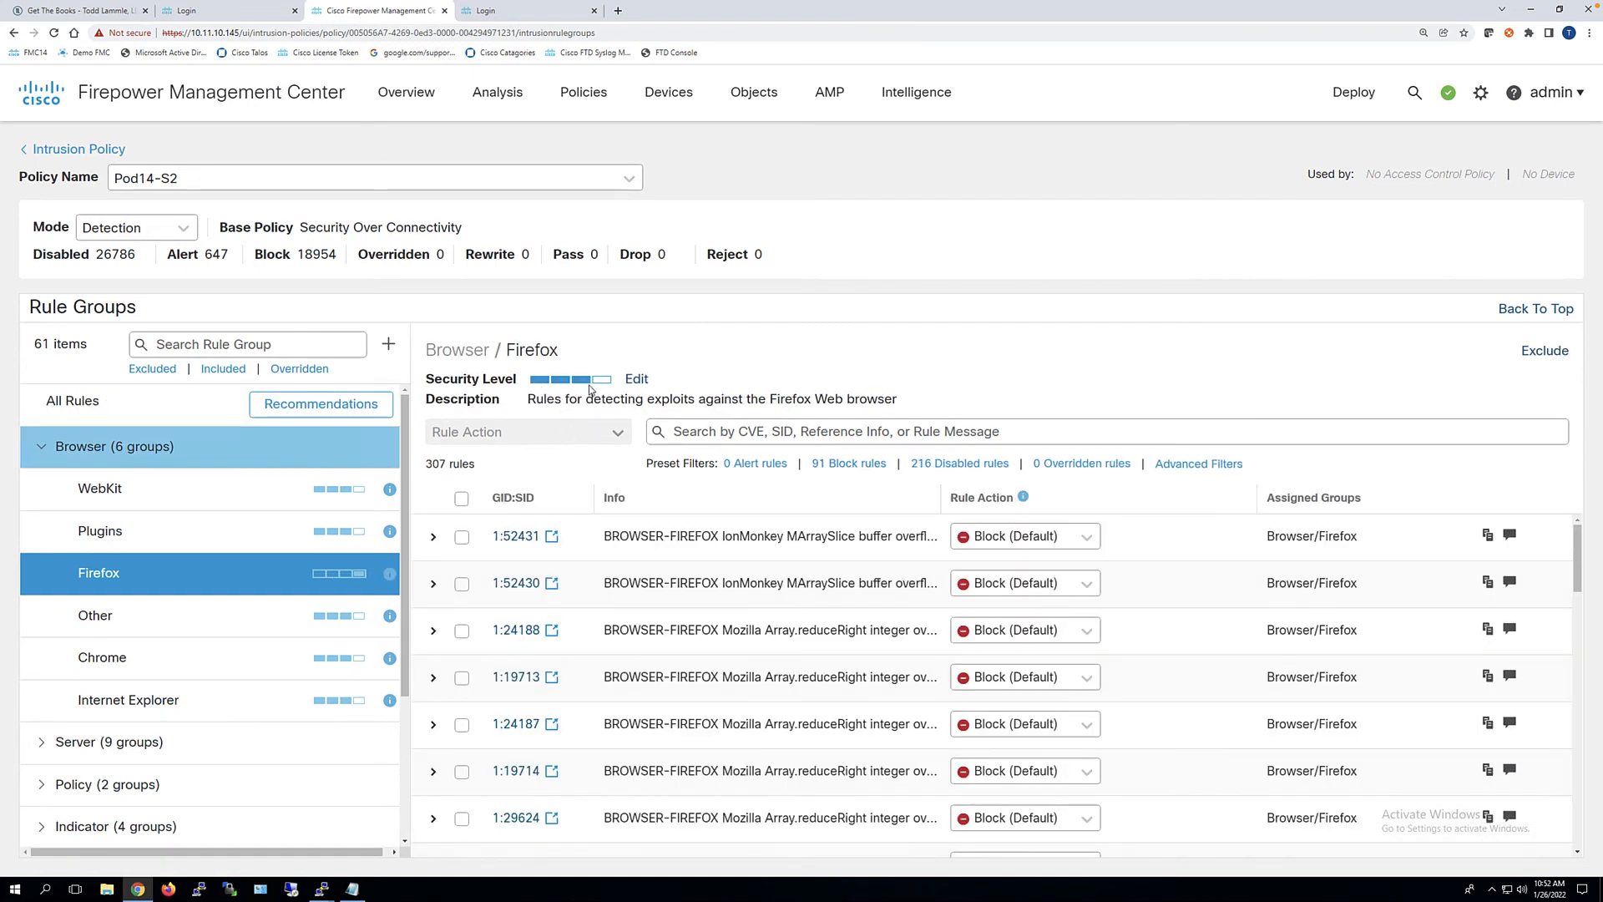
pyautogui.moveTo(302, 518)
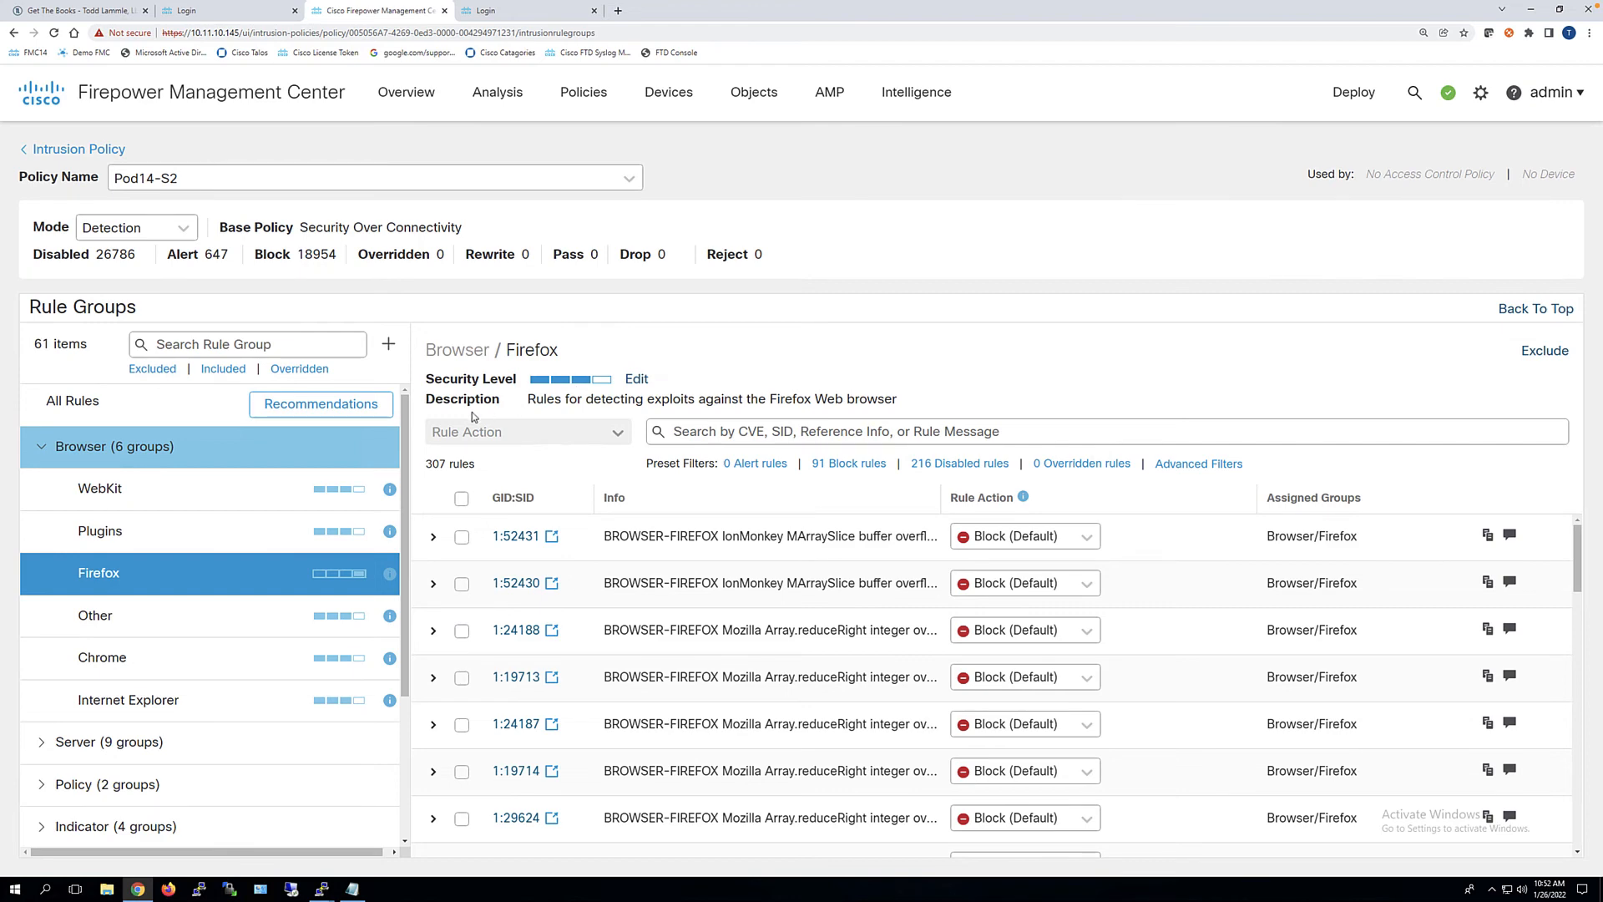
pyautogui.click(321, 402)
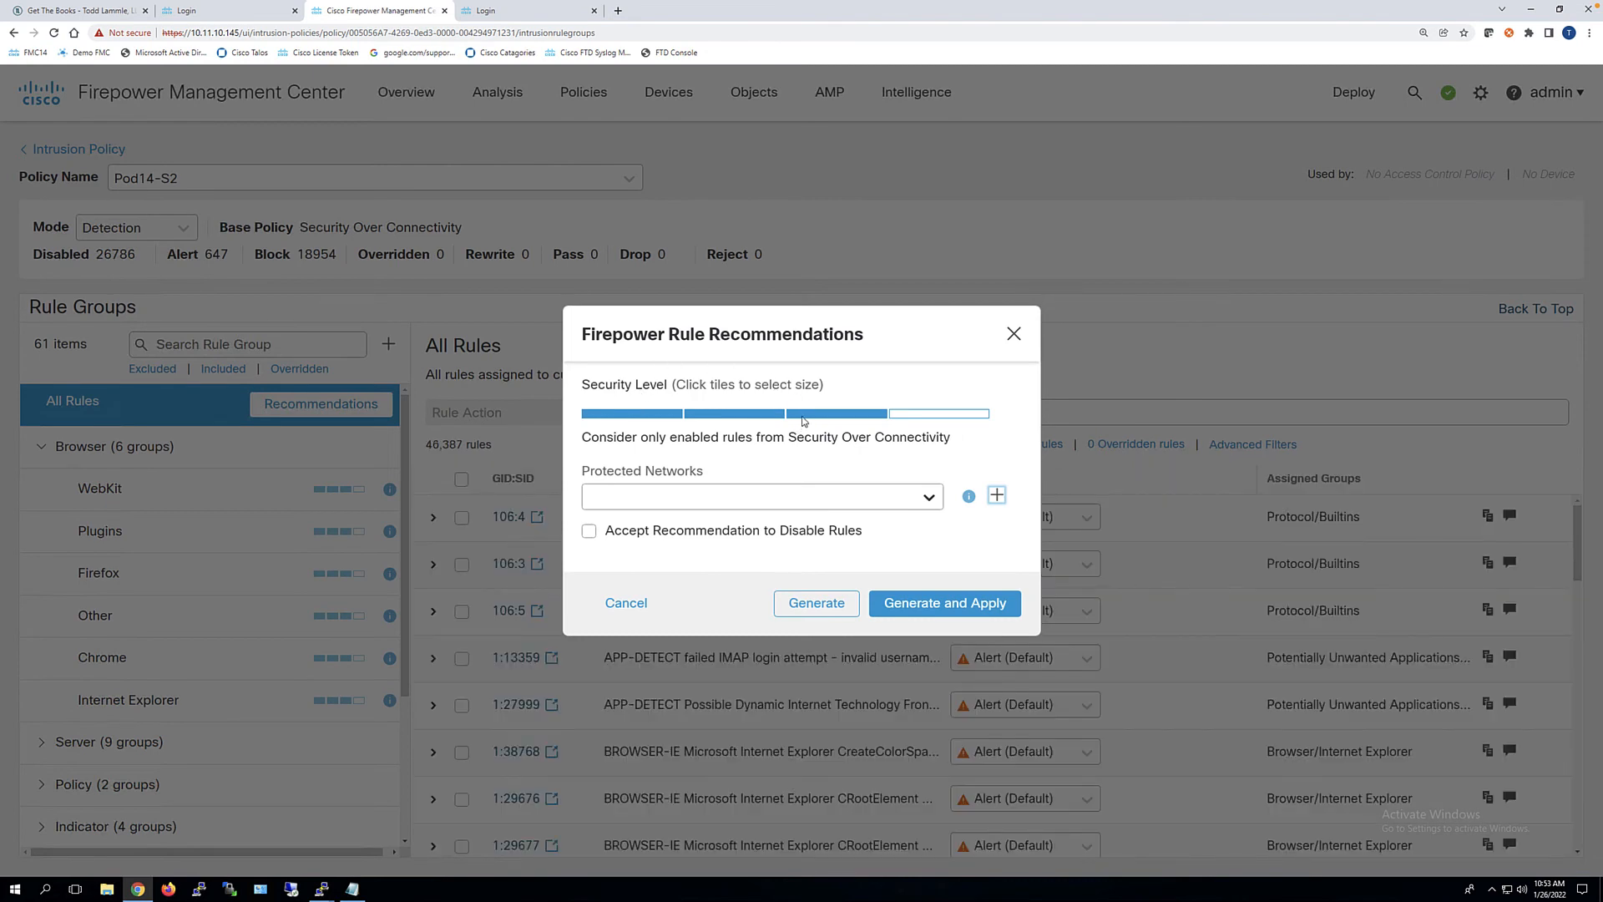
# Set recommendations to Maximum Detection and accept recommendations to disable rules
pyautogui.click(940, 412)
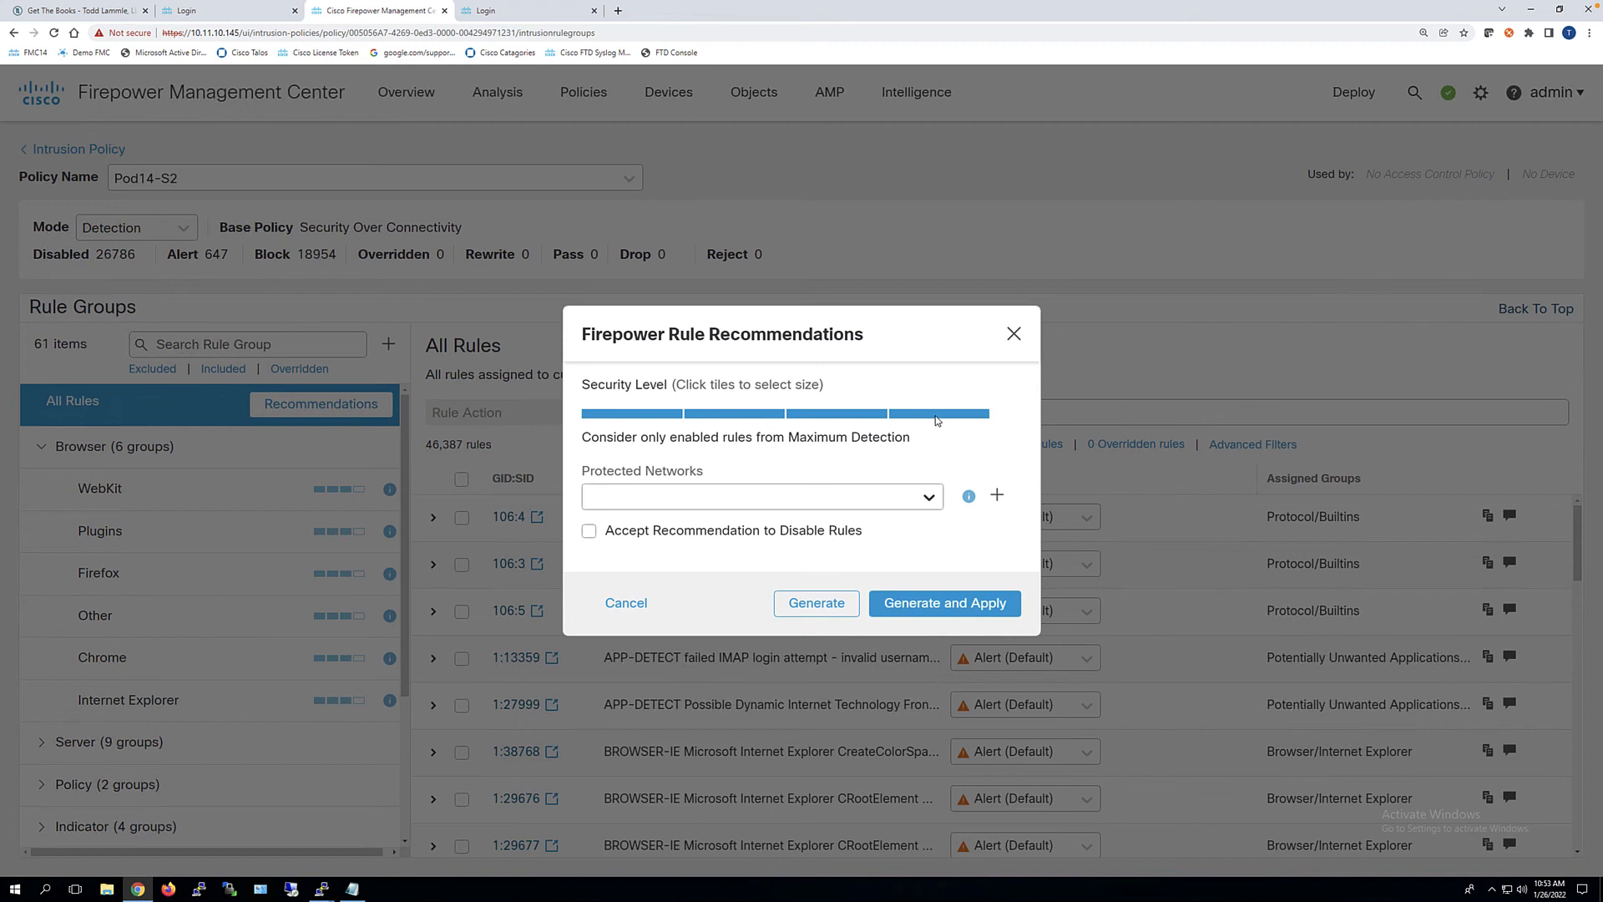
pyautogui.click(589, 532)
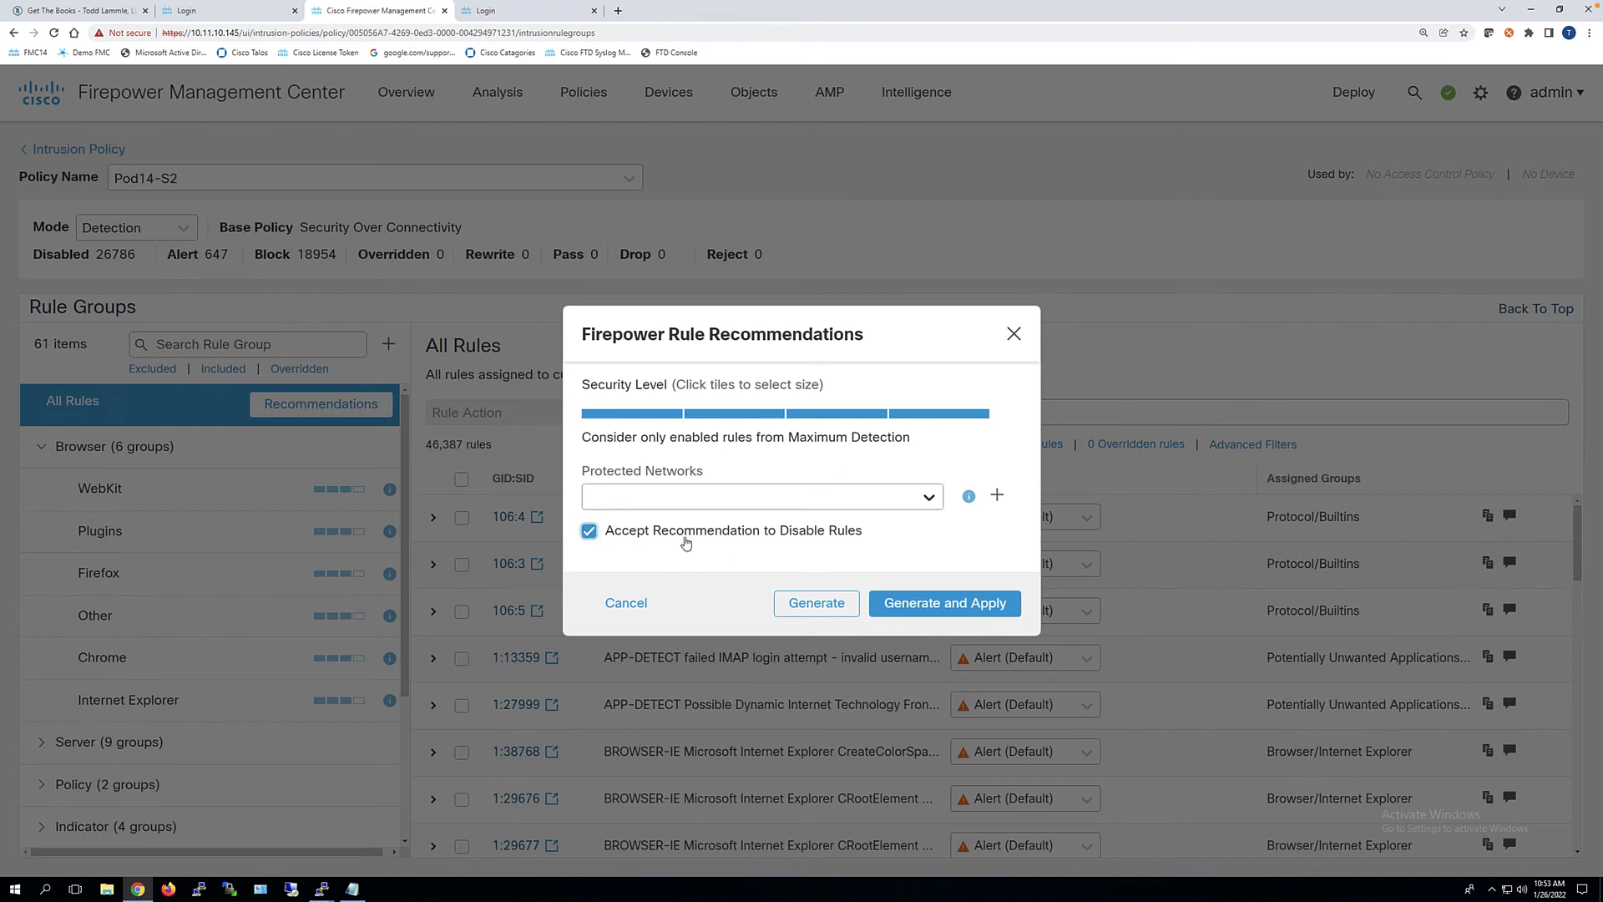
pyautogui.moveTo(892, 548)
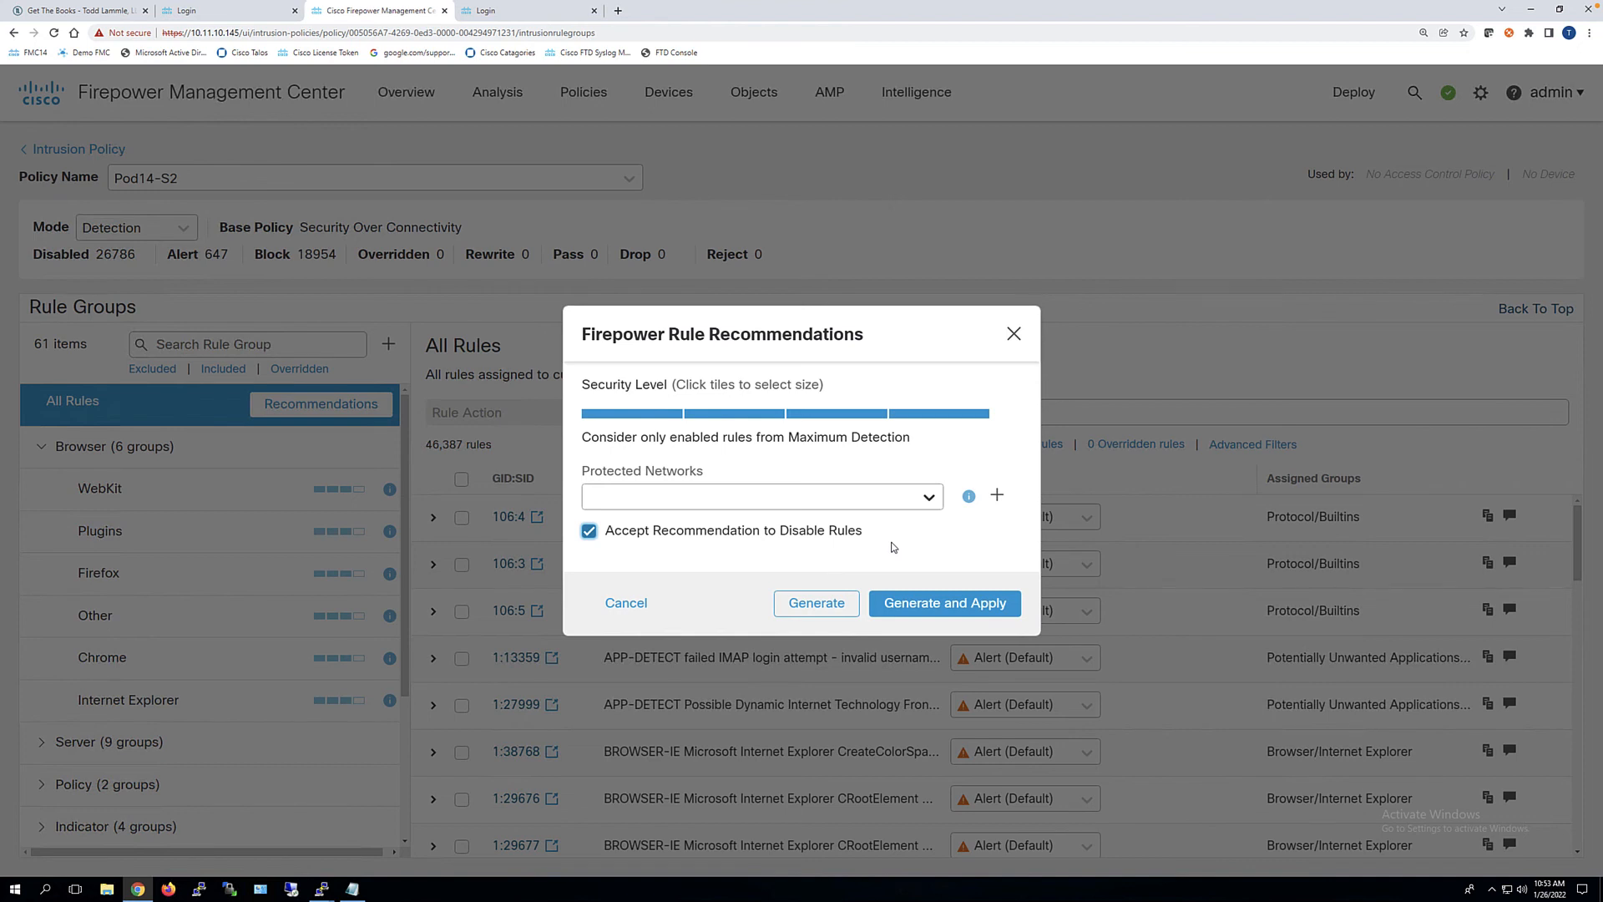
pyautogui.doubleClick(822, 529)
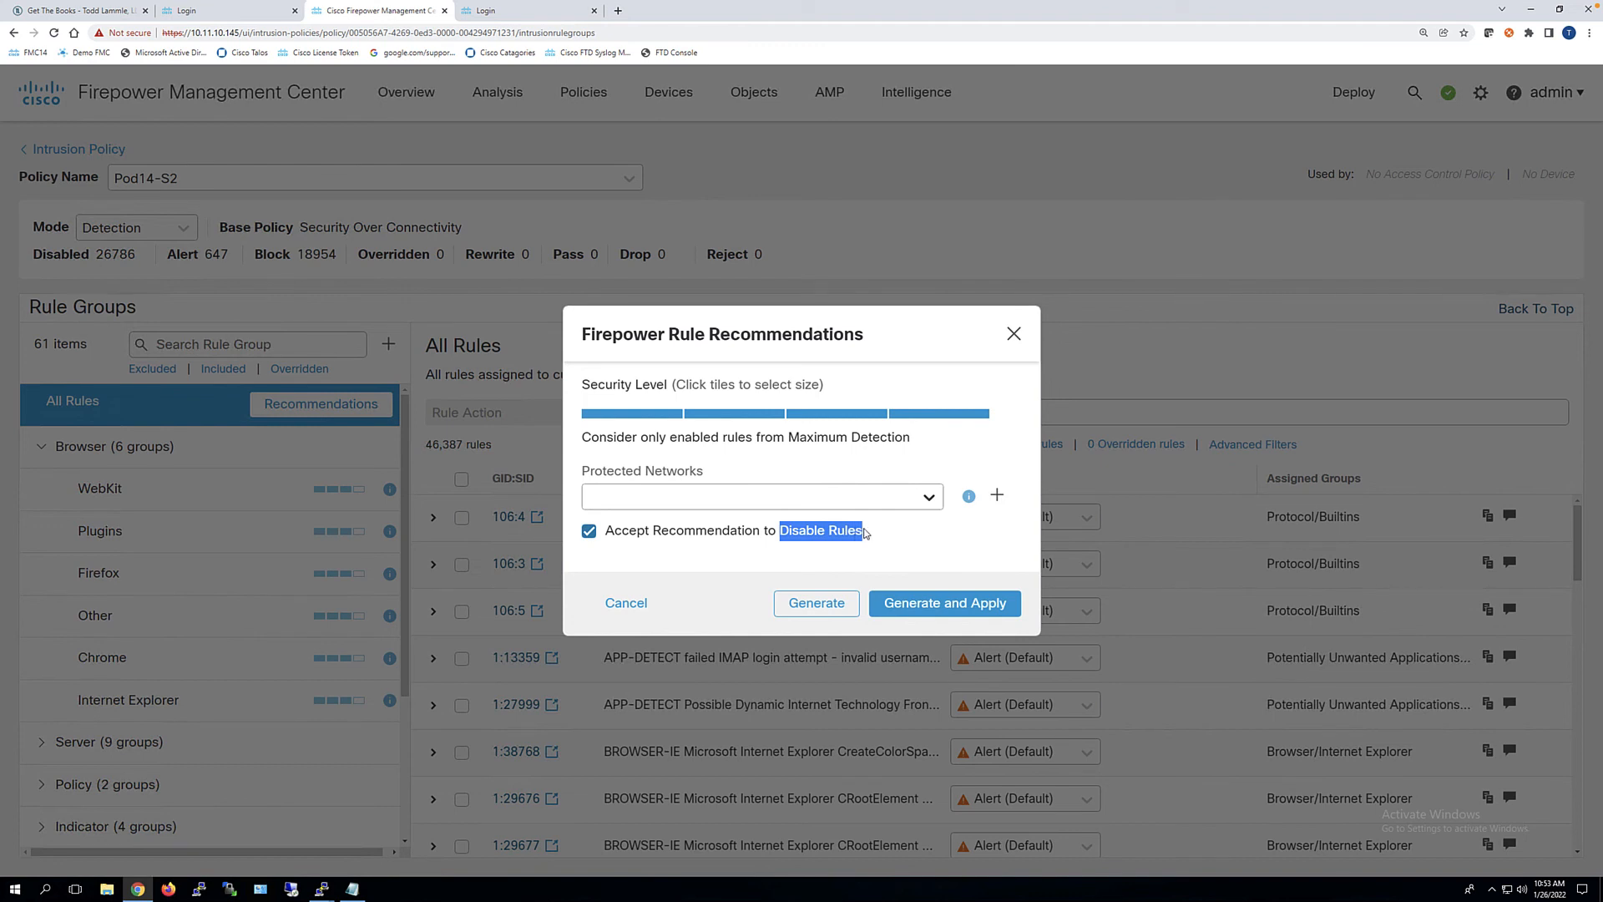
pyautogui.moveTo(872, 519)
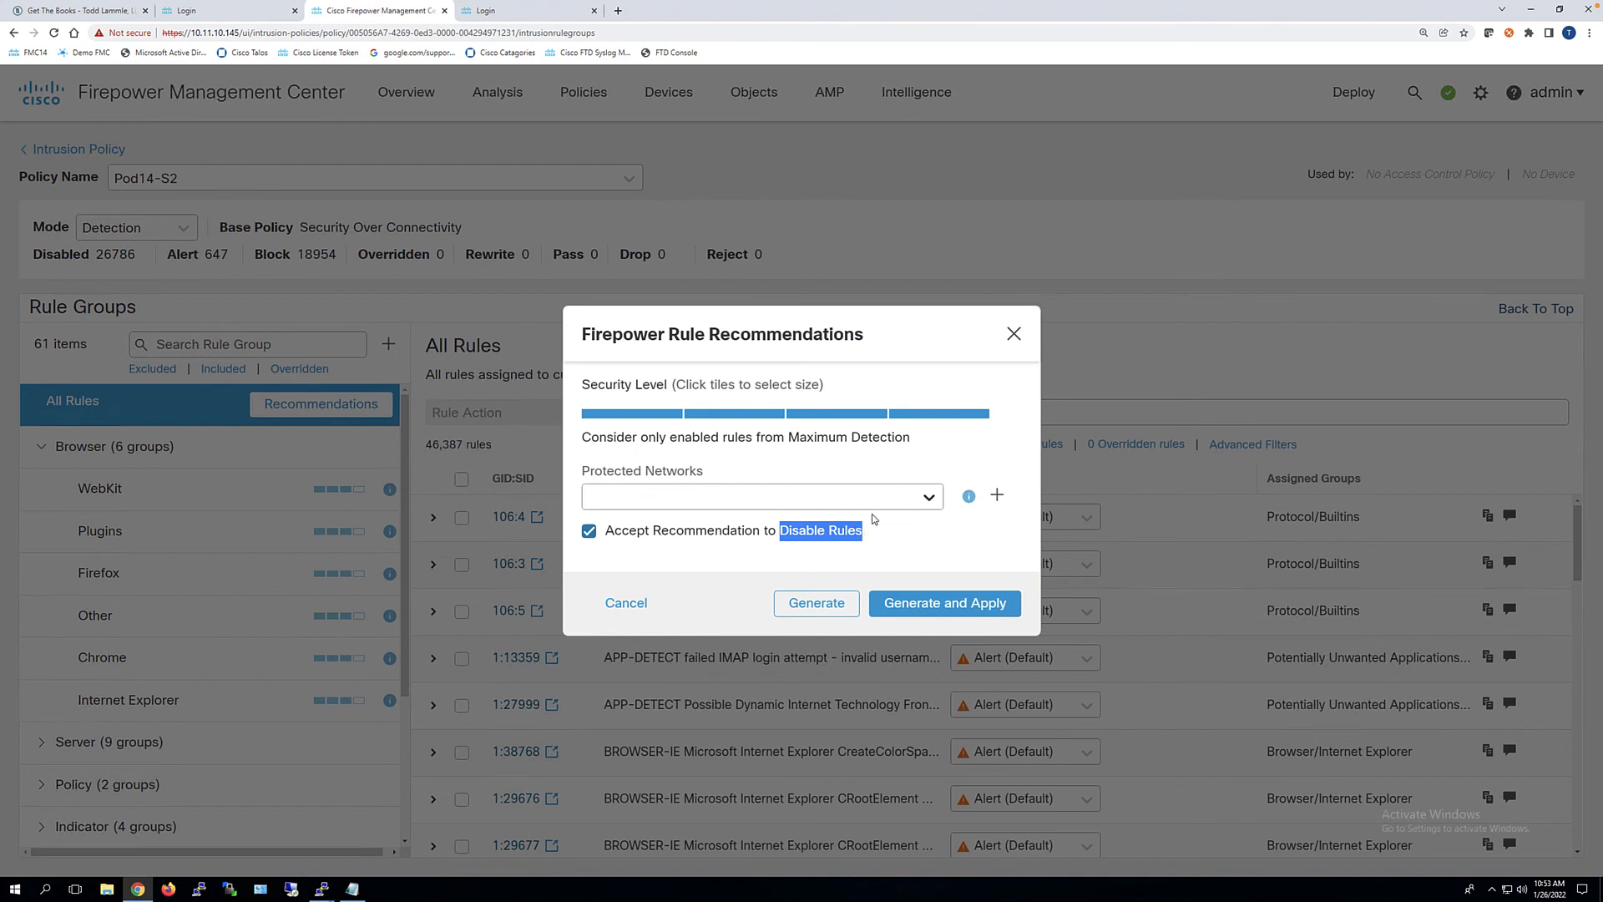
pyautogui.moveTo(931, 391)
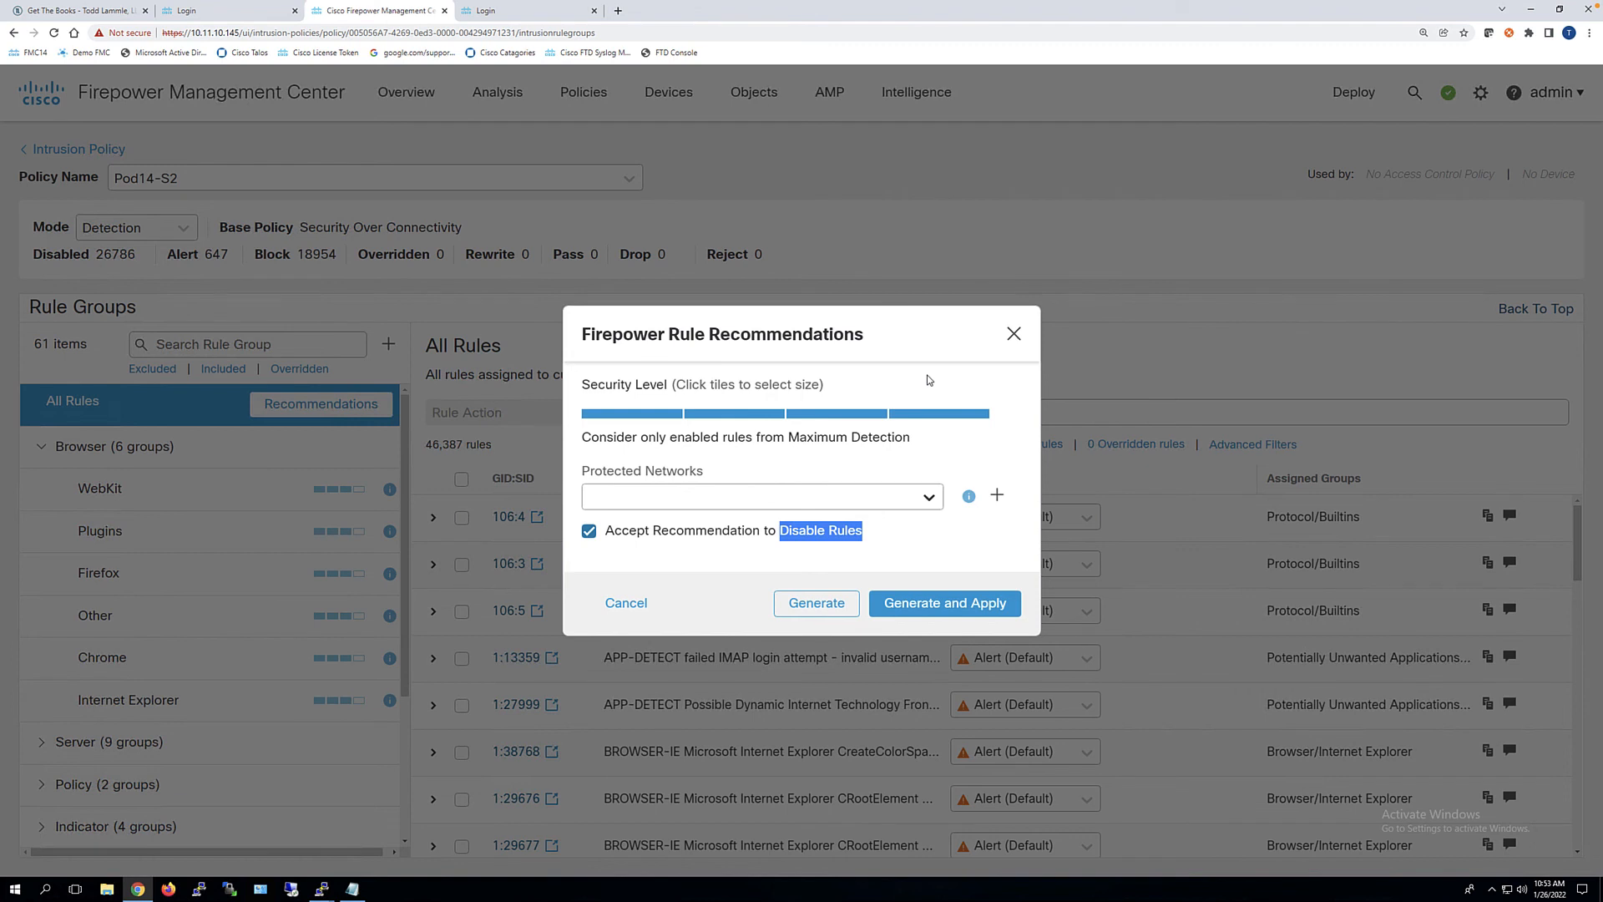
pyautogui.moveTo(918, 418)
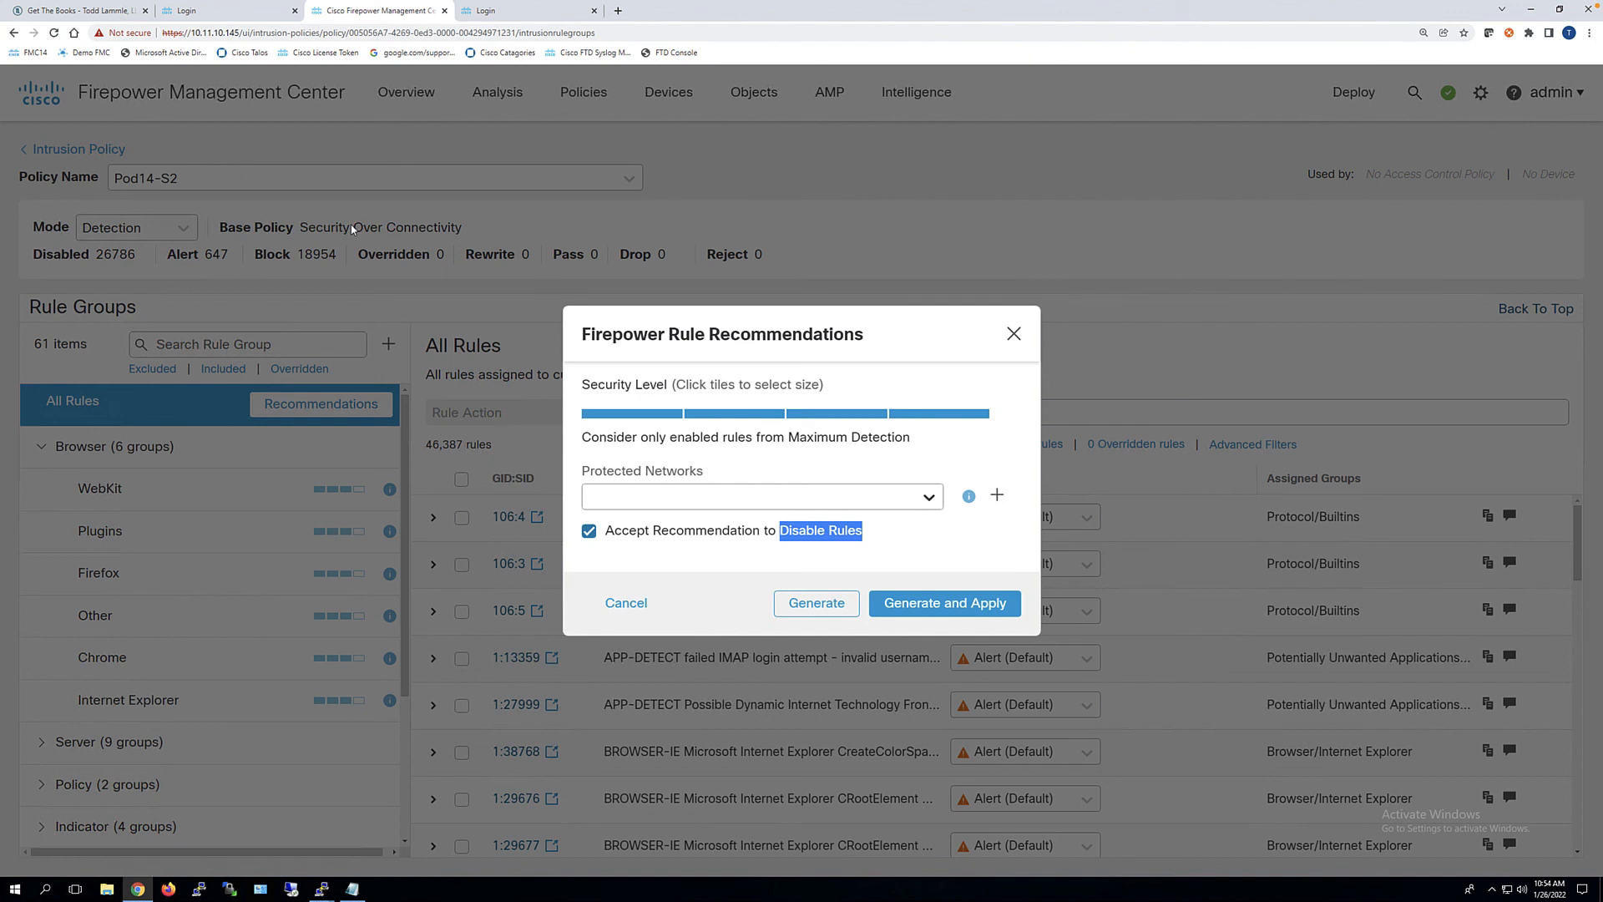
pyautogui.moveTo(406, 223)
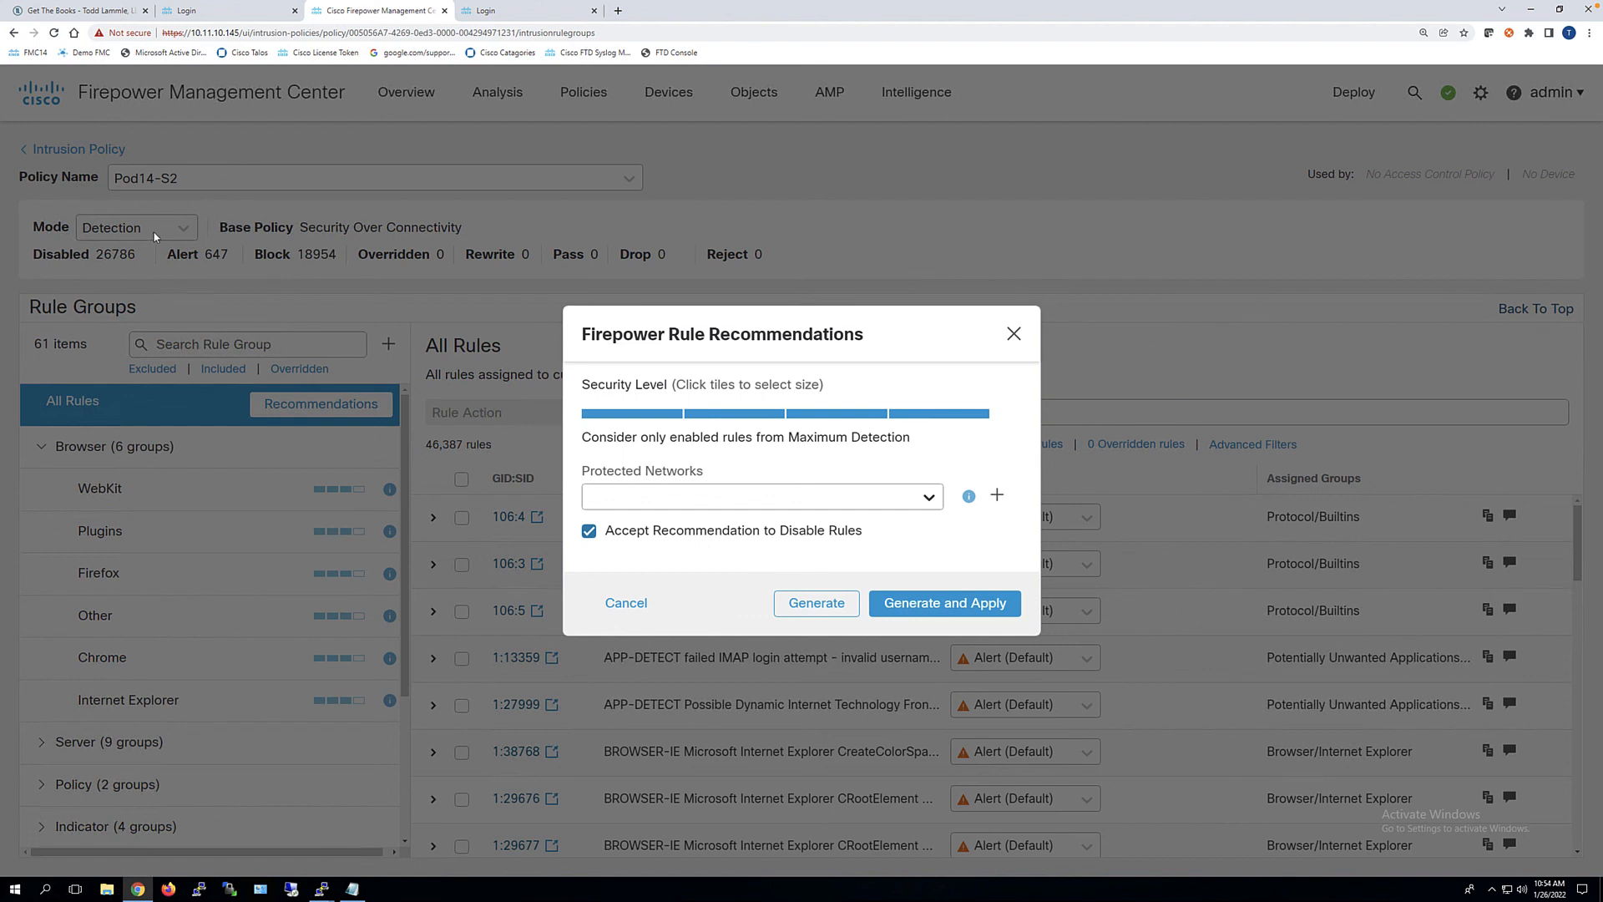
pyautogui.moveTo(152, 237)
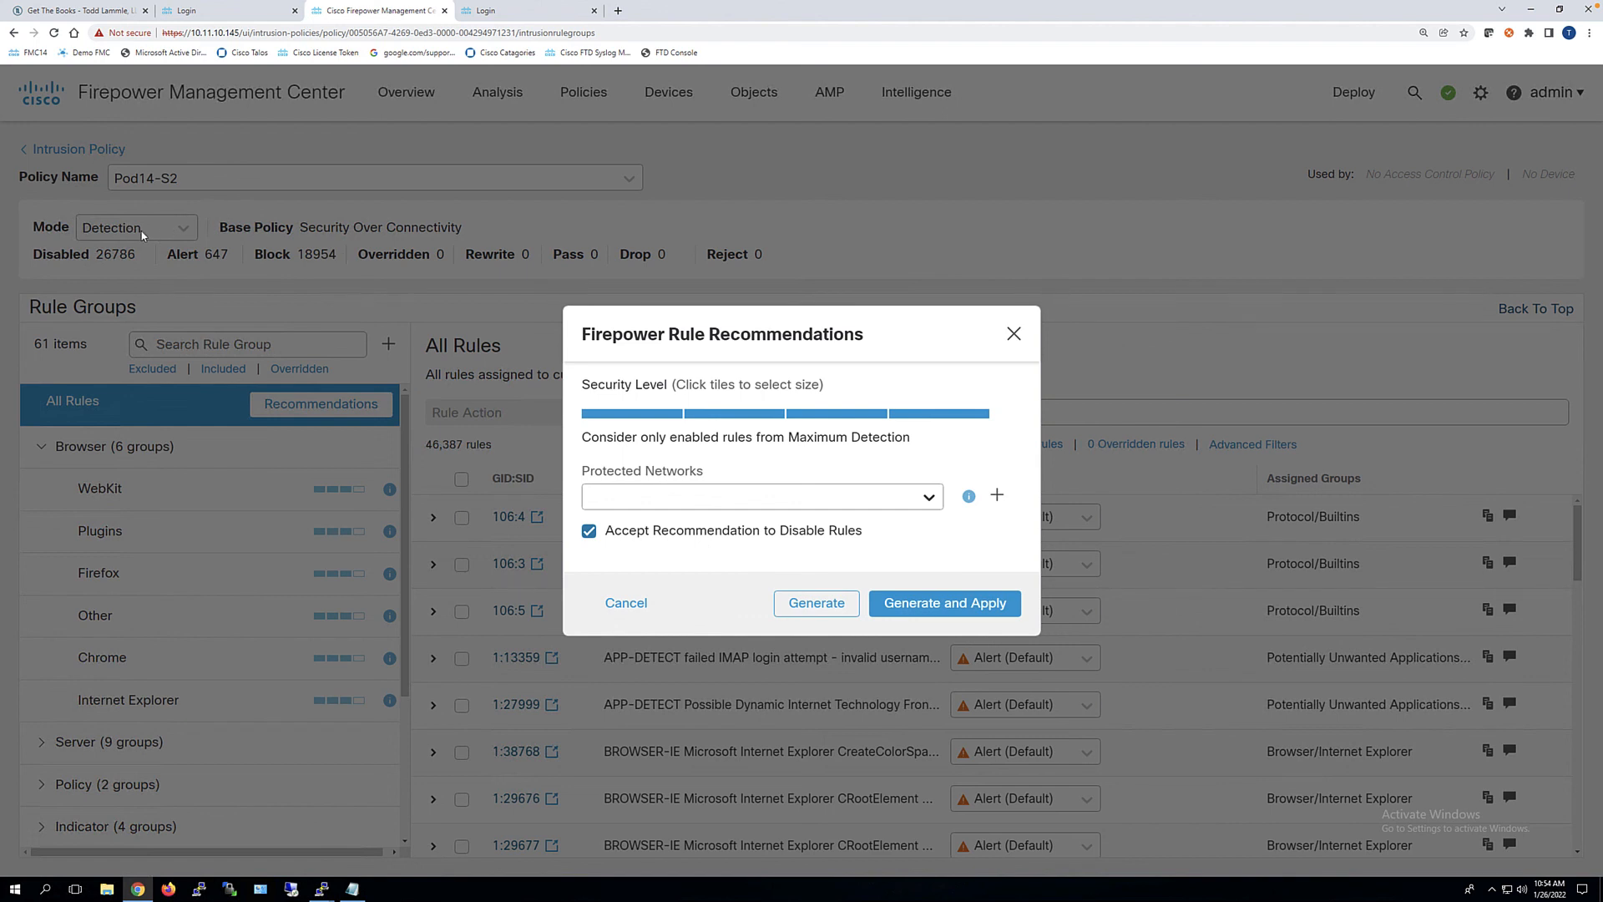